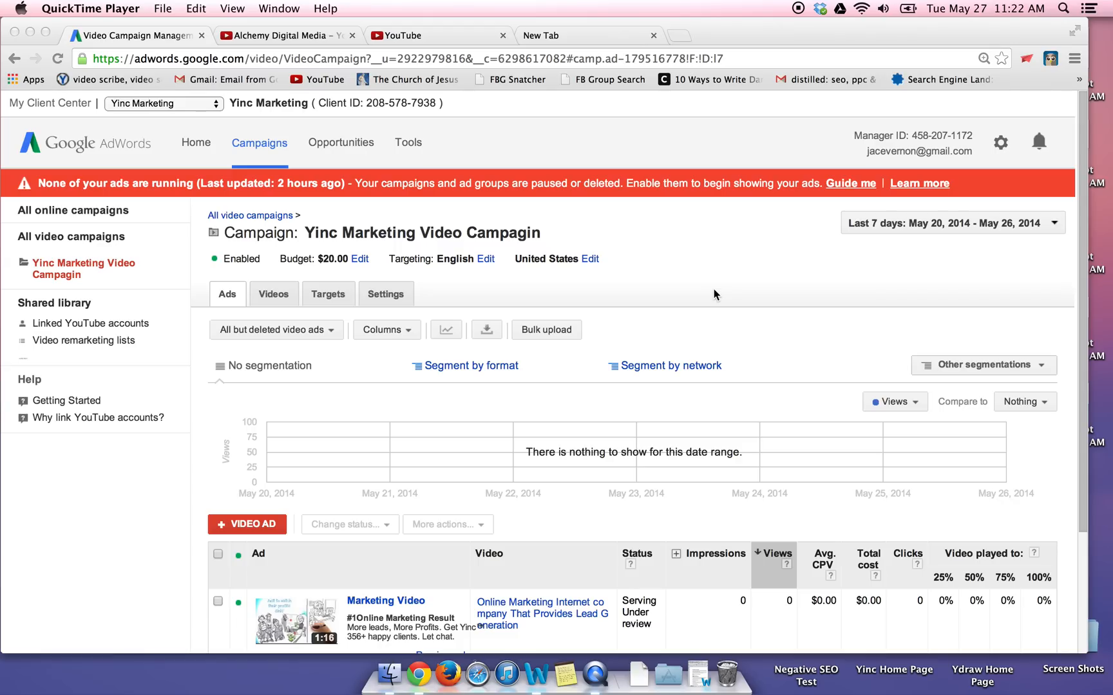
mouse_move(613, 297)
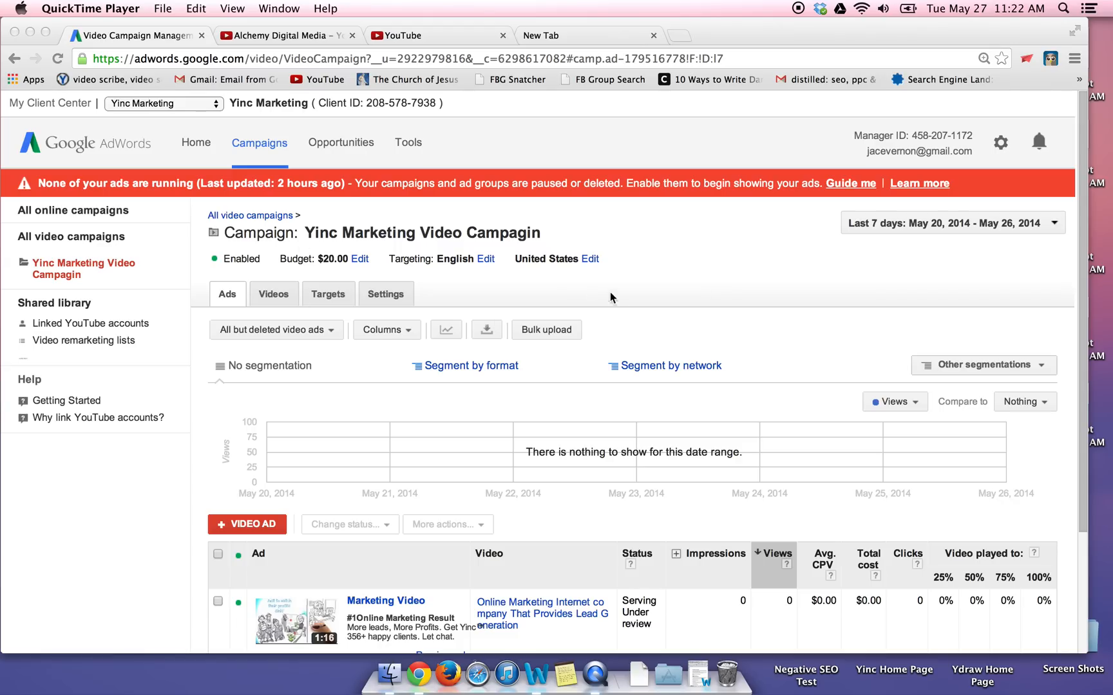
mouse_move(625, 310)
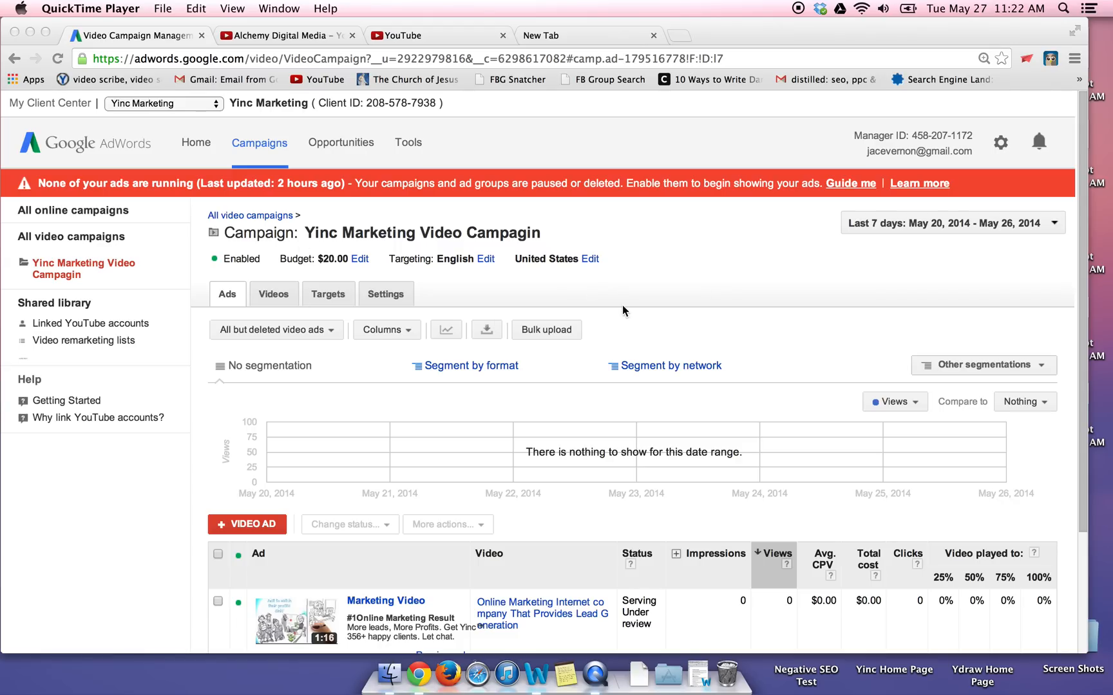
Switch from the video campaign's ad list to the All online campaigns overview
left_click(73, 210)
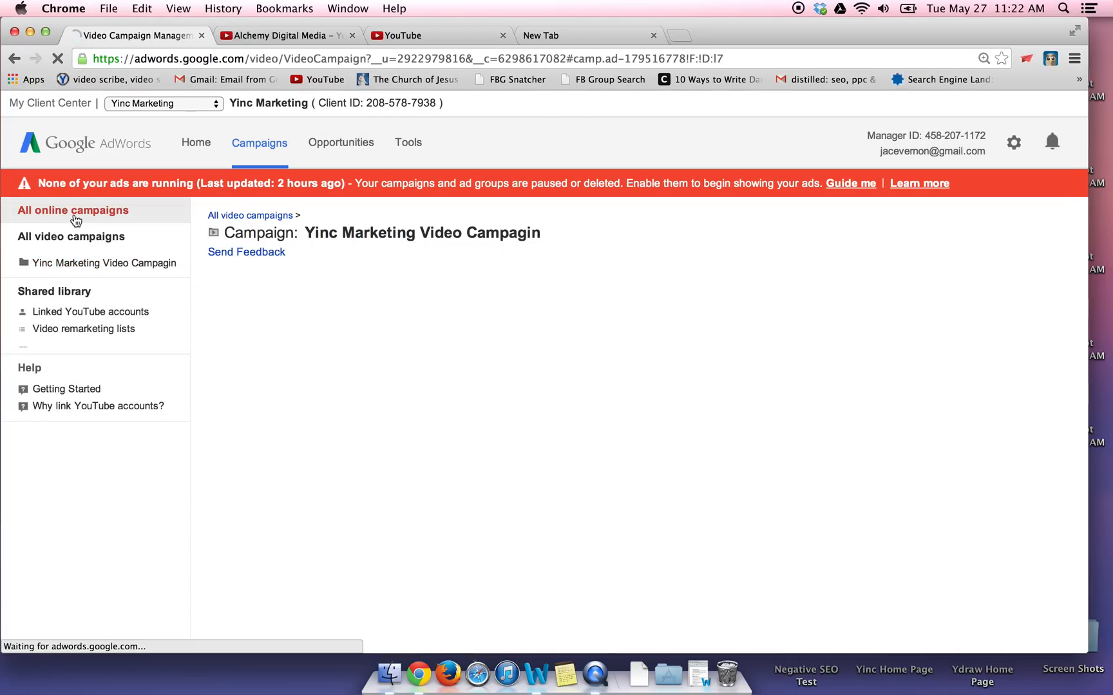
left_click(72, 210)
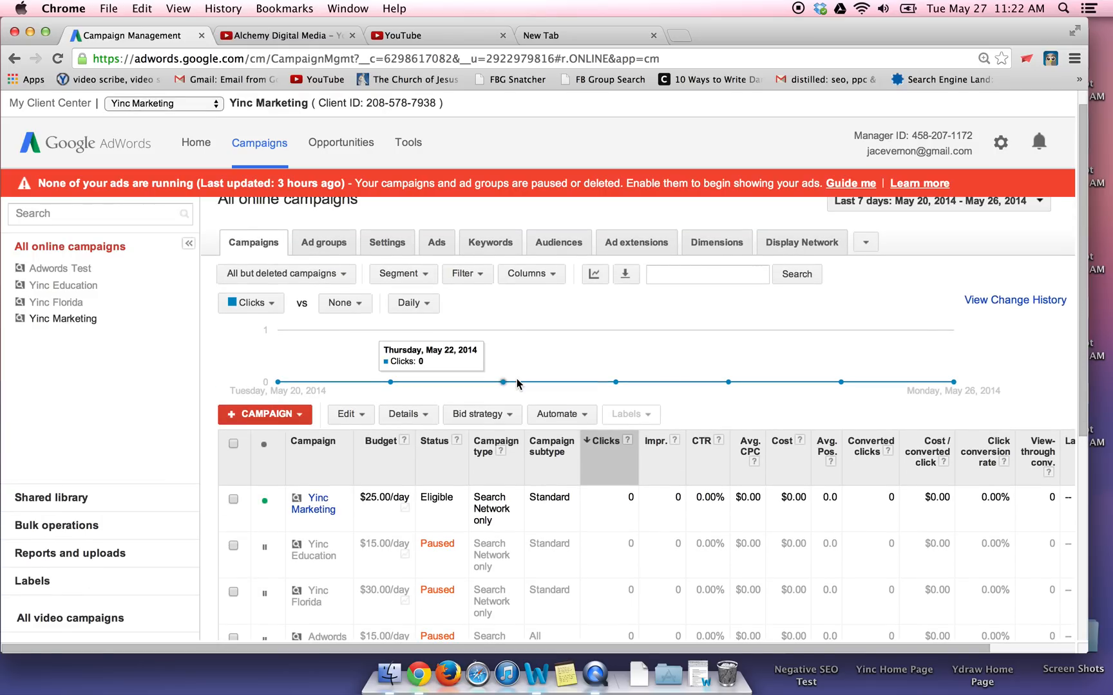
scroll("up", 3)
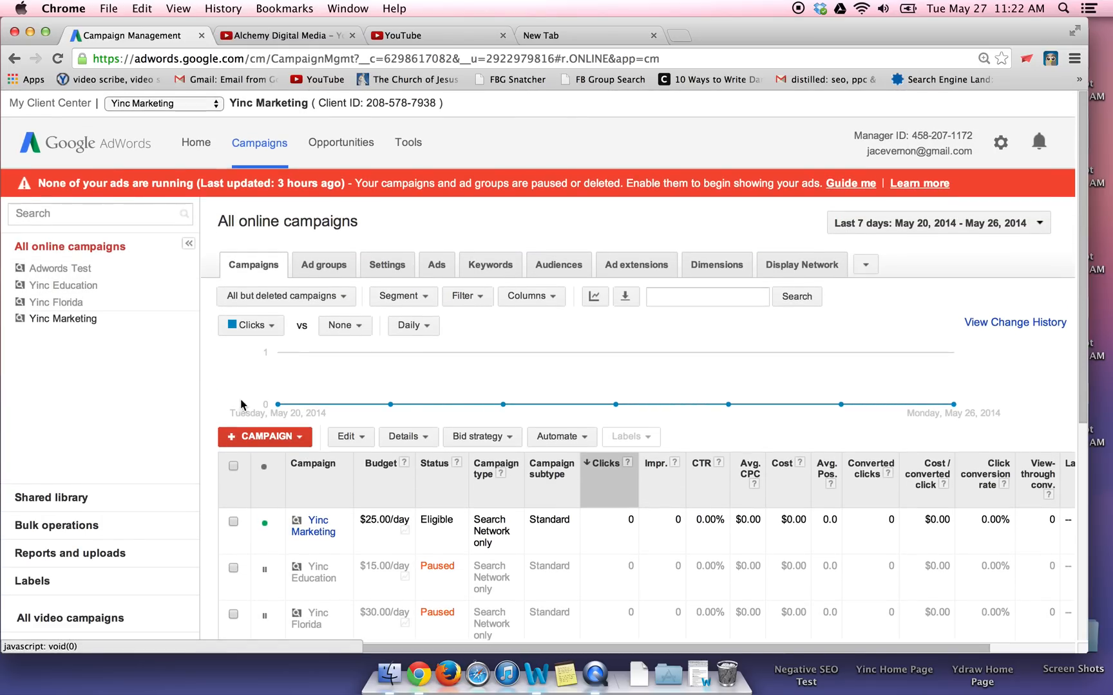
Start a new campaign of the Online video type from the + CAMPAIGN menu
left_click(264, 436)
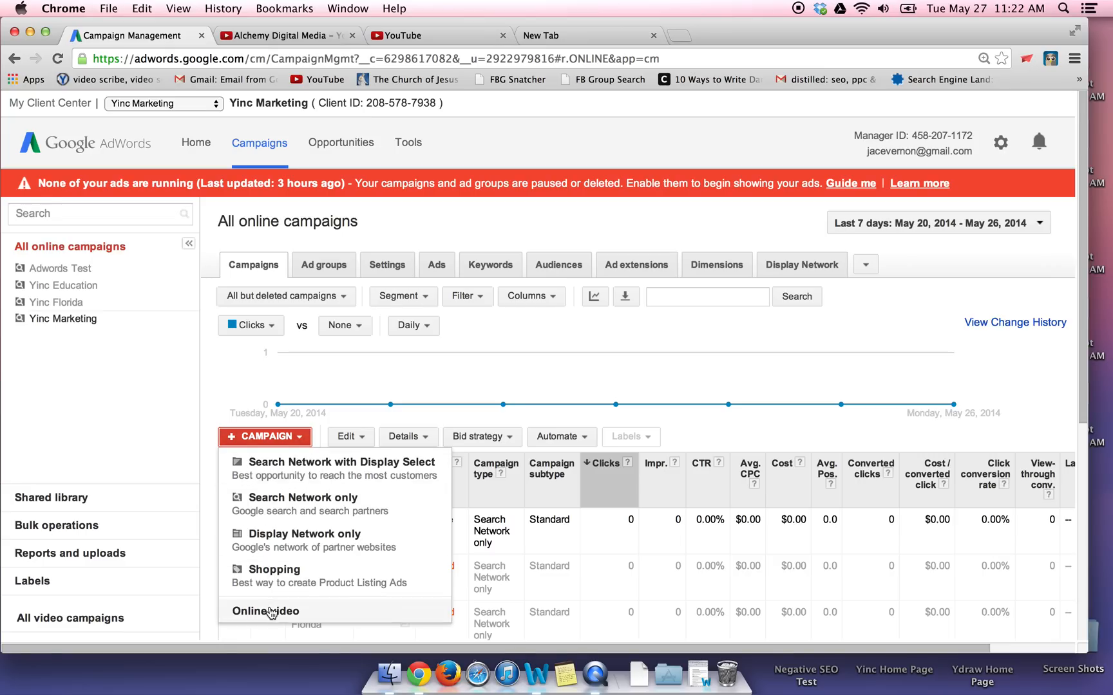
mouse_move(267, 621)
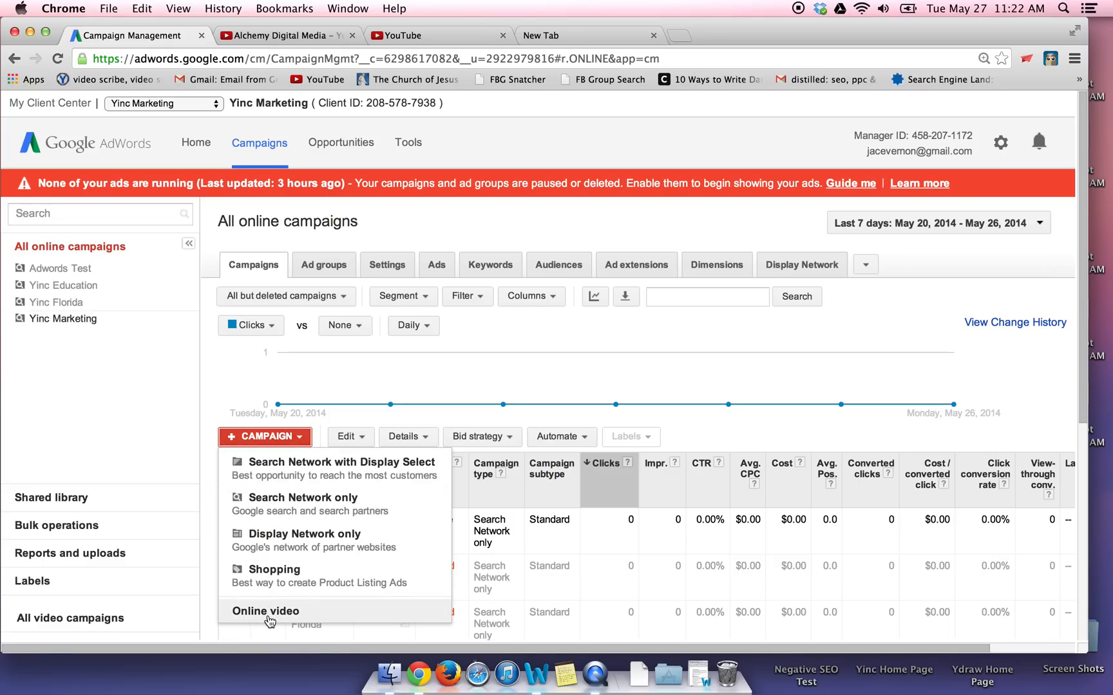
mouse_move(254, 603)
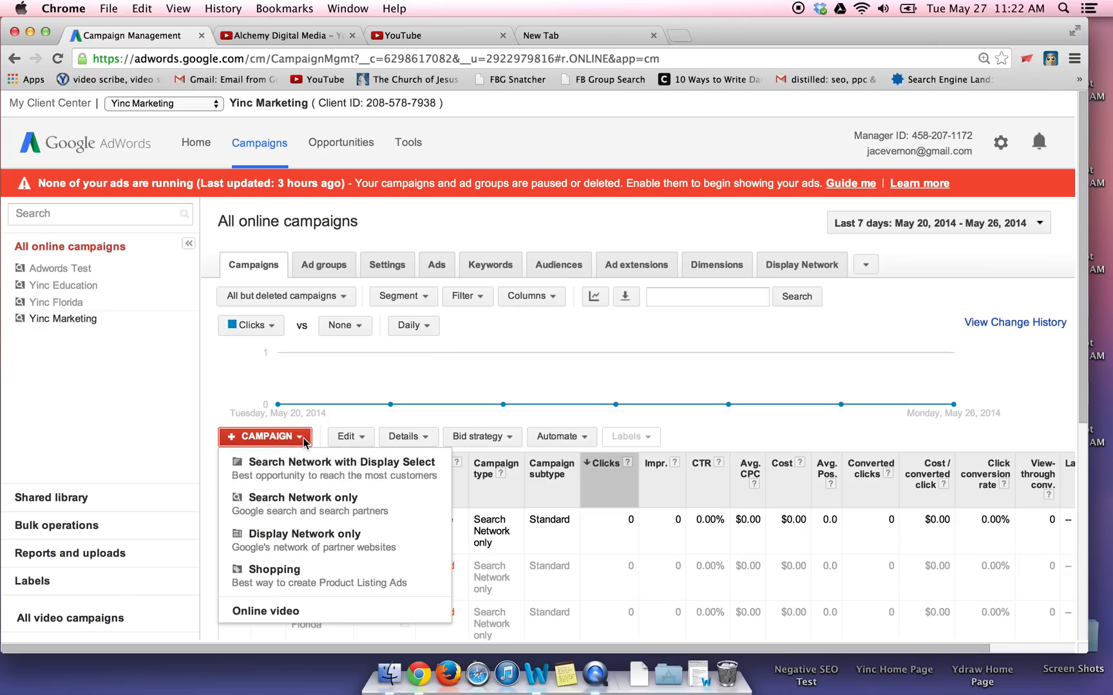
mouse_move(264, 613)
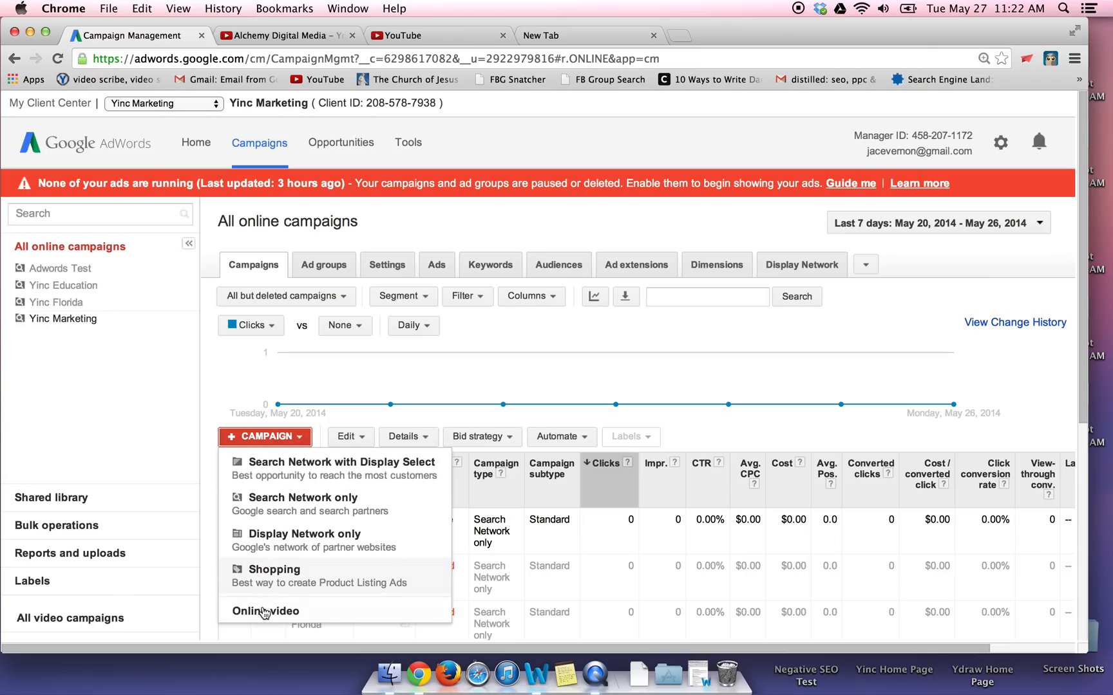
left_click(265, 611)
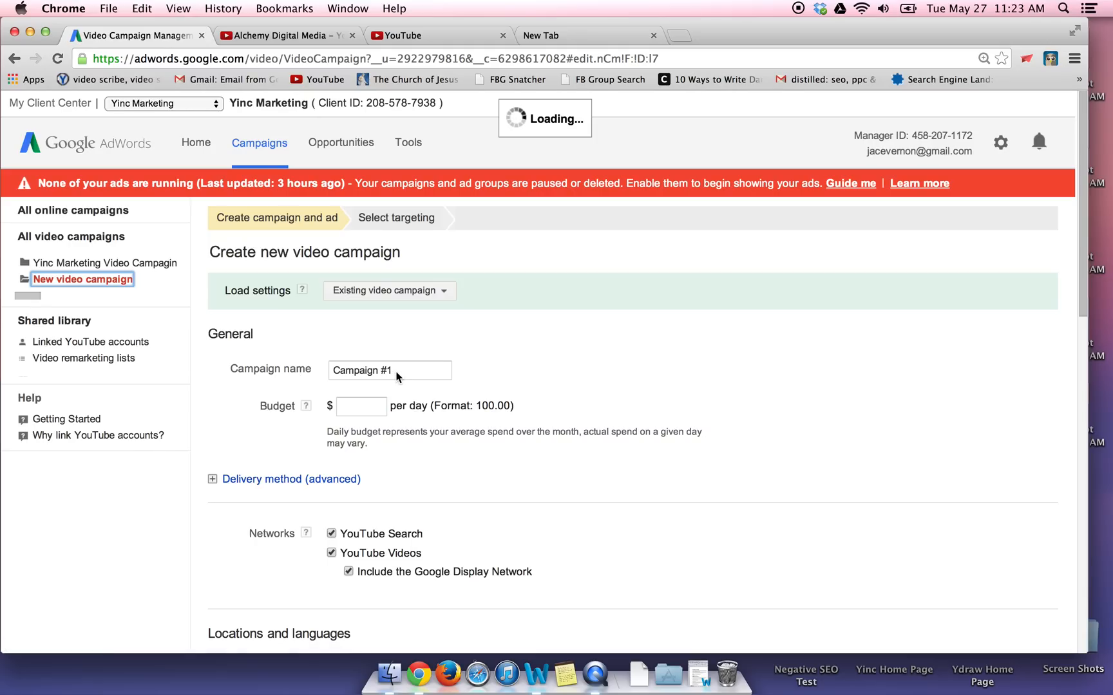
Name the campaign Yinc Video Campaign and enter a daily budget of 20 dollars
left_click(389, 369)
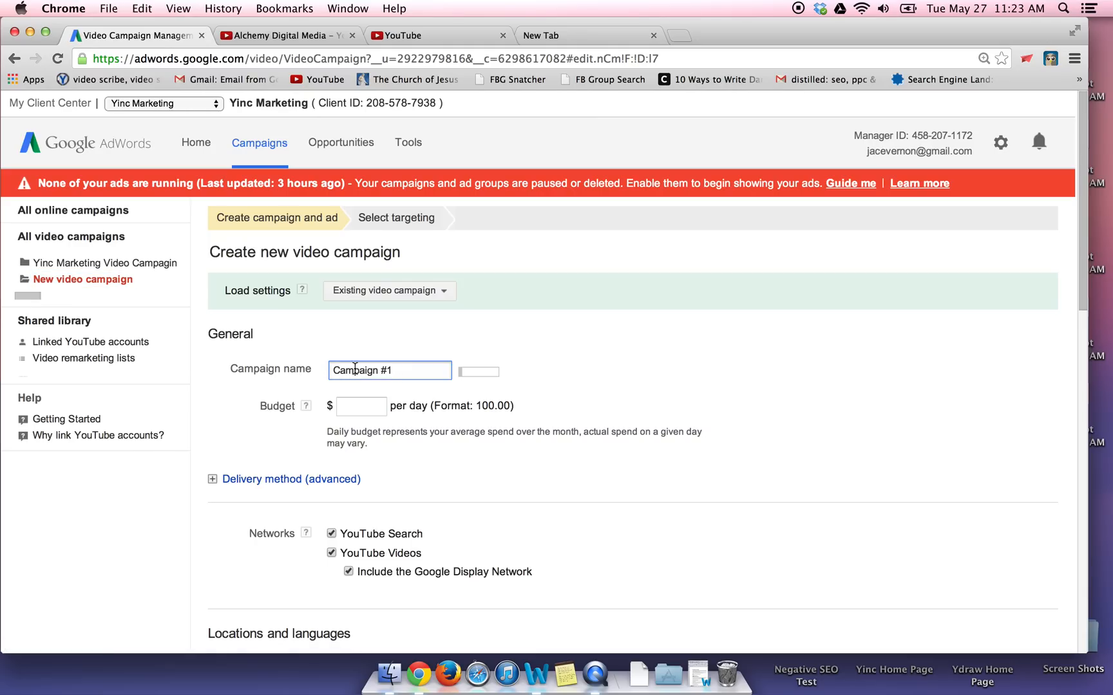
type("Yin")
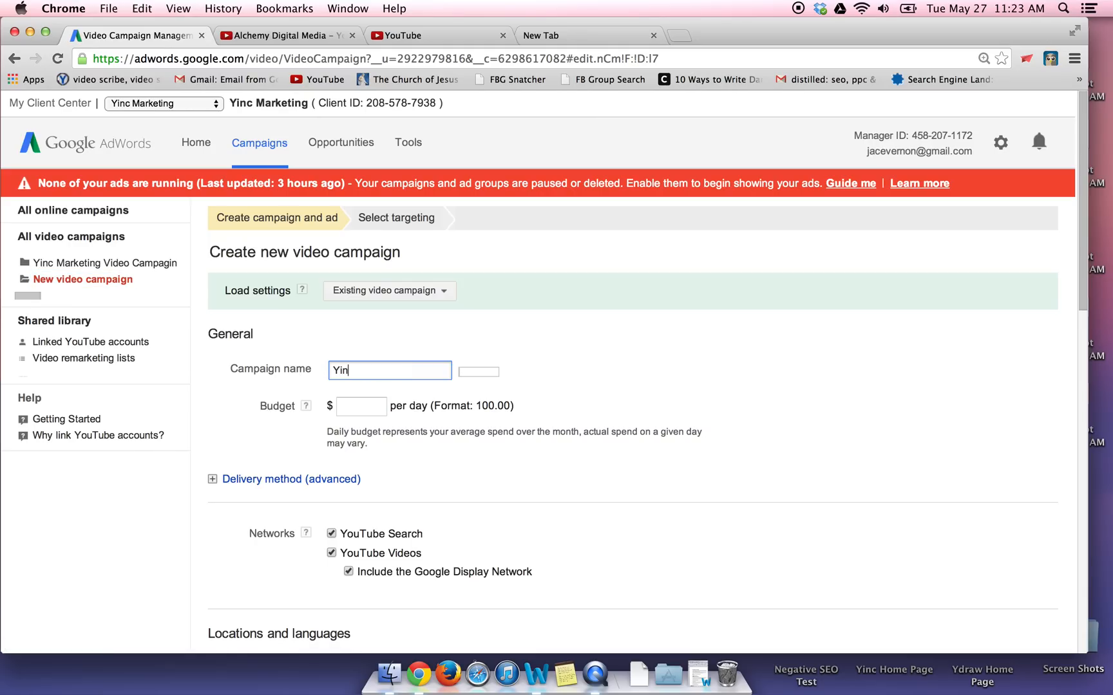
type("c")
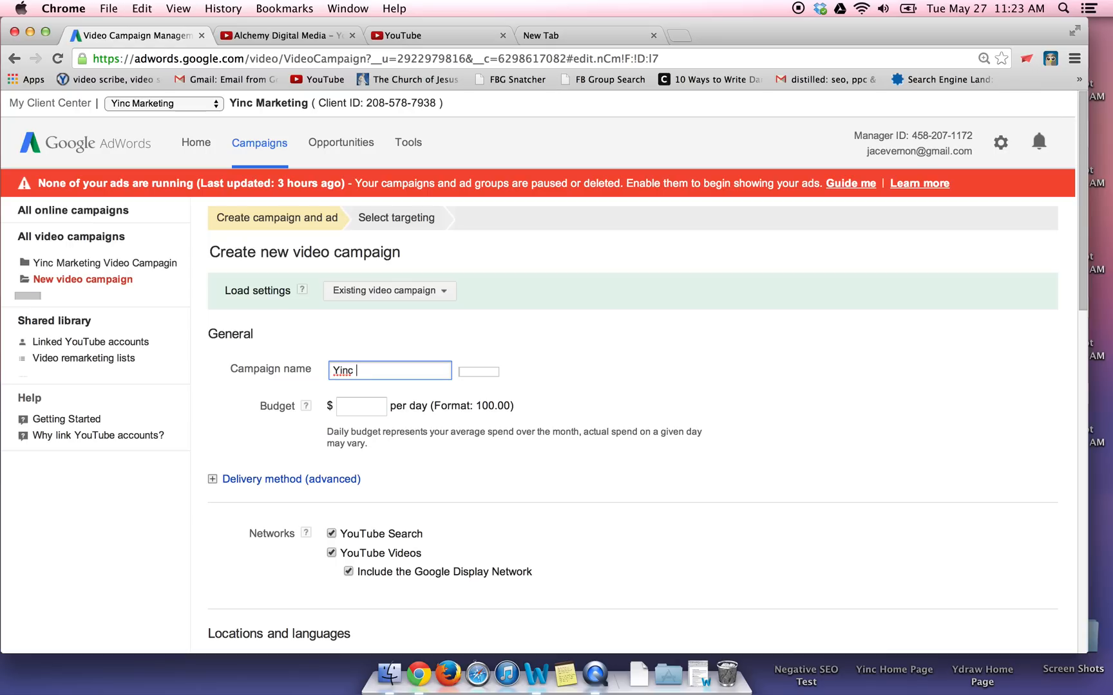
type("Y")
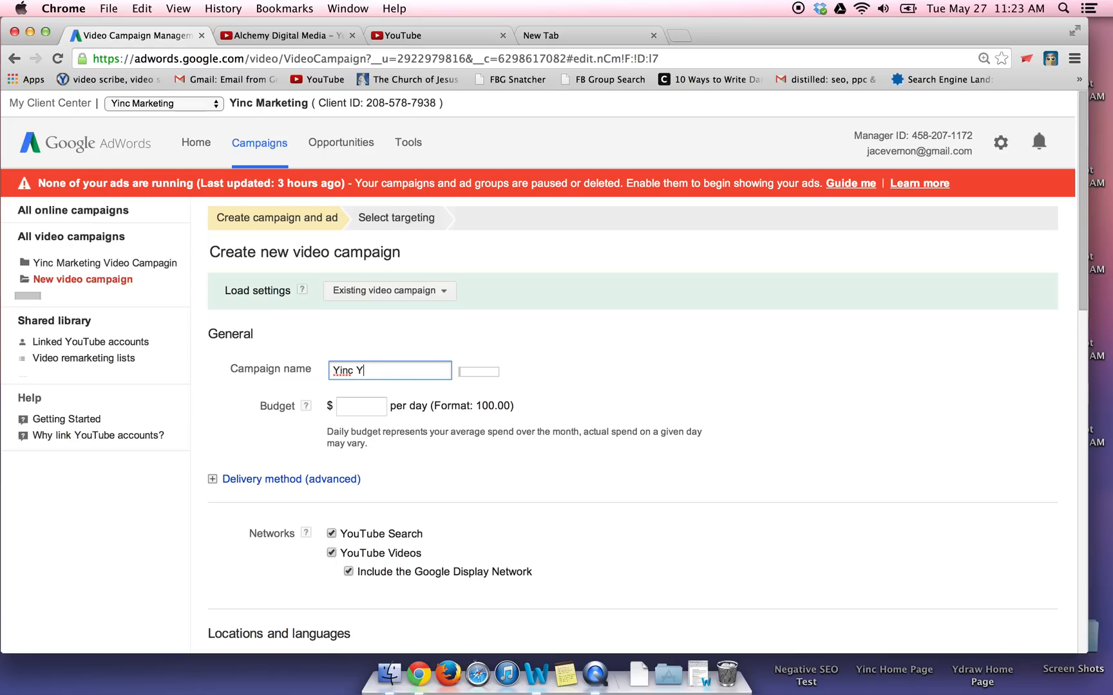
type("out")
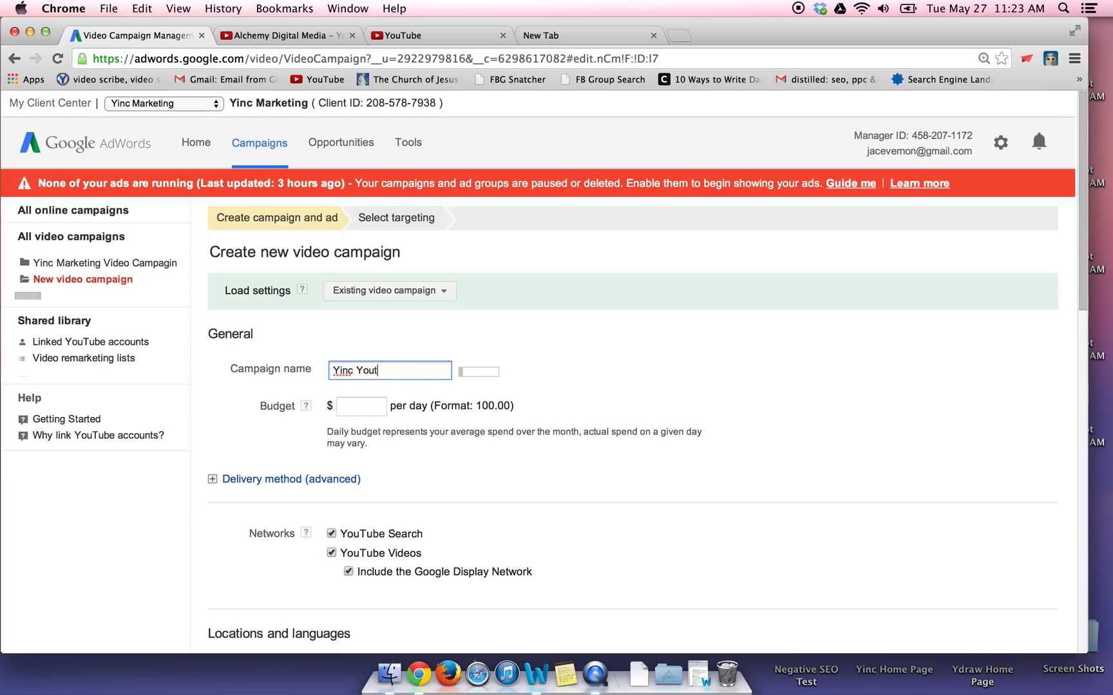
type("Video Am")
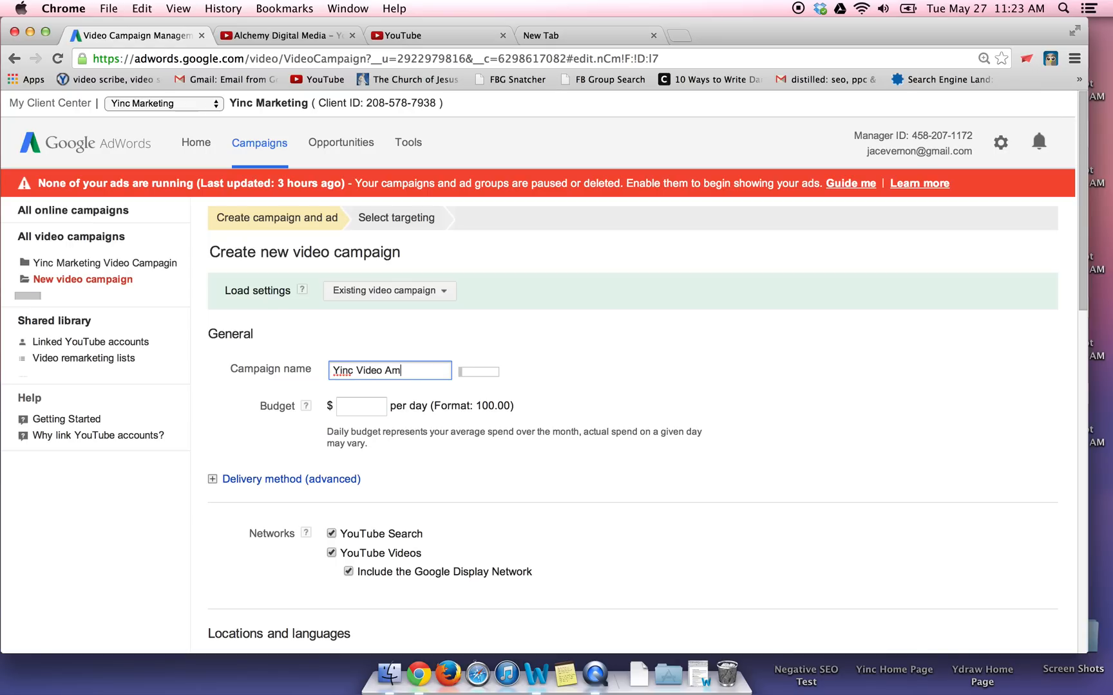
type("paign")
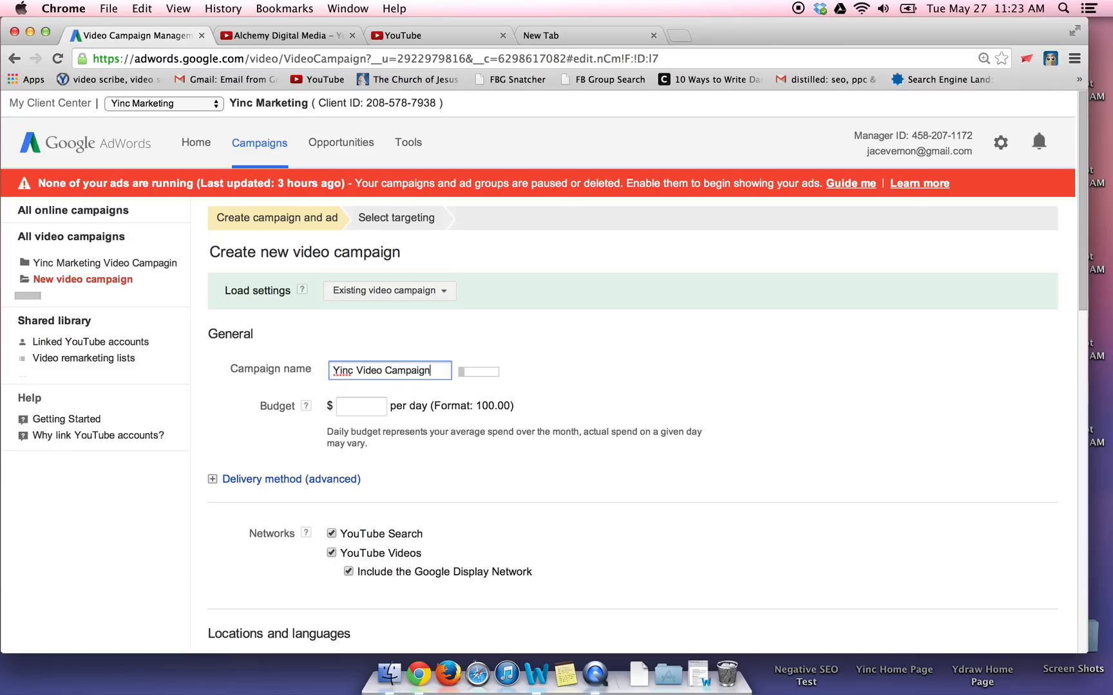
type("20")
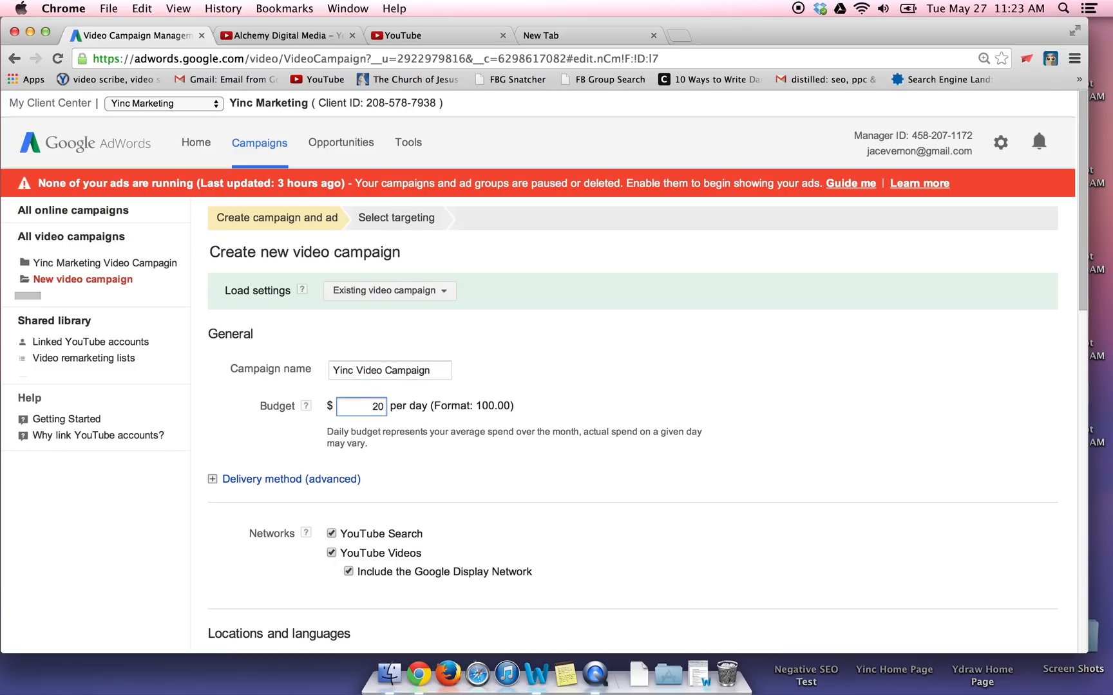
Keep the Google Display Network included and limit ad locations to the United States
scroll("down", 3)
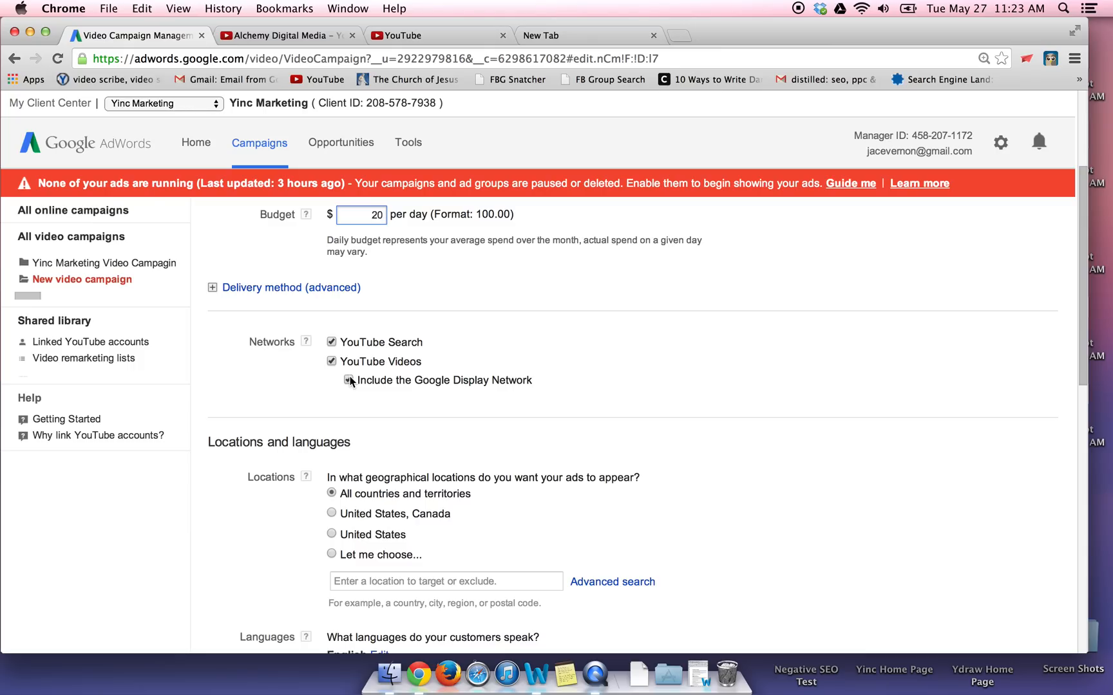
left_click(348, 379)
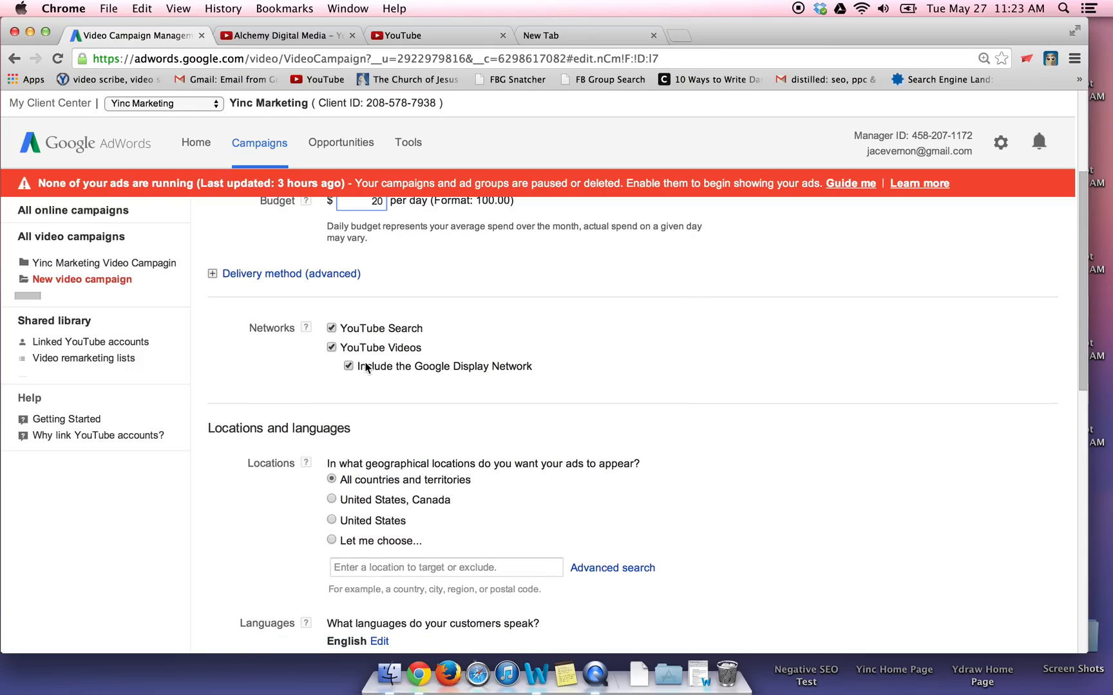
scroll("down", 3)
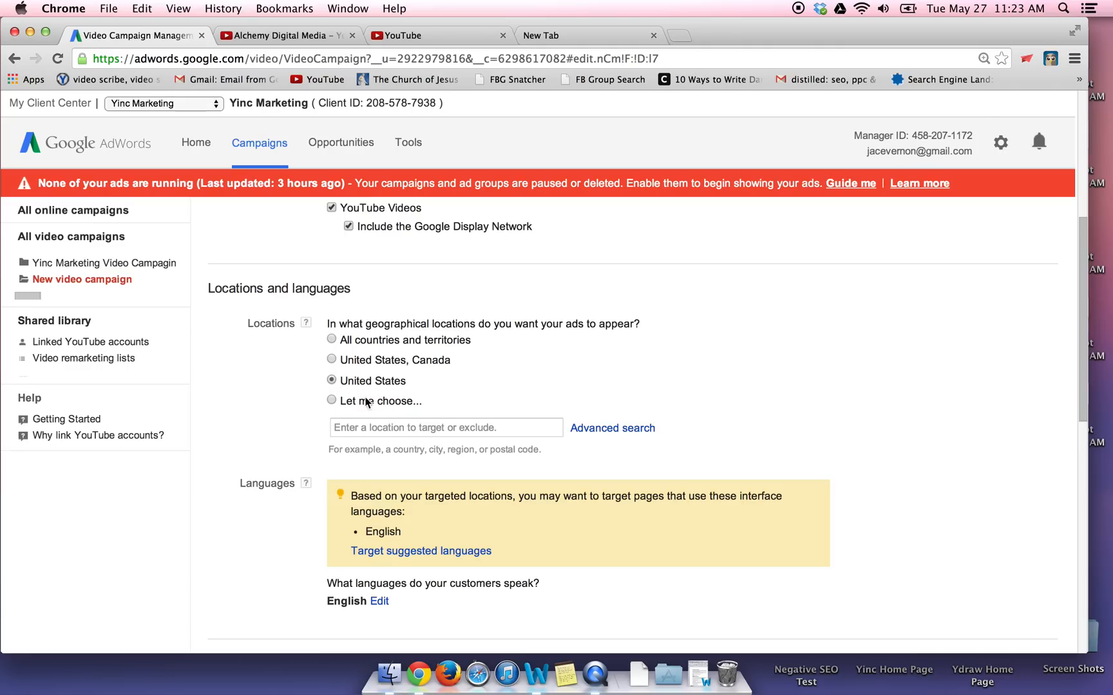
left_click(331, 401)
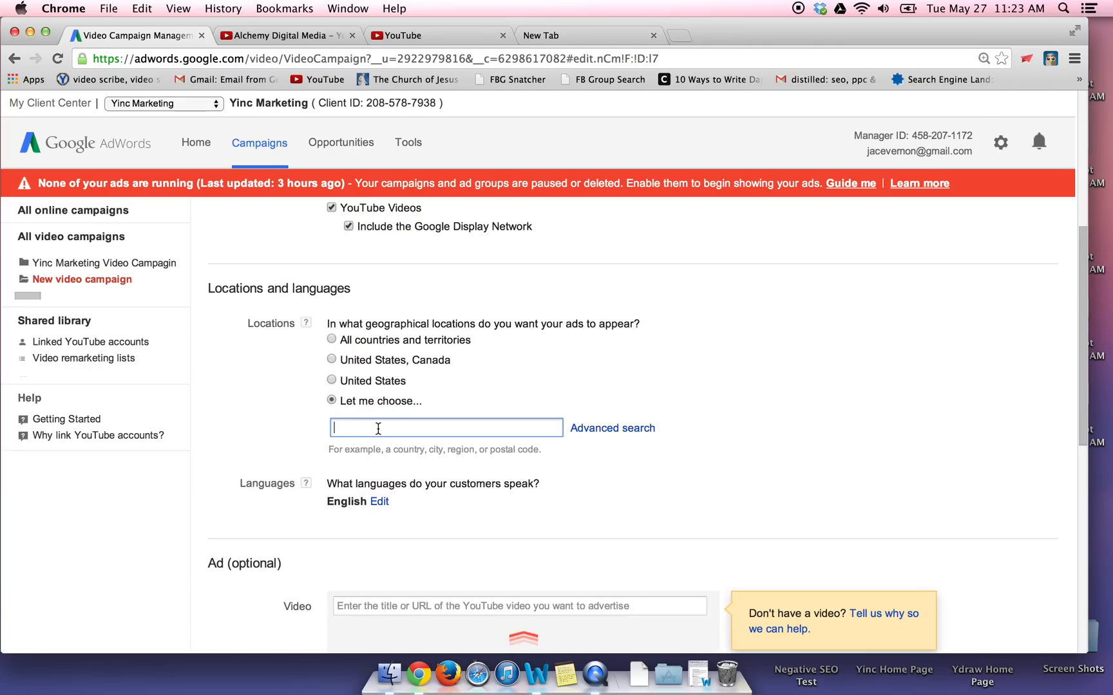
left_click(331, 354)
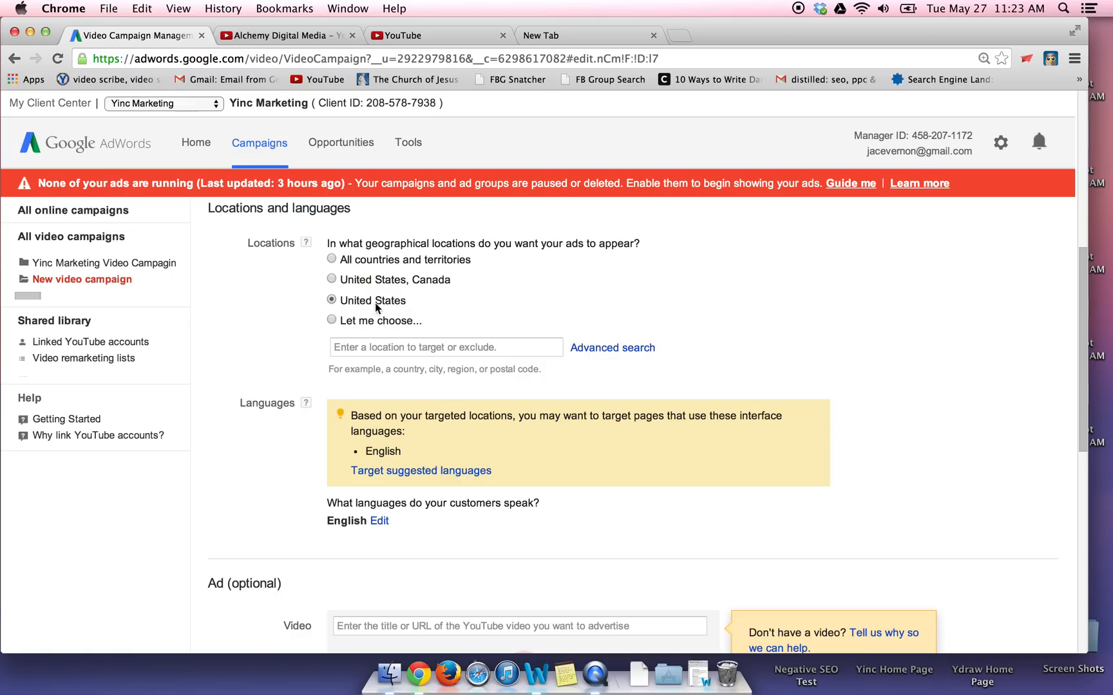
Review the target languages keeping English, then reach the Video URL field
scroll("down", 3)
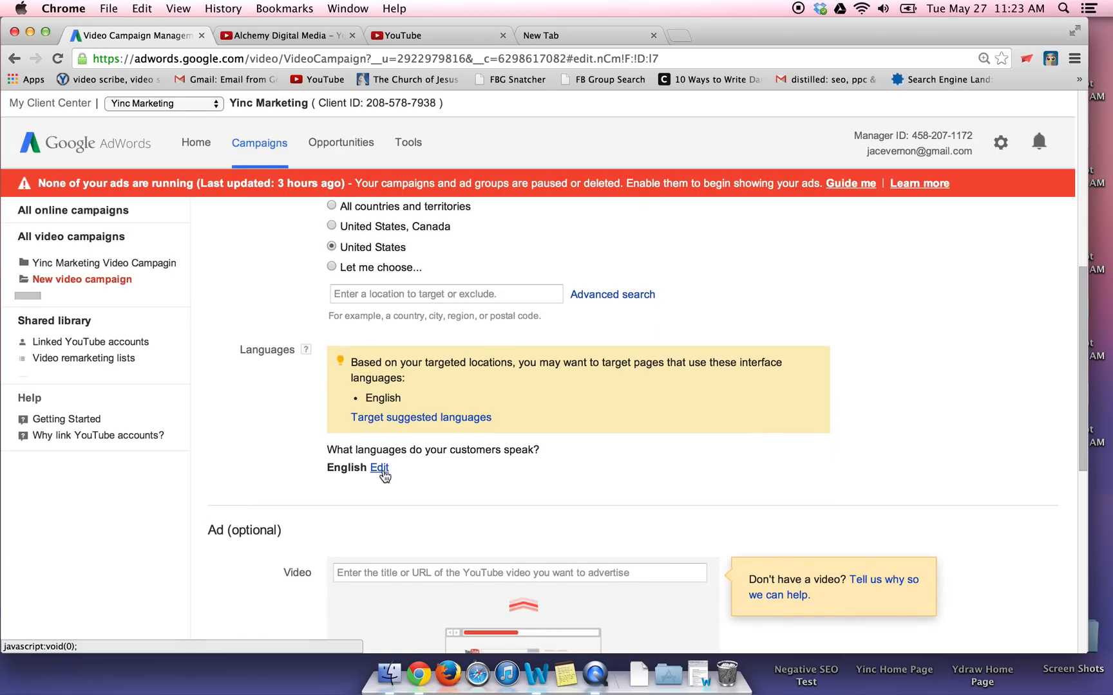
scroll("down", 3)
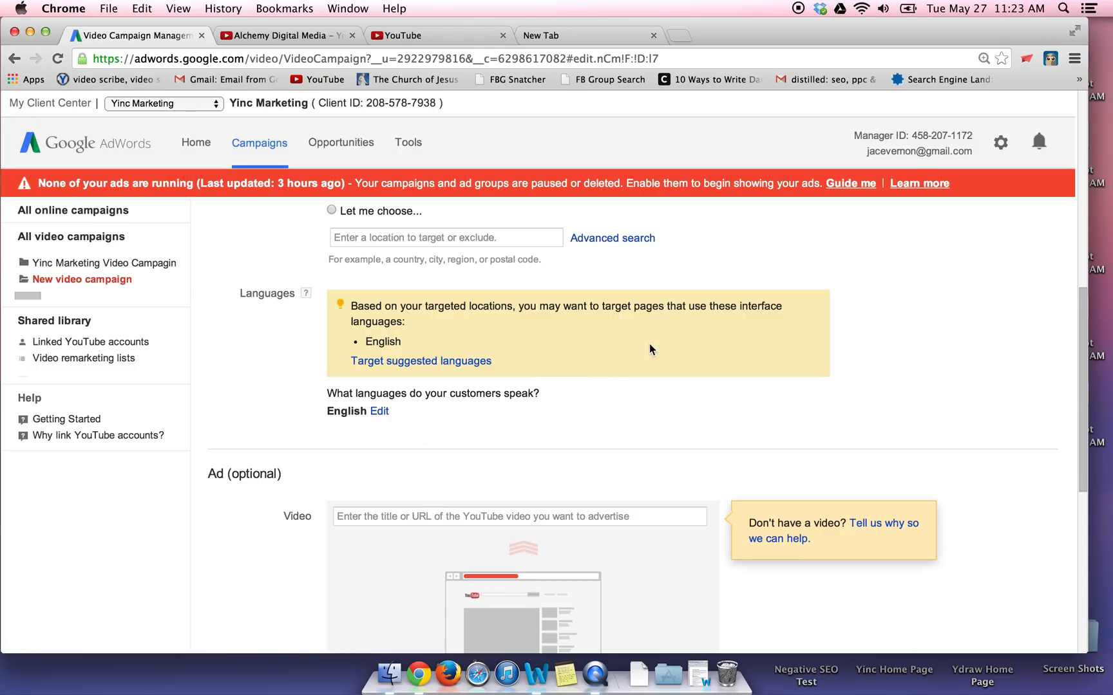
mouse_move(380, 412)
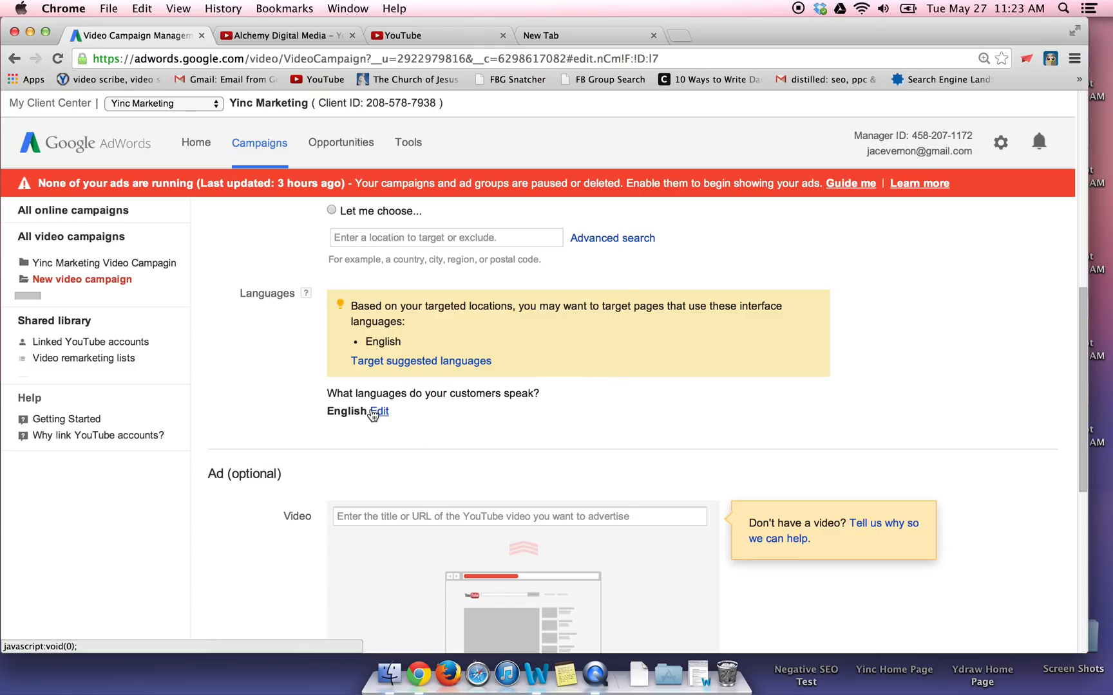
left_click(379, 413)
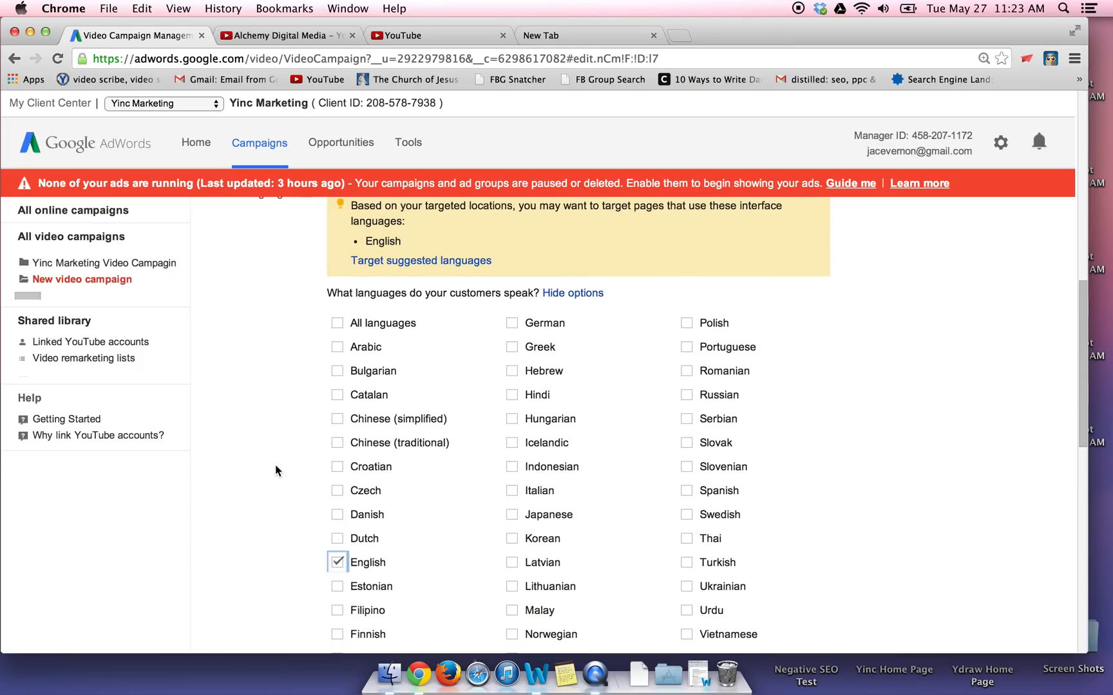
scroll("down", 3)
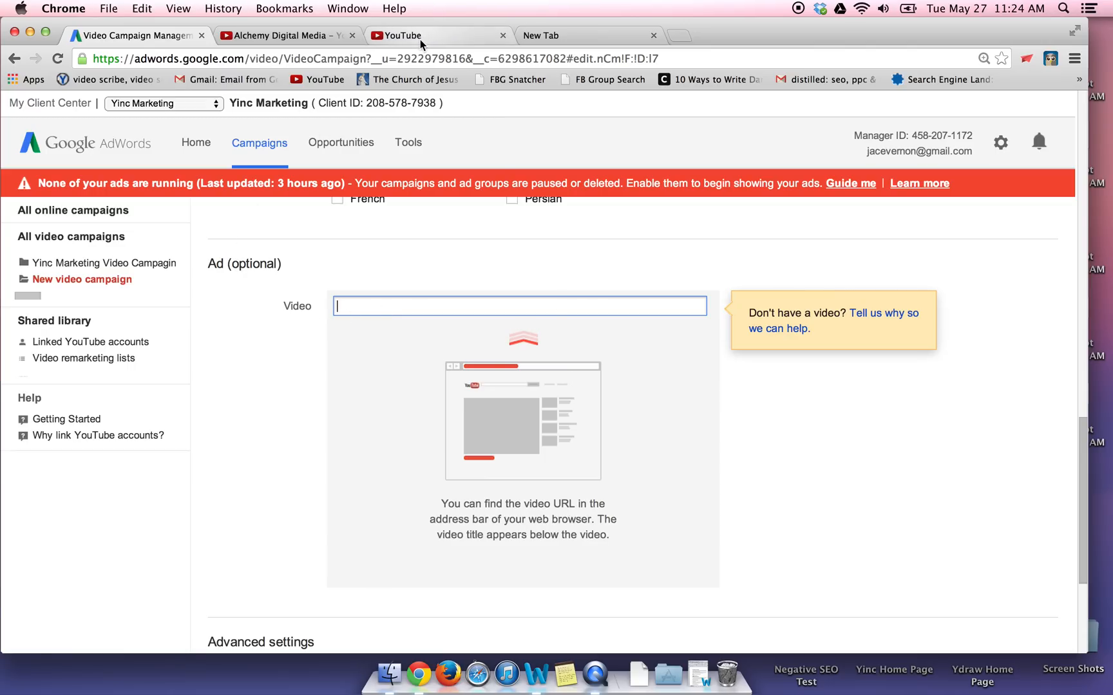
Search YouTube for yinc, locate the Yinc channel video, and return to the campaign setup
left_click(403, 36)
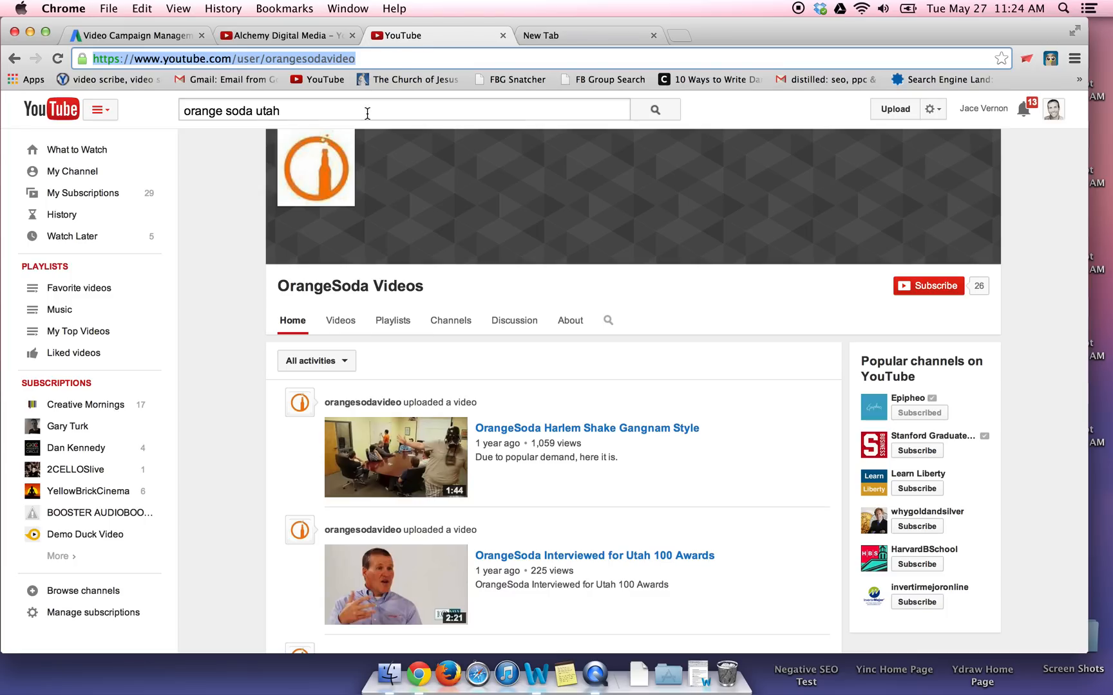
type("yinc")
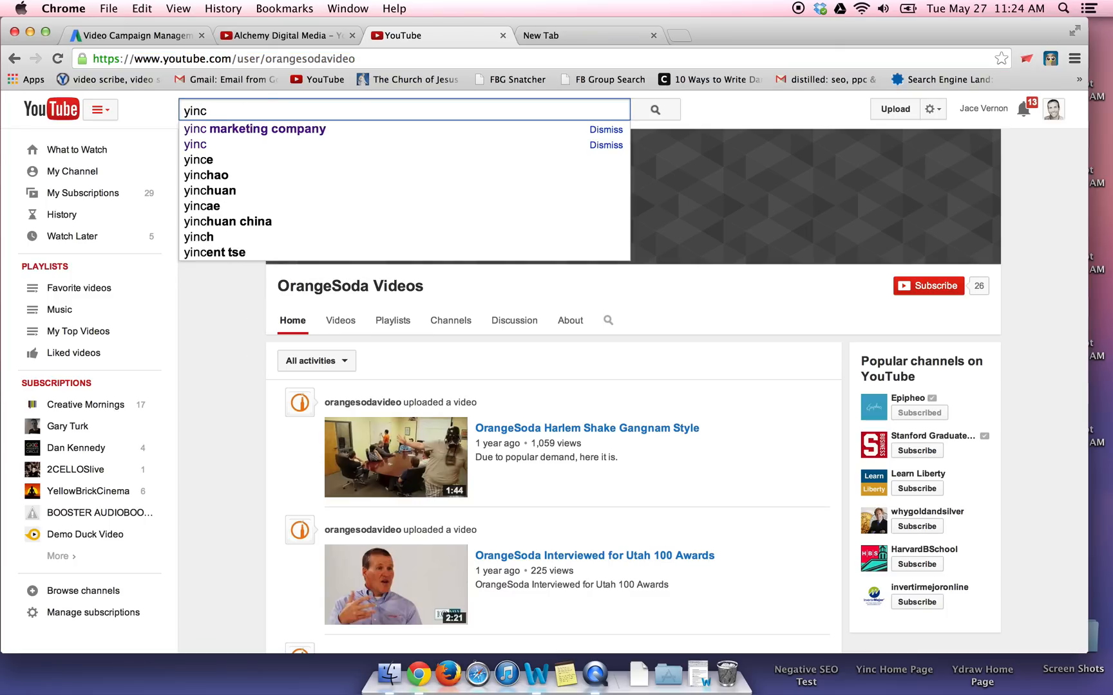
left_click(254, 129)
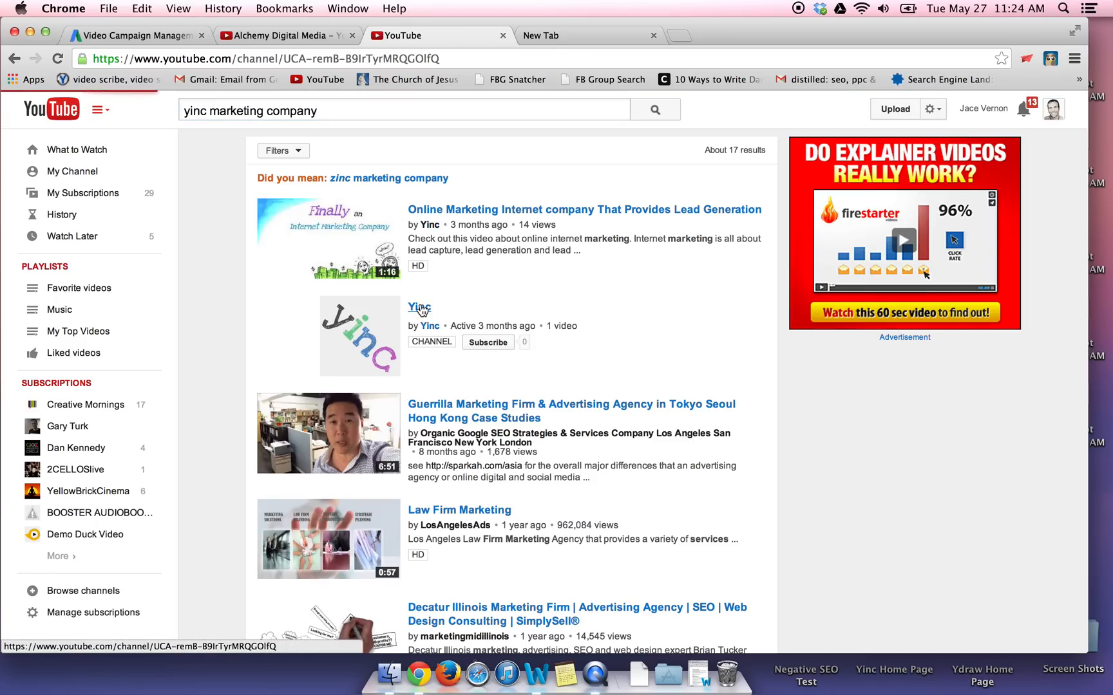
left_click(420, 307)
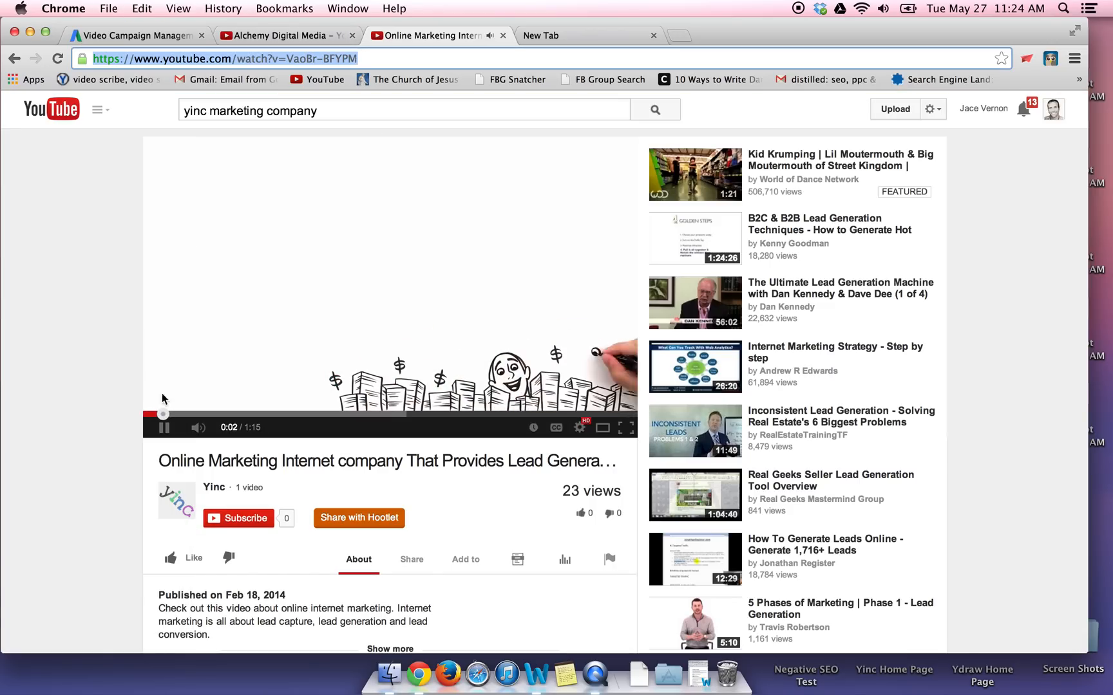
left_click(135, 36)
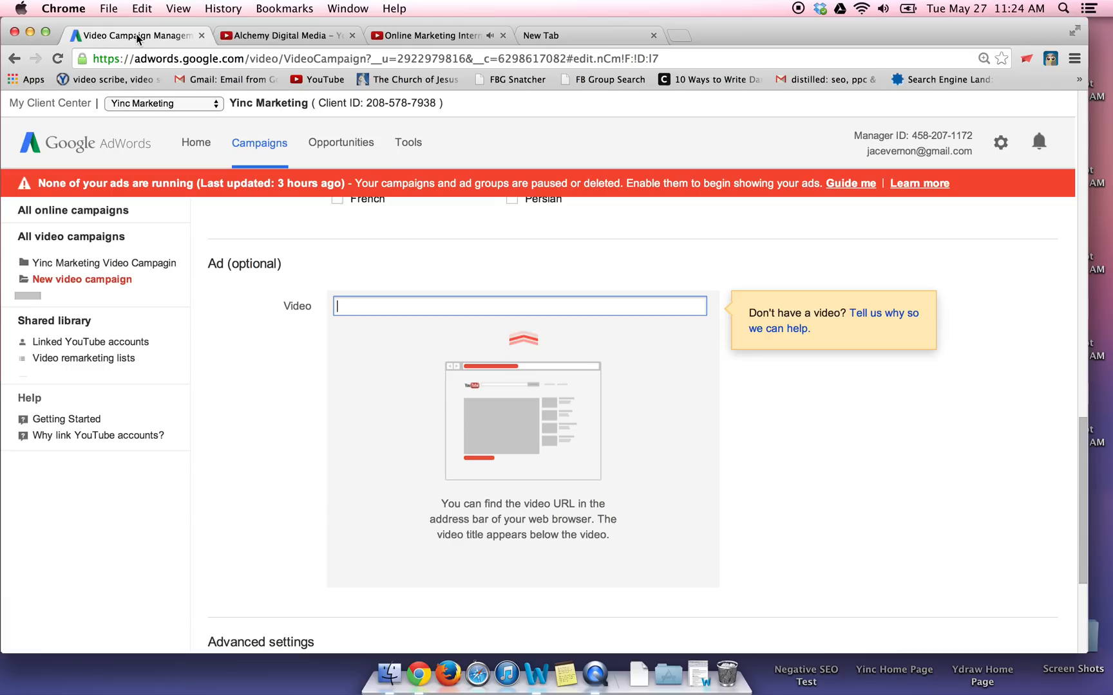
type("https://www.youtube.com/watch?v=VaoBr-BFYPM")
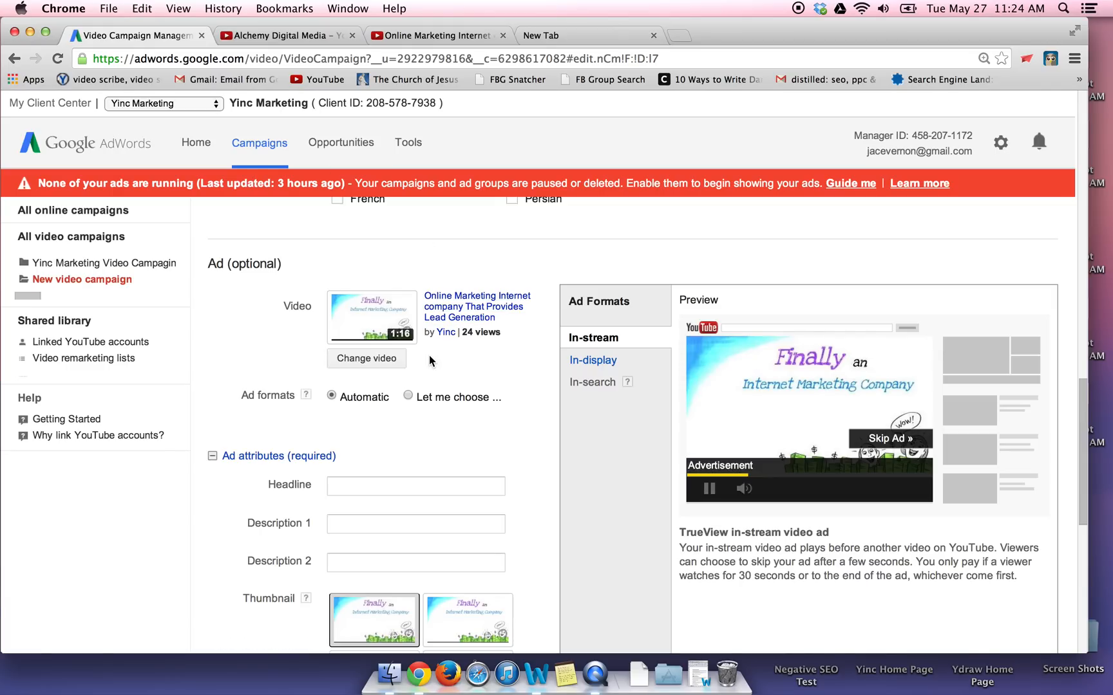
mouse_move(443, 348)
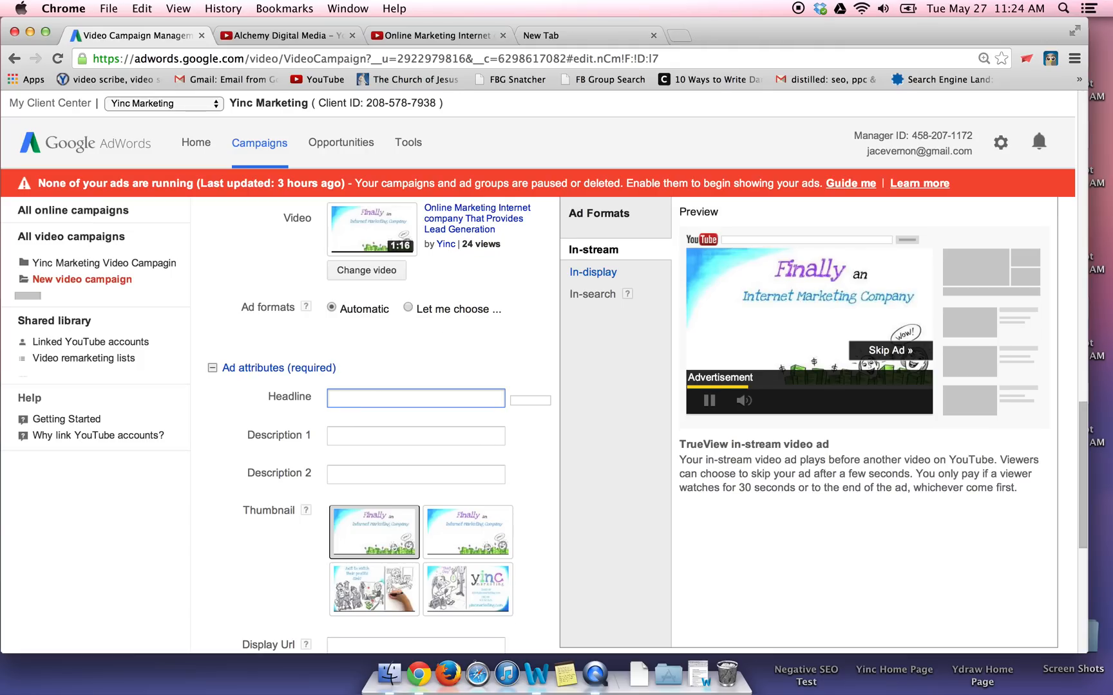
type("O")
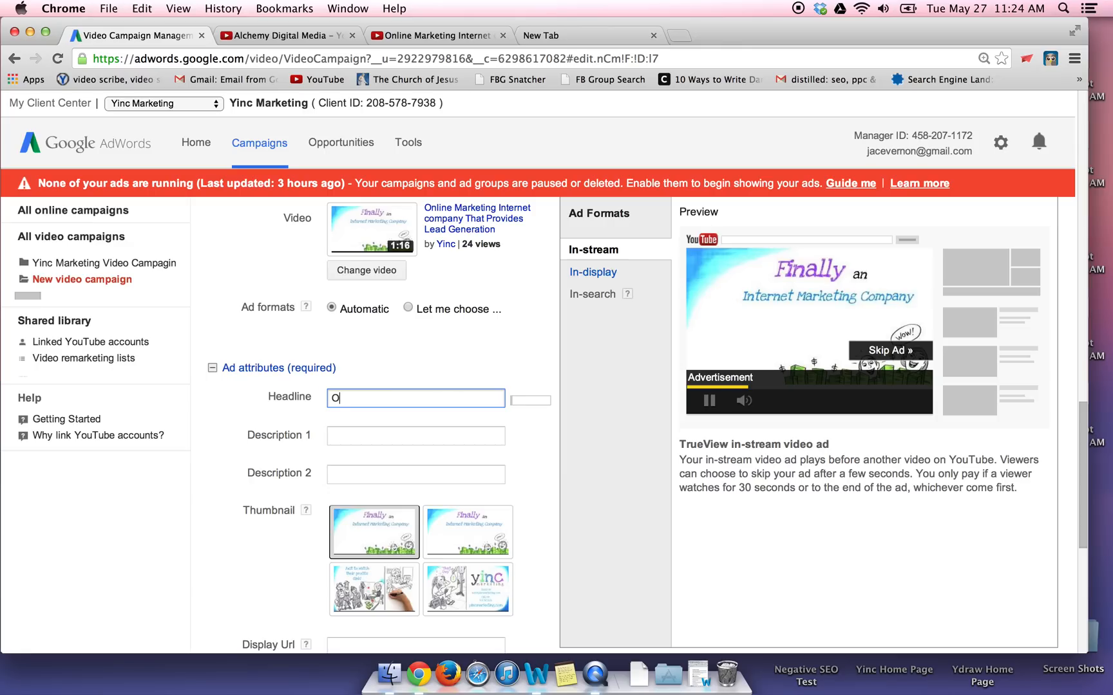
type("nline Mar")
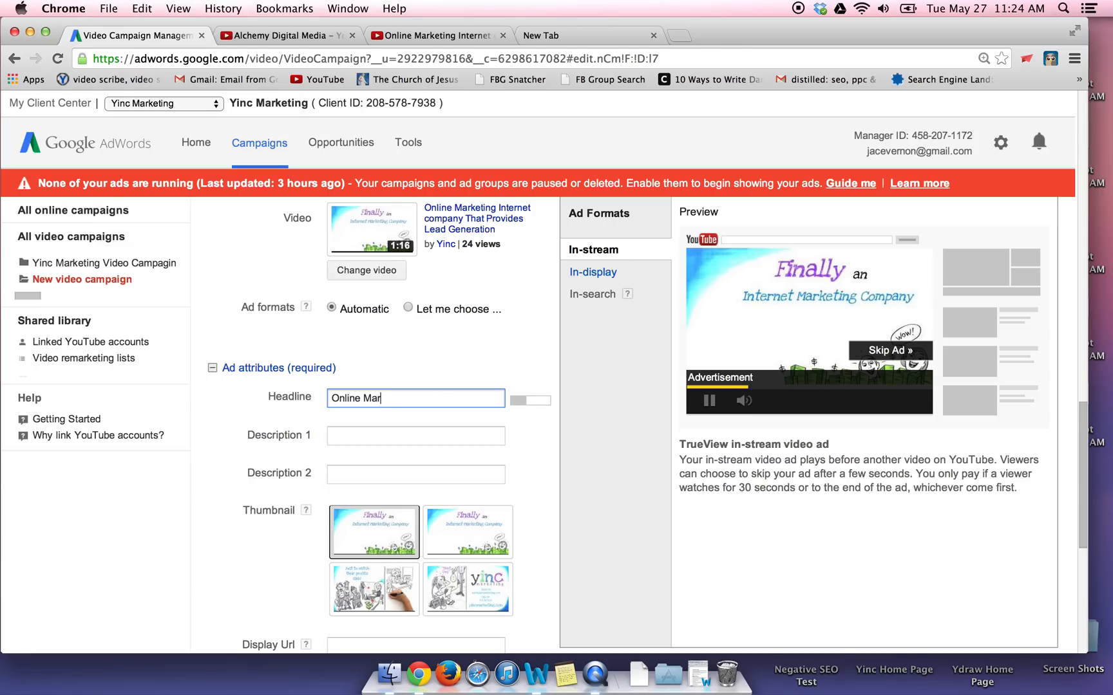
type("keting")
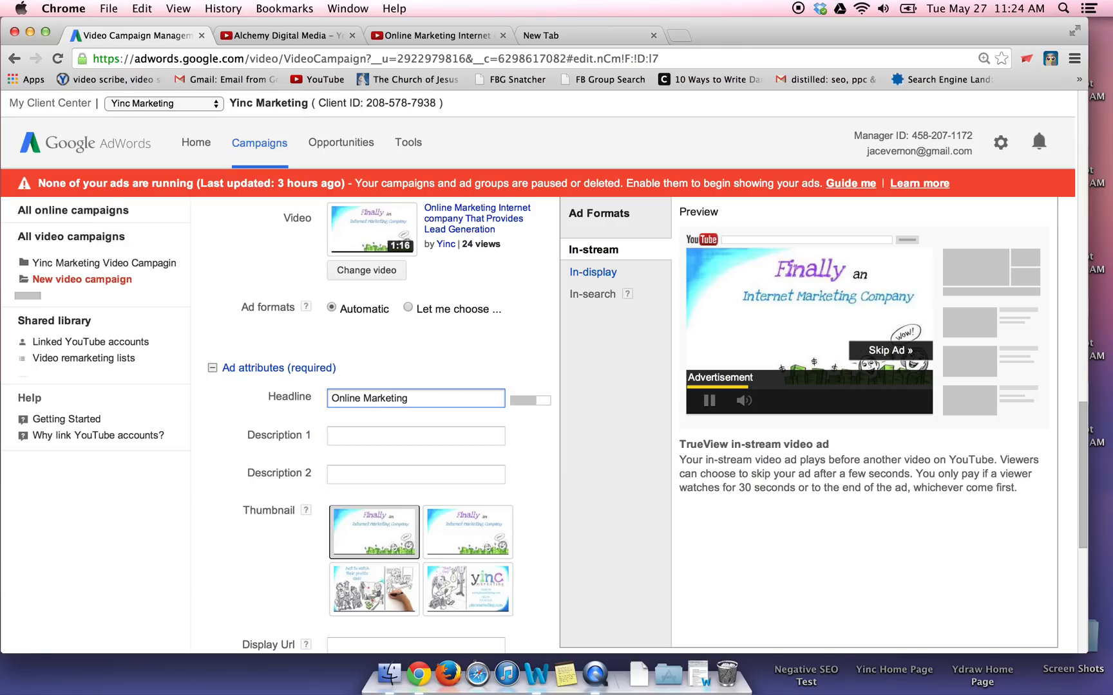
type("S")
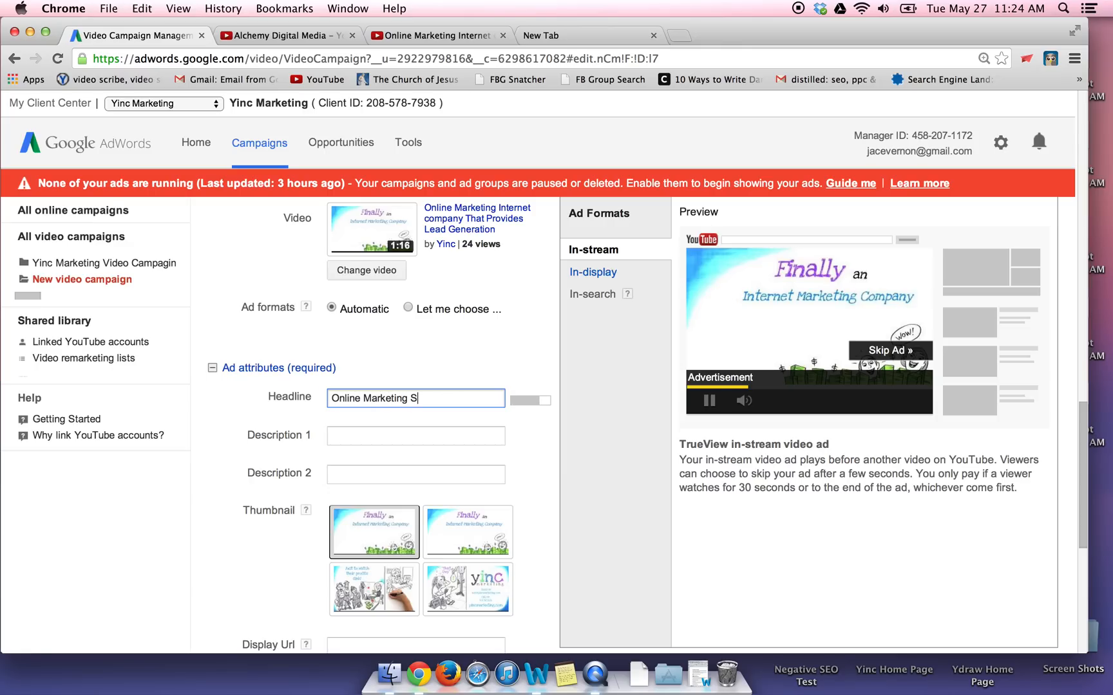
key("Backspace")
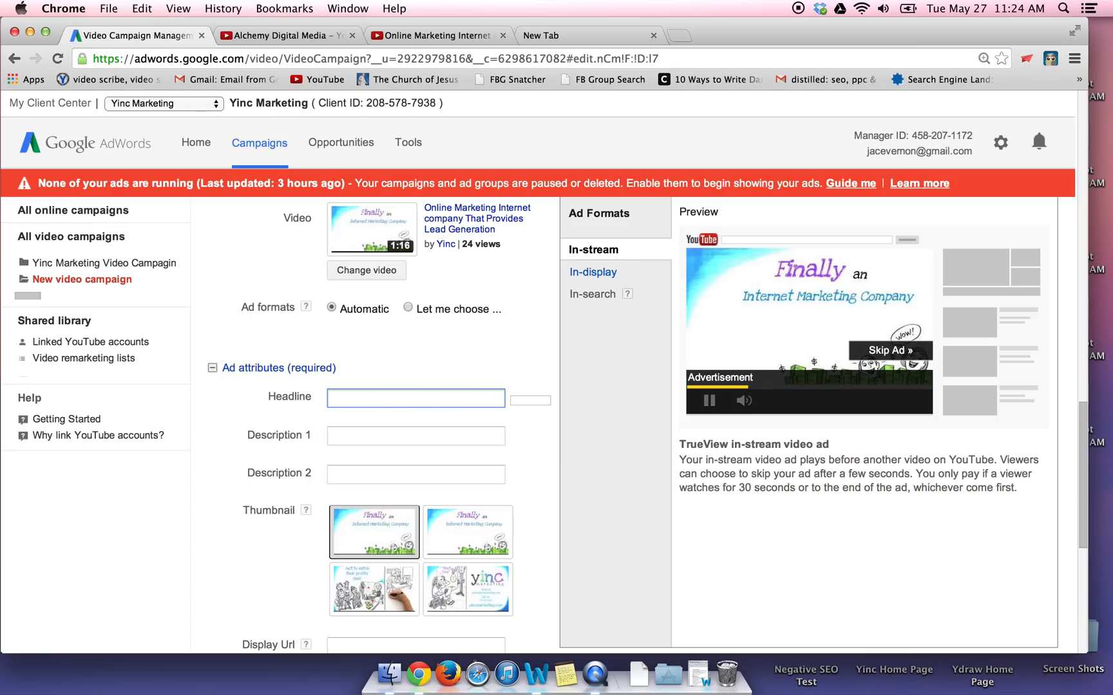
Retype the headline as Online Marketing Company, removing the stray trademark symbol
type("Online Vid")
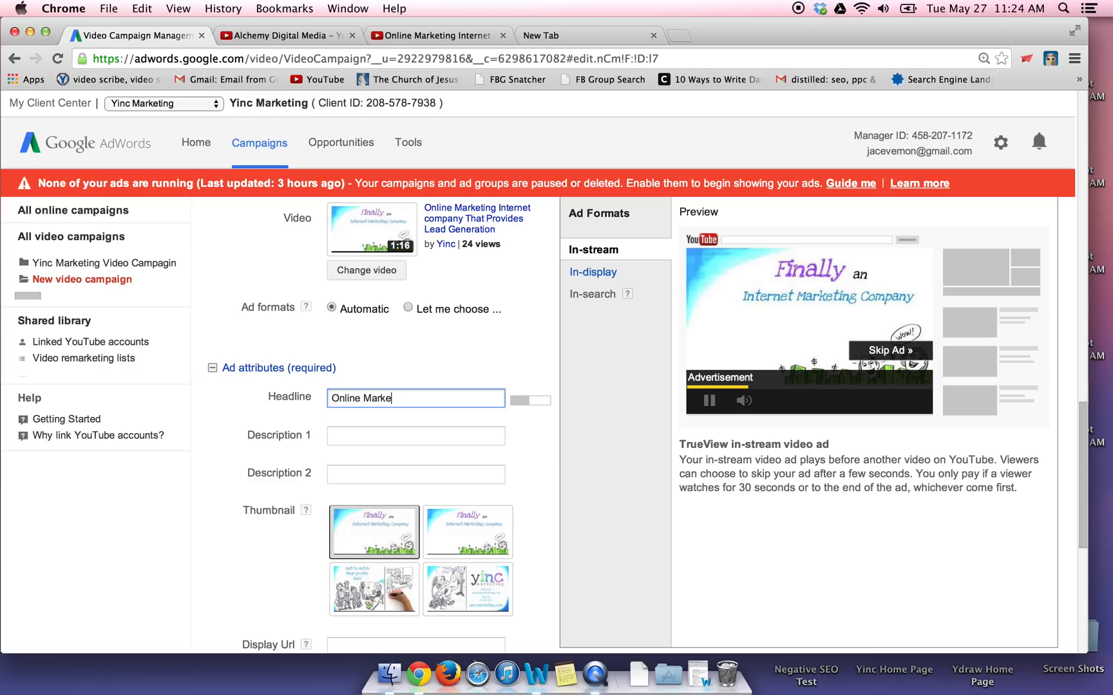
type("ting Comp")
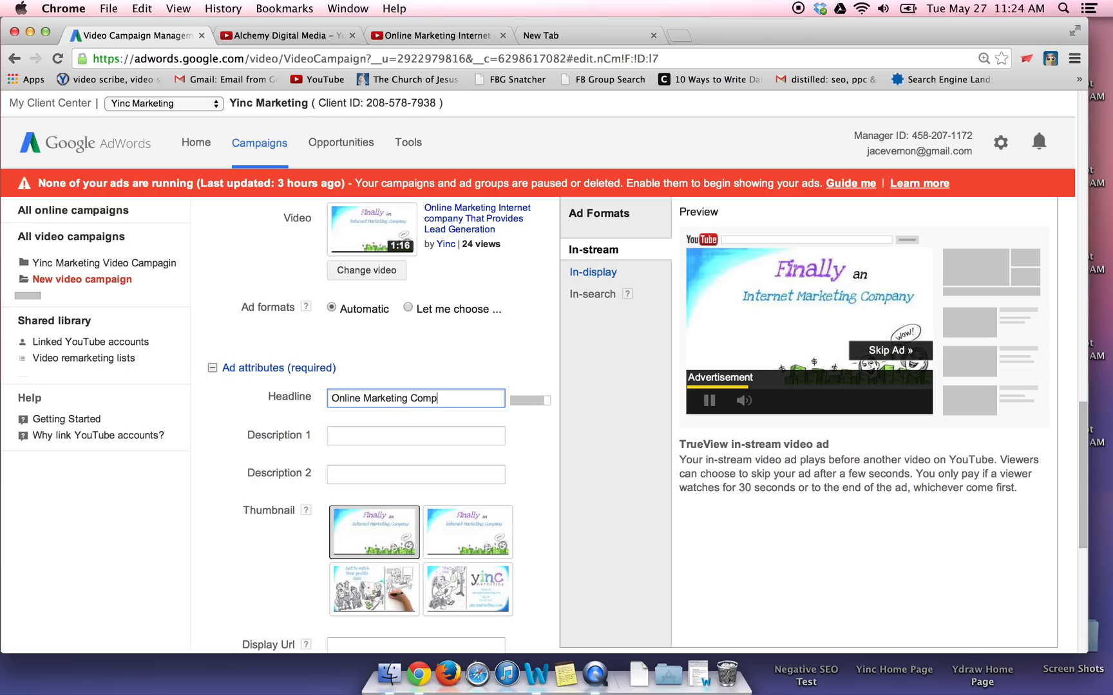
type("any")
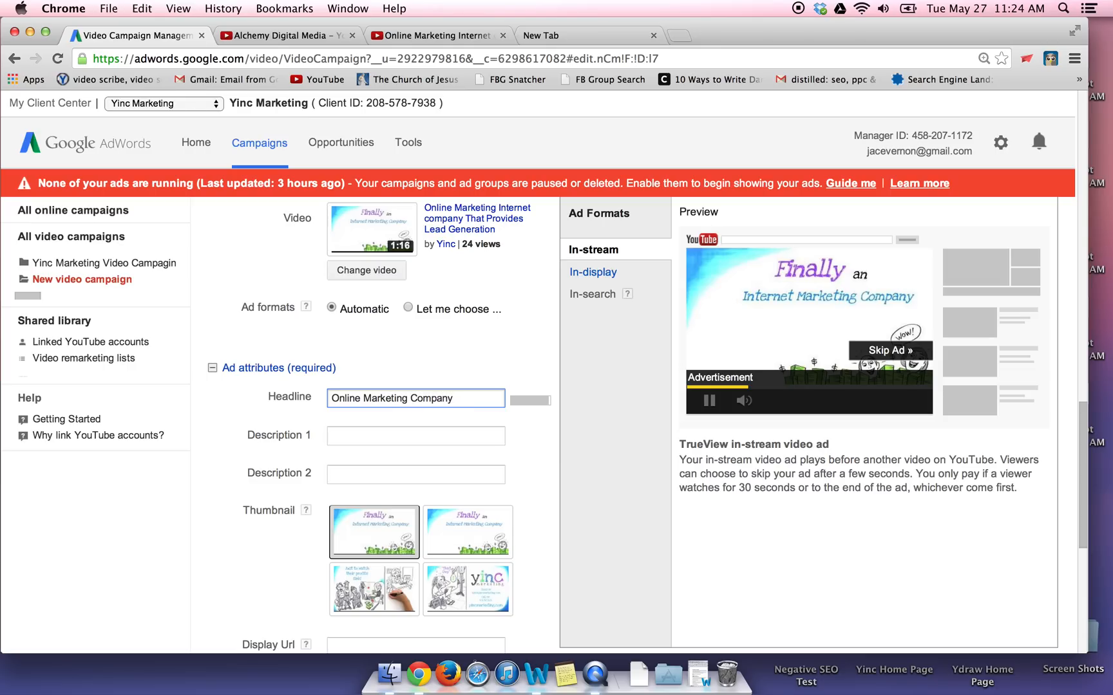
type("™")
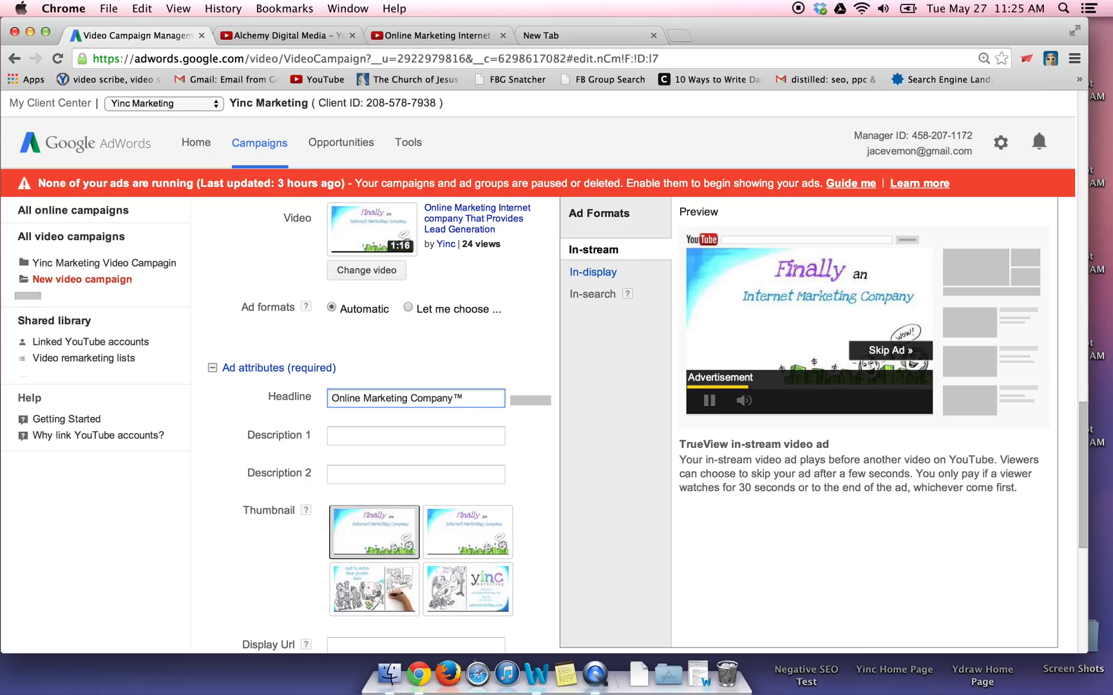
key("Backspace")
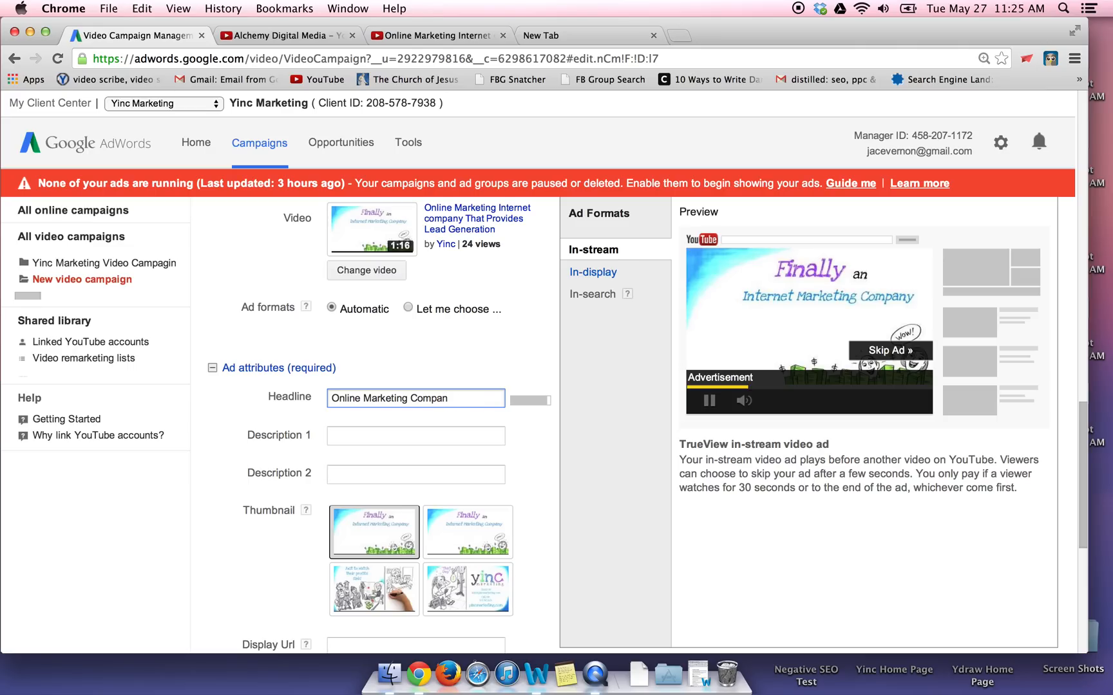
type("y")
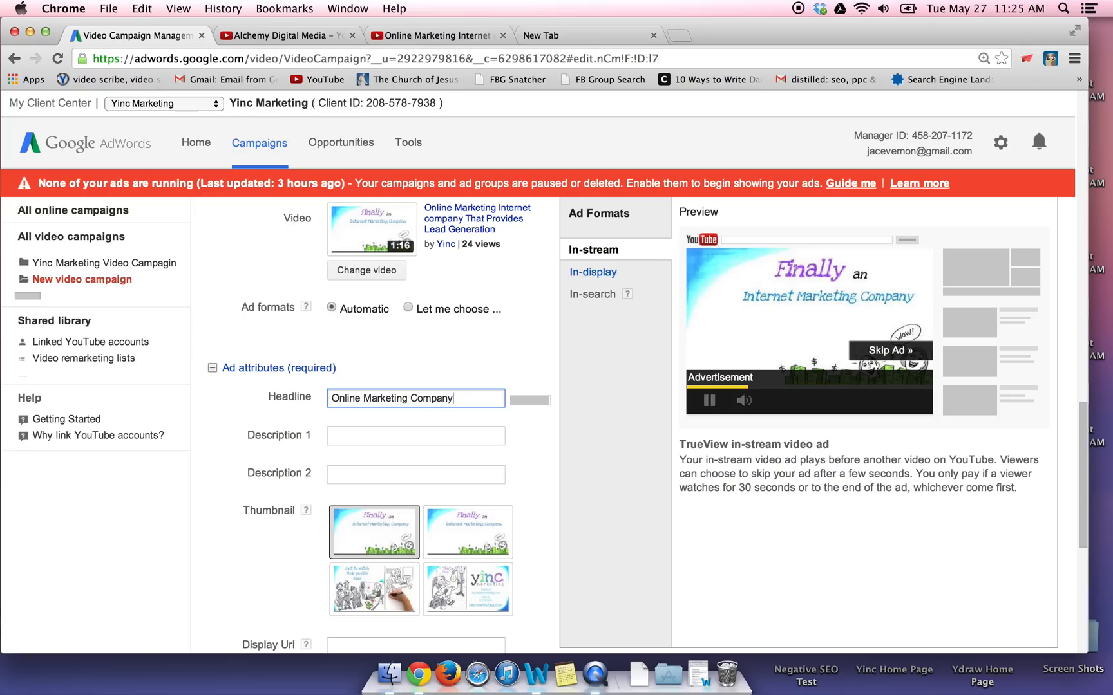
Enter Description 1 as 356+ Happy Clients
left_click(415, 435)
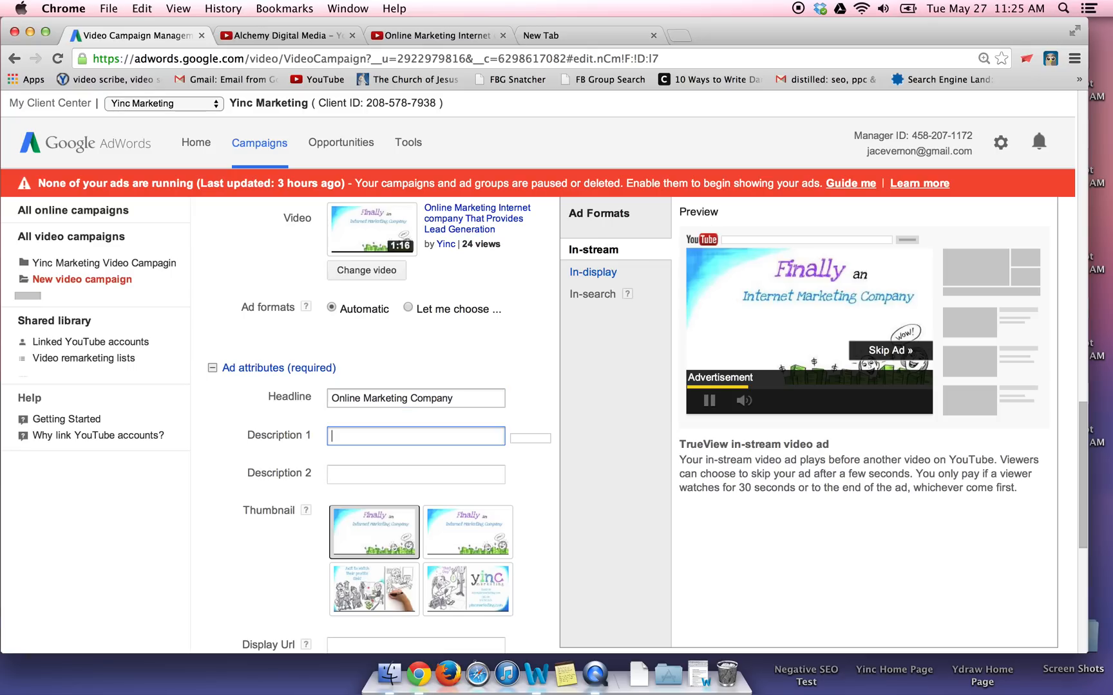
type("35")
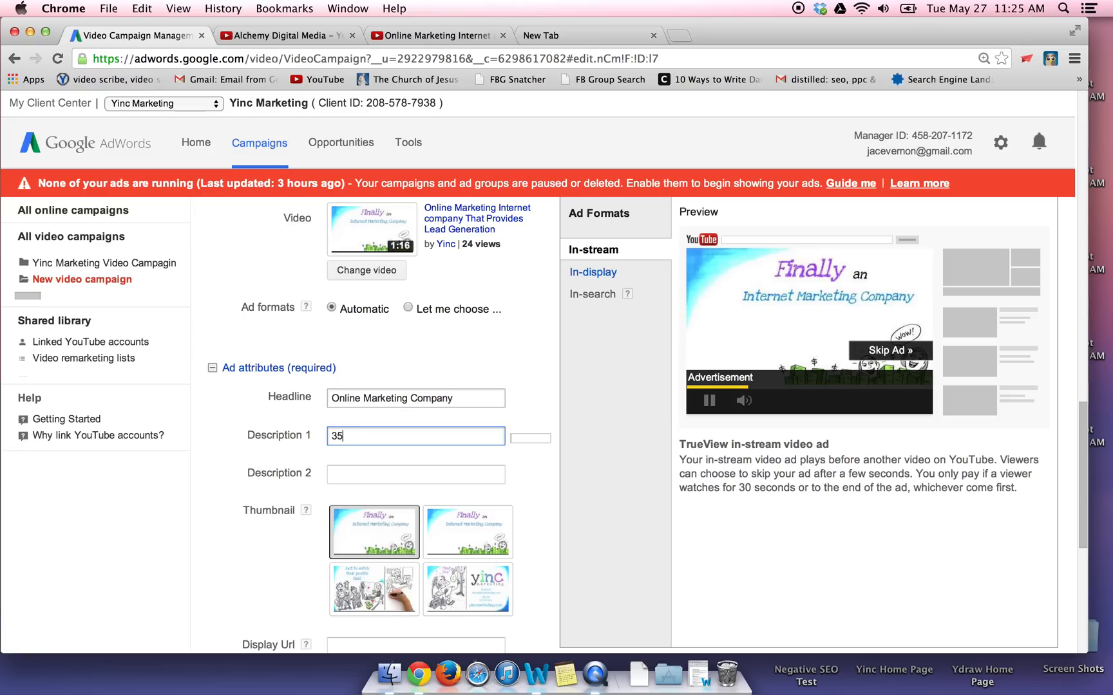
type("6+")
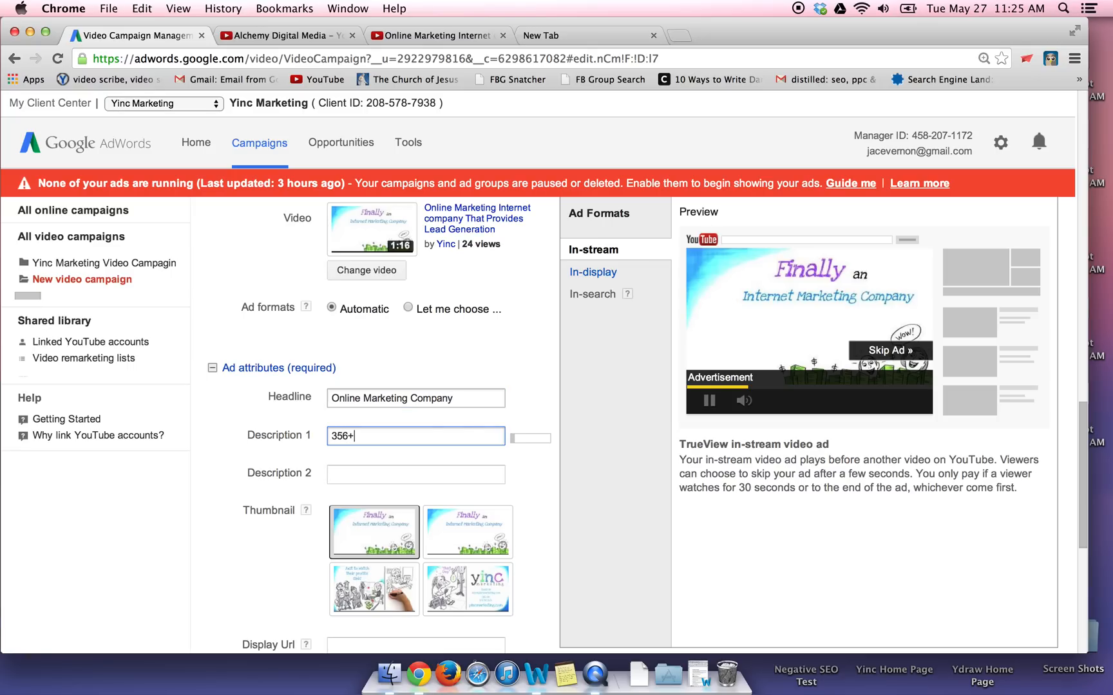
type("Happy Clie")
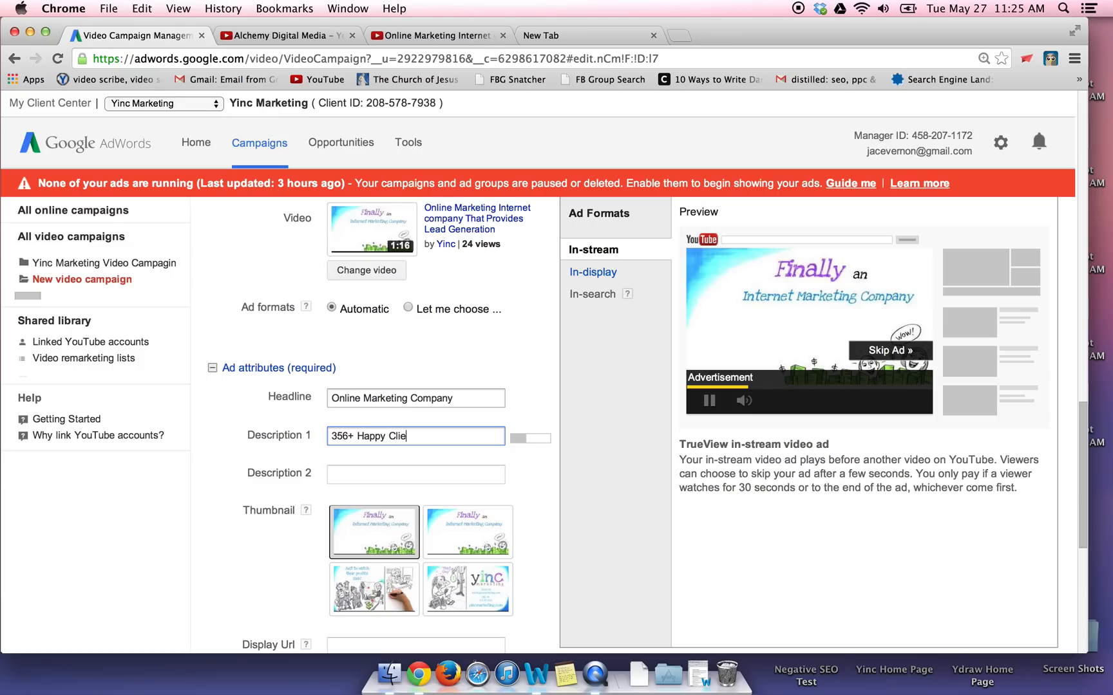
type("nts. Get Yinc")
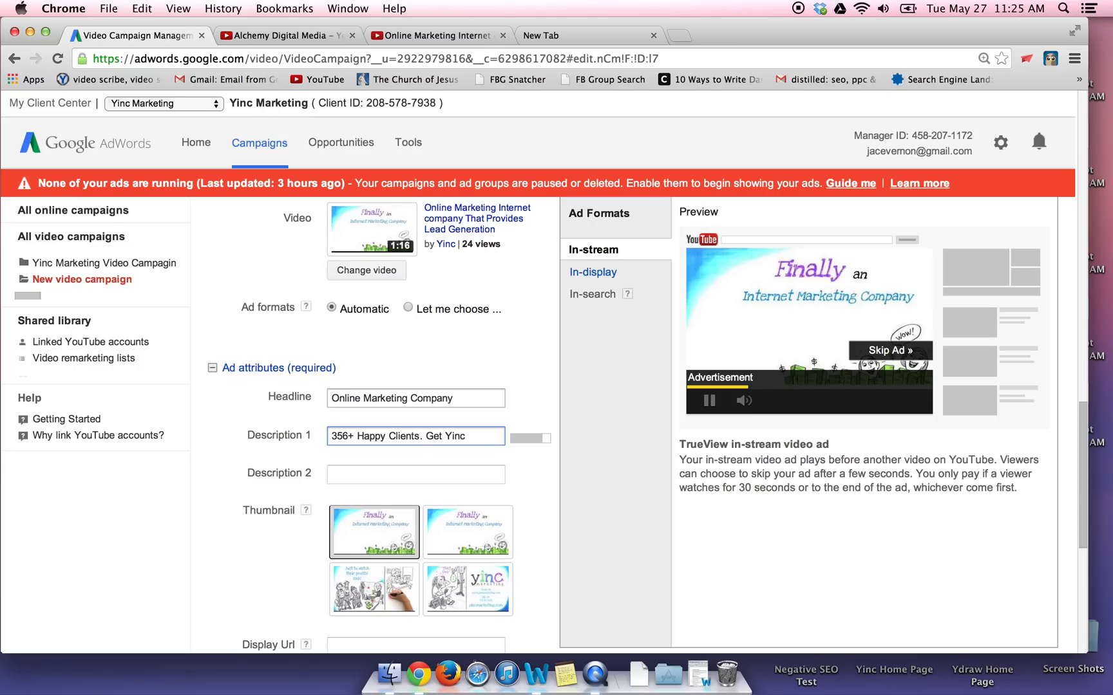
type("™")
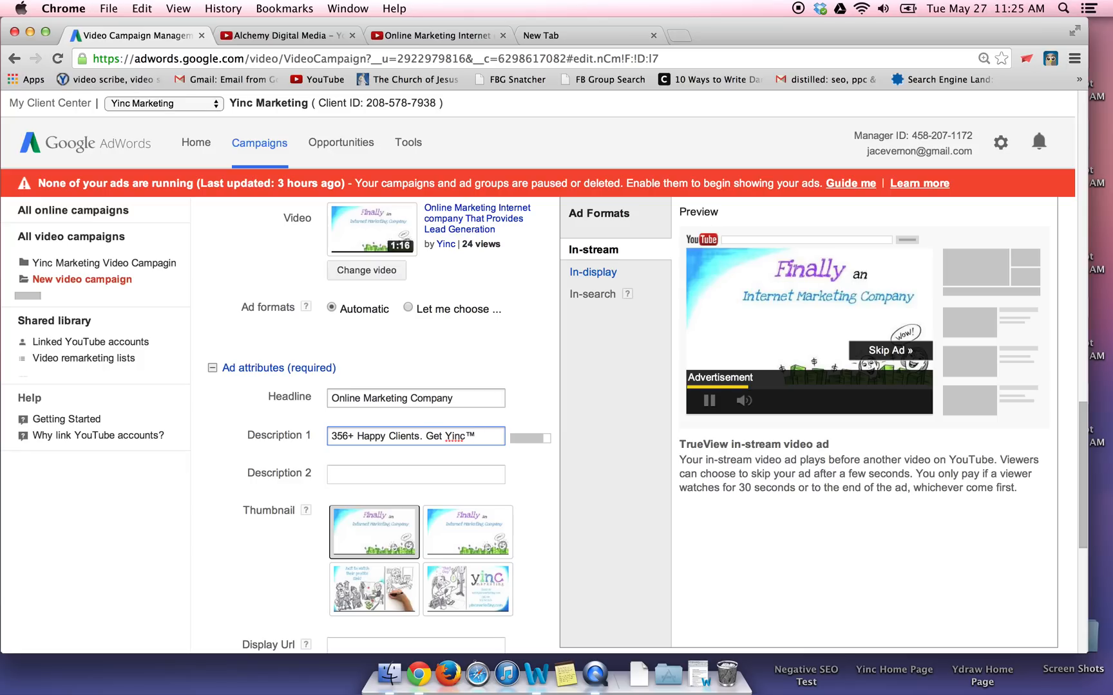
Draft Description 2 starting with #1 online marketing company, More Profits
left_click(415, 474)
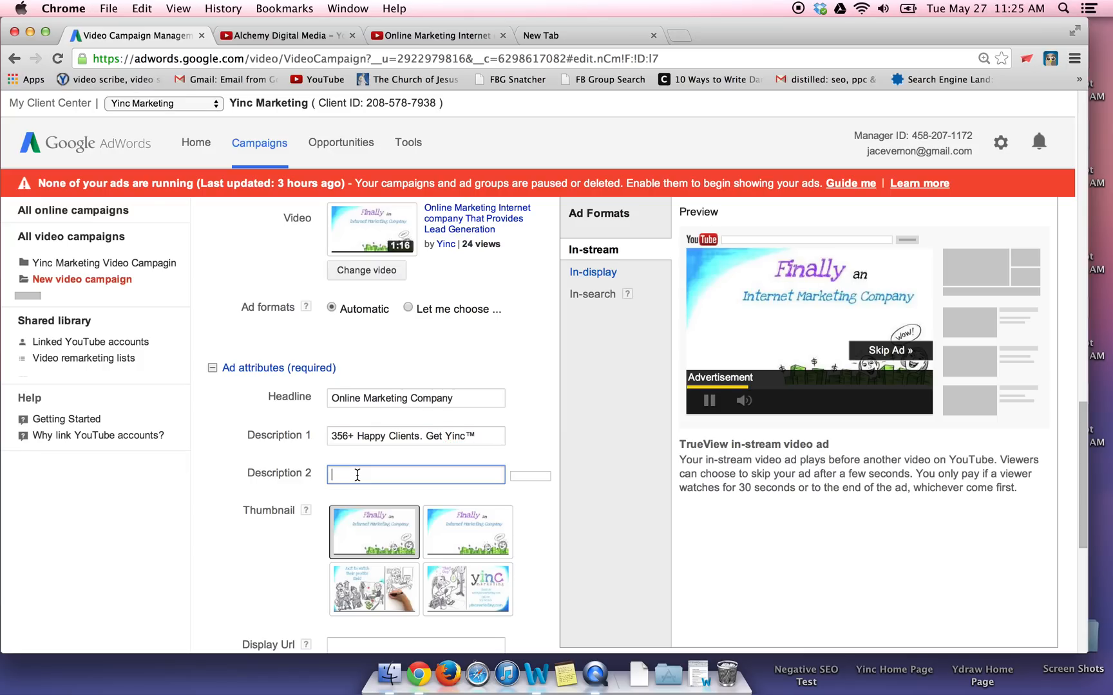
type("#")
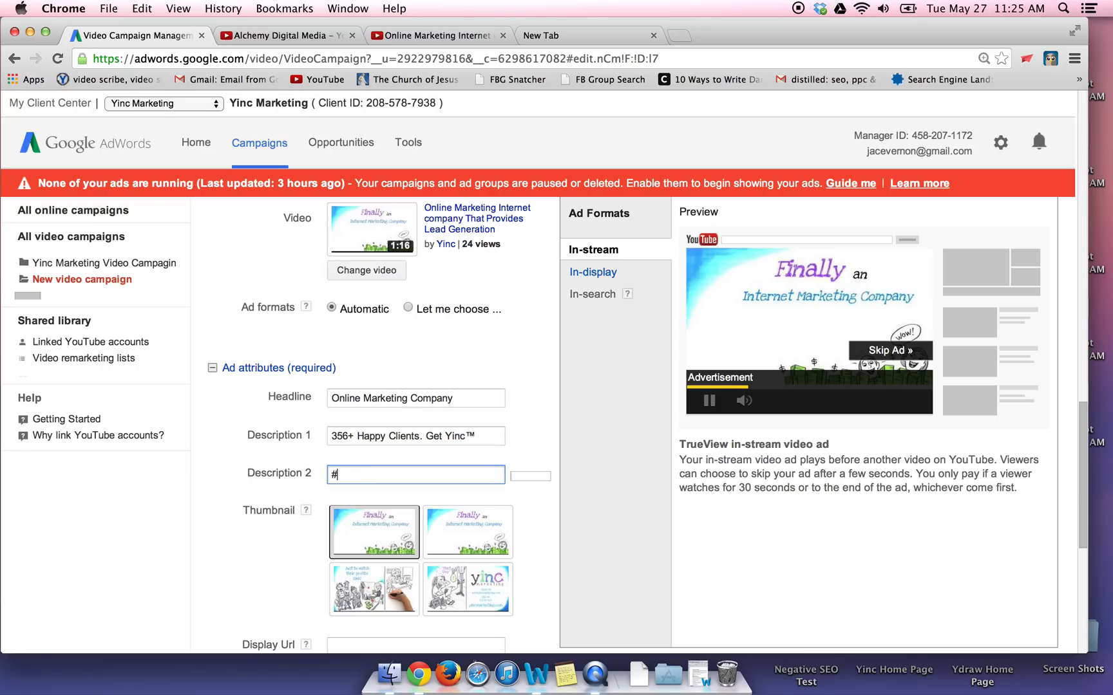
type("1 online")
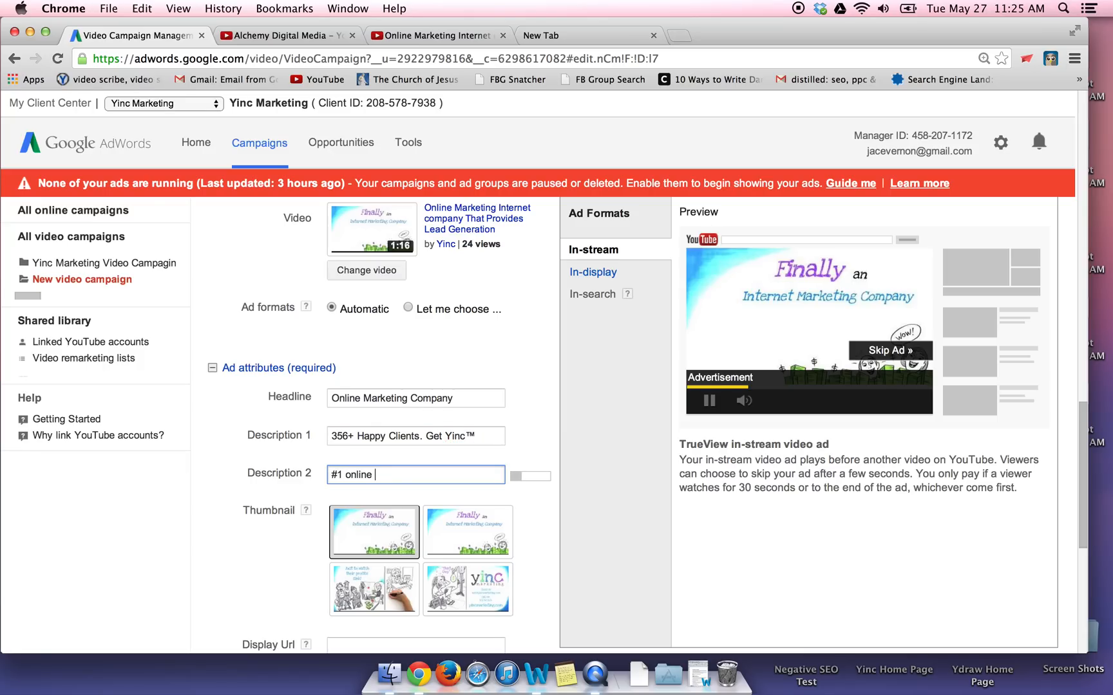
type("marketing comp")
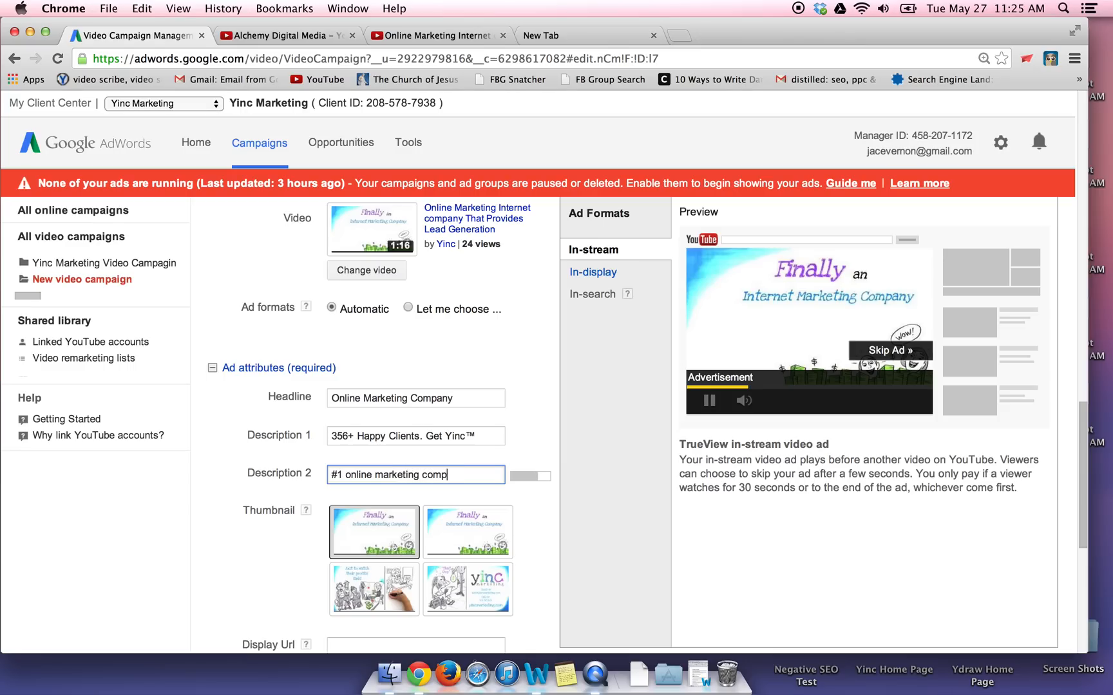
type("any,")
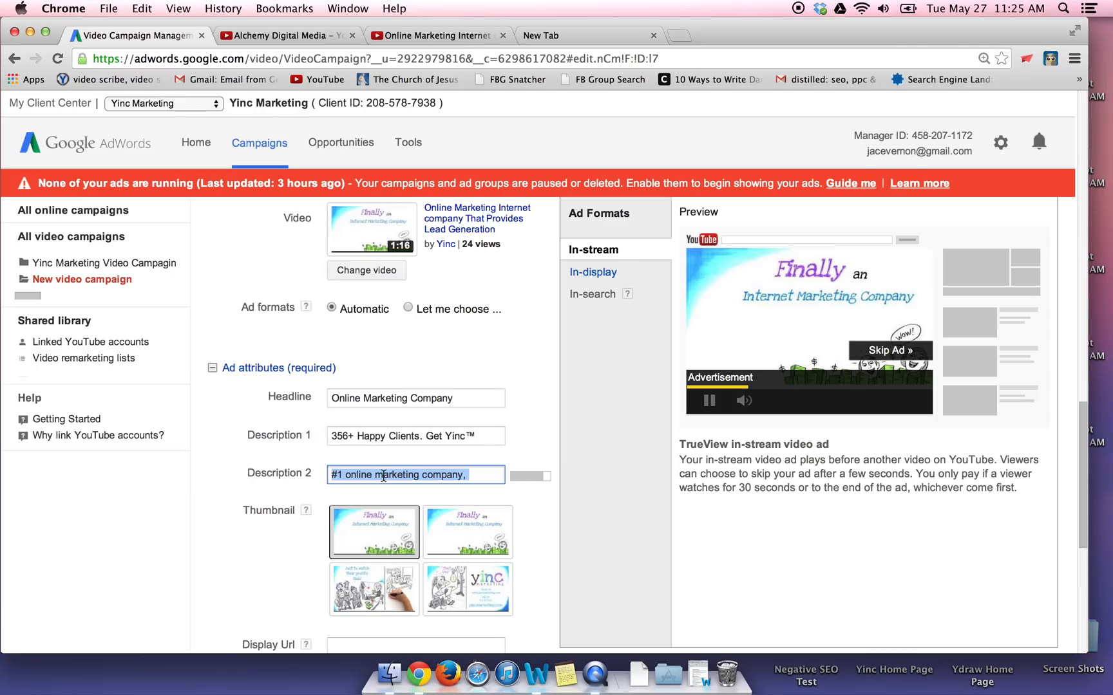
type("More Profit")
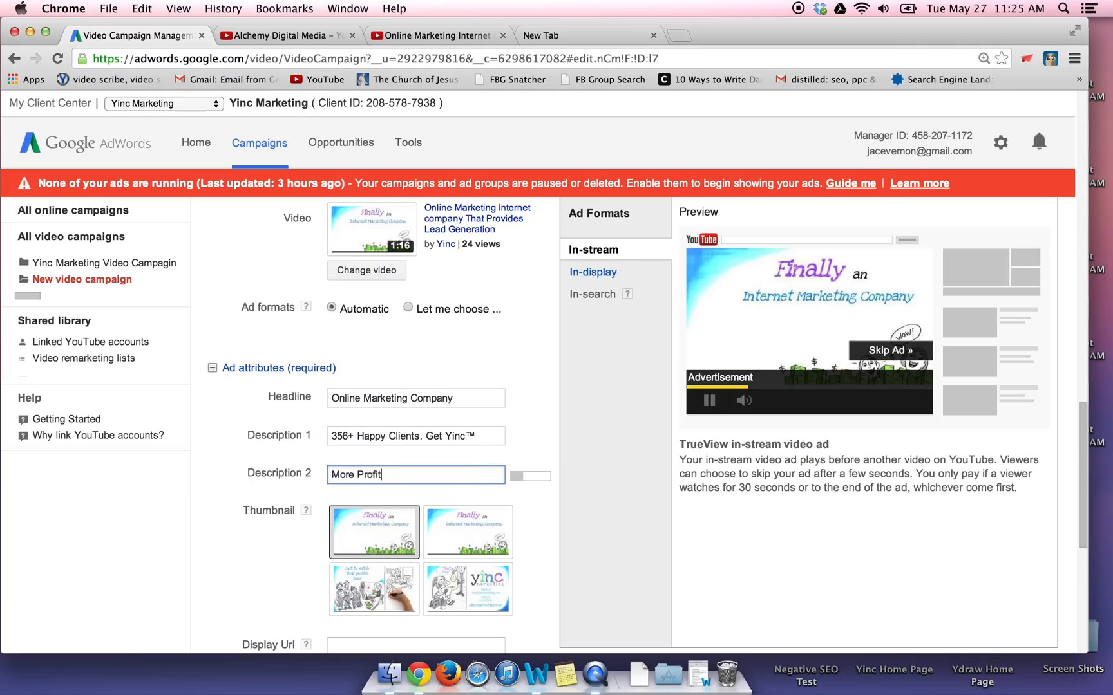
type("s, More Leads")
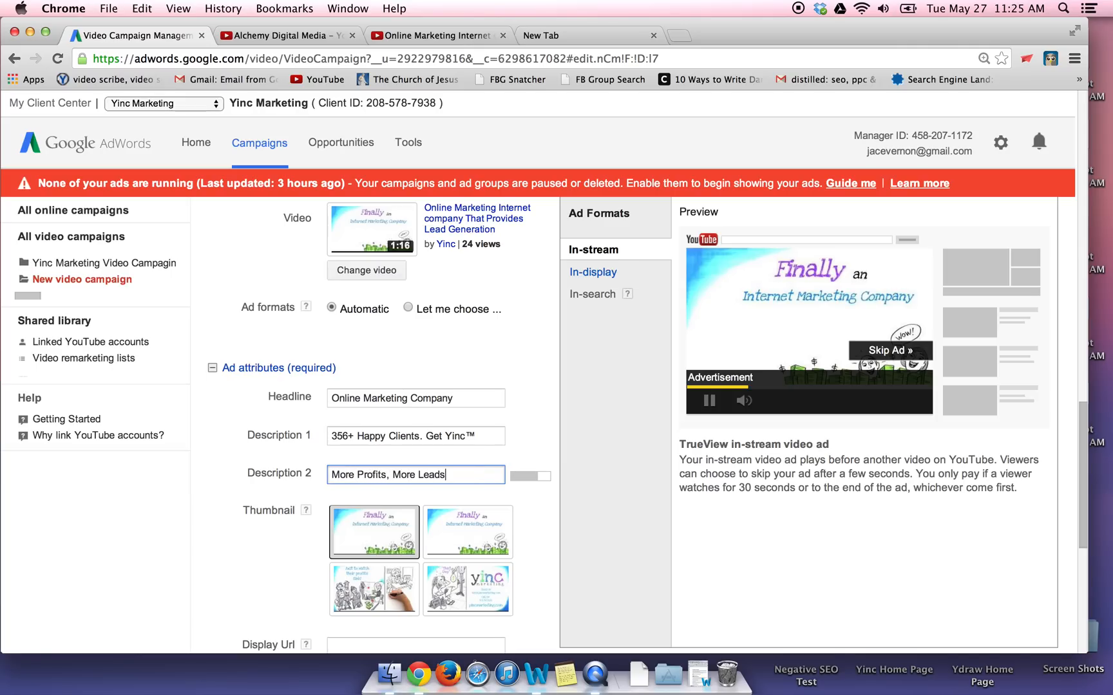
type(", More Busi")
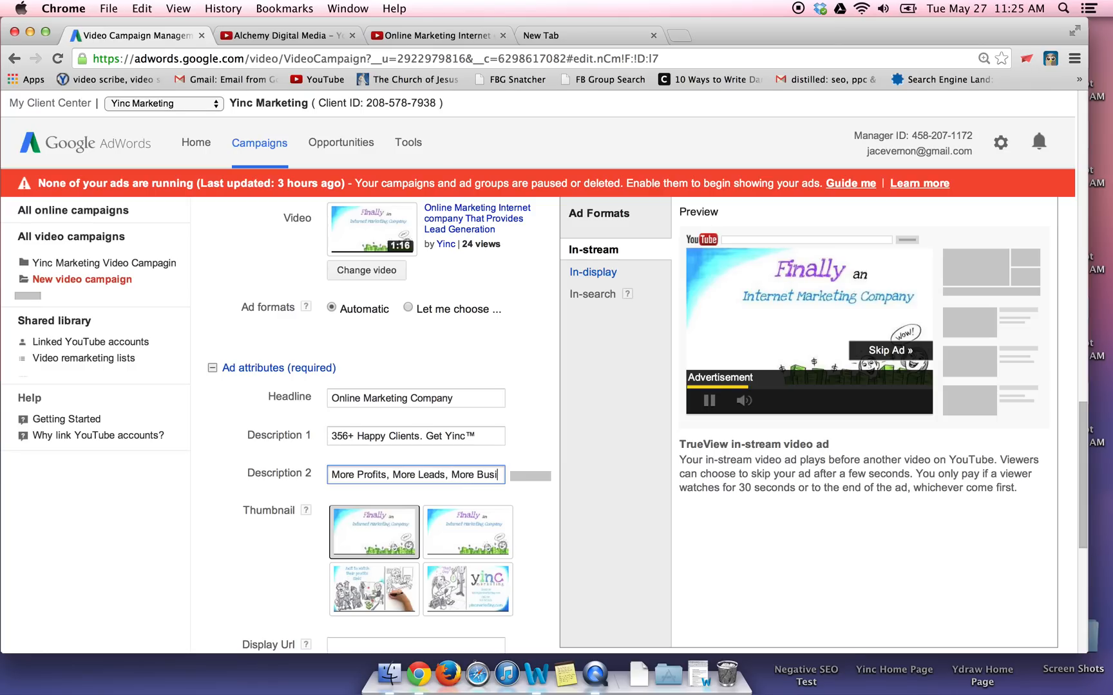
Trim Description 2 to read More Profits, Leads, and Business
key("Backspace")
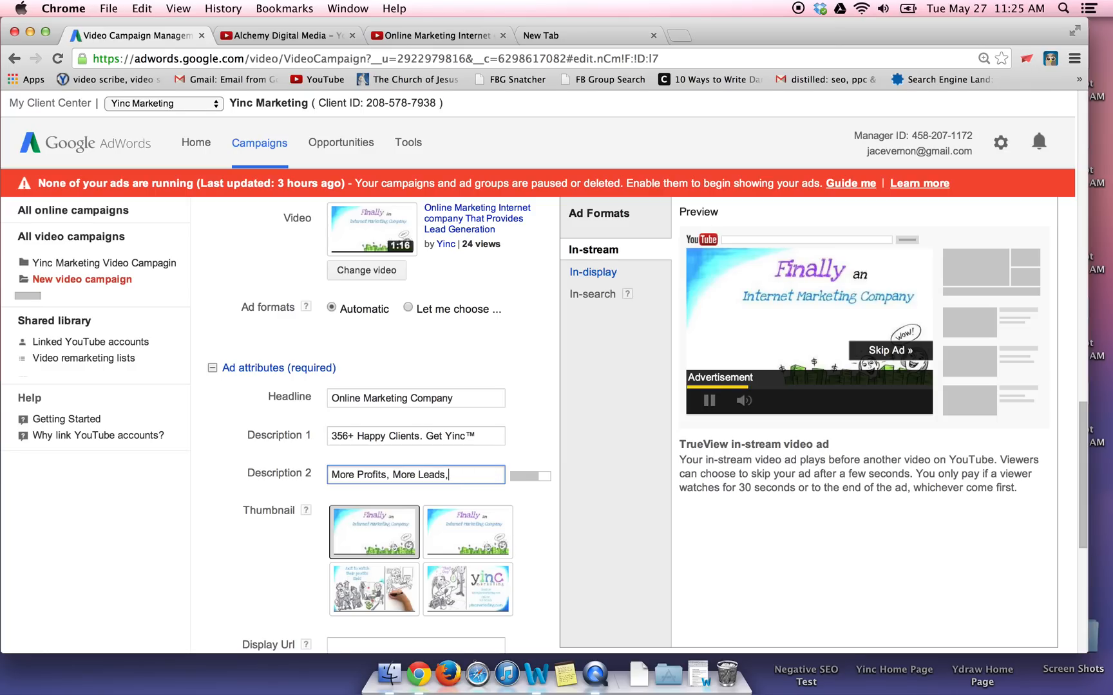
key("Backspace")
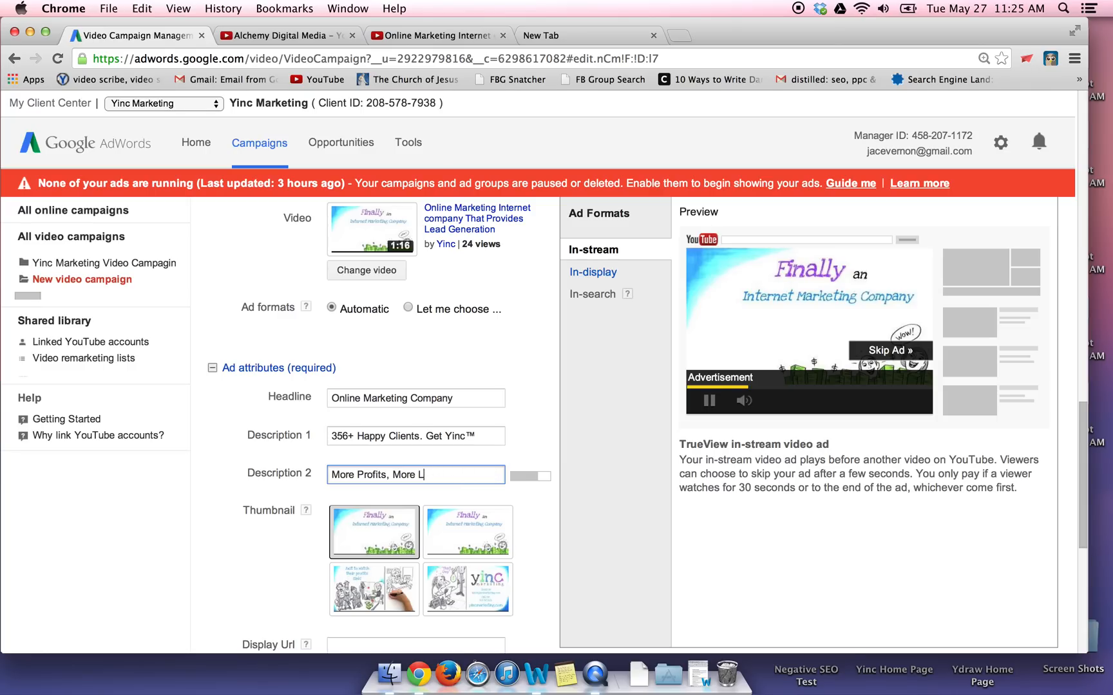
type("Lead")
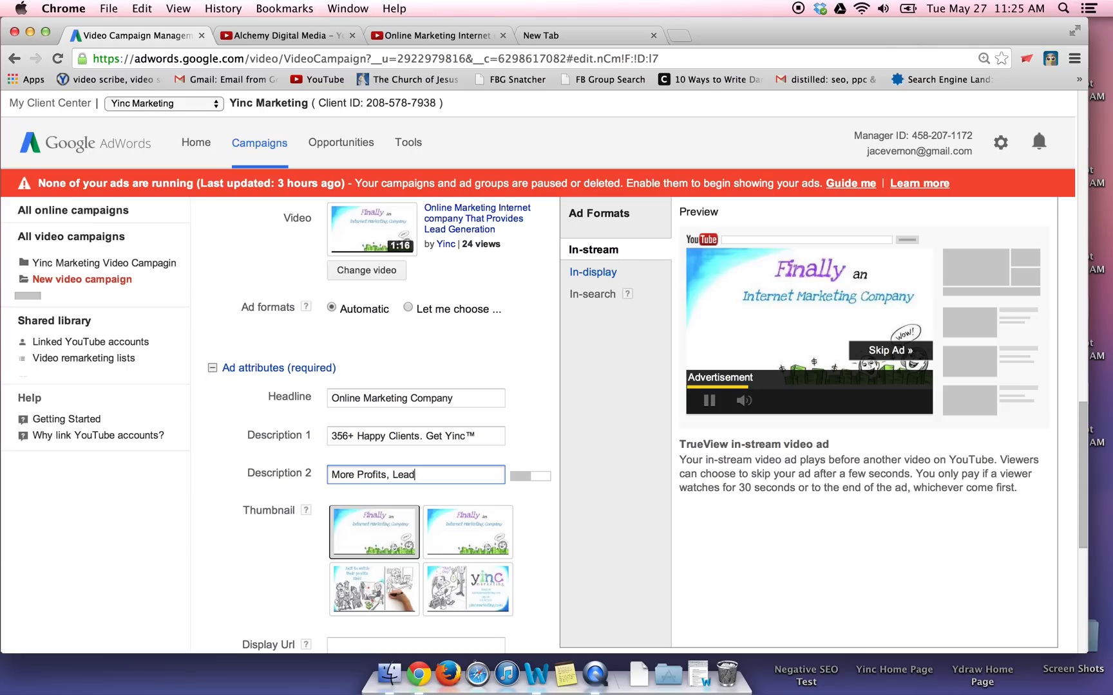
type("s")
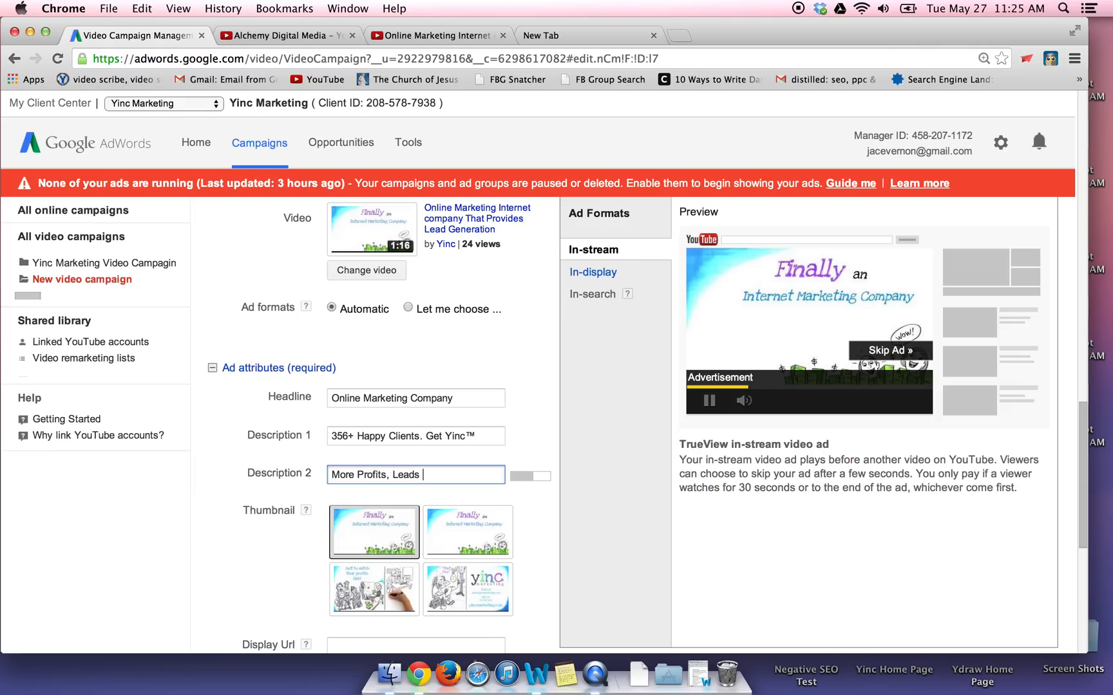
type(", and Busine")
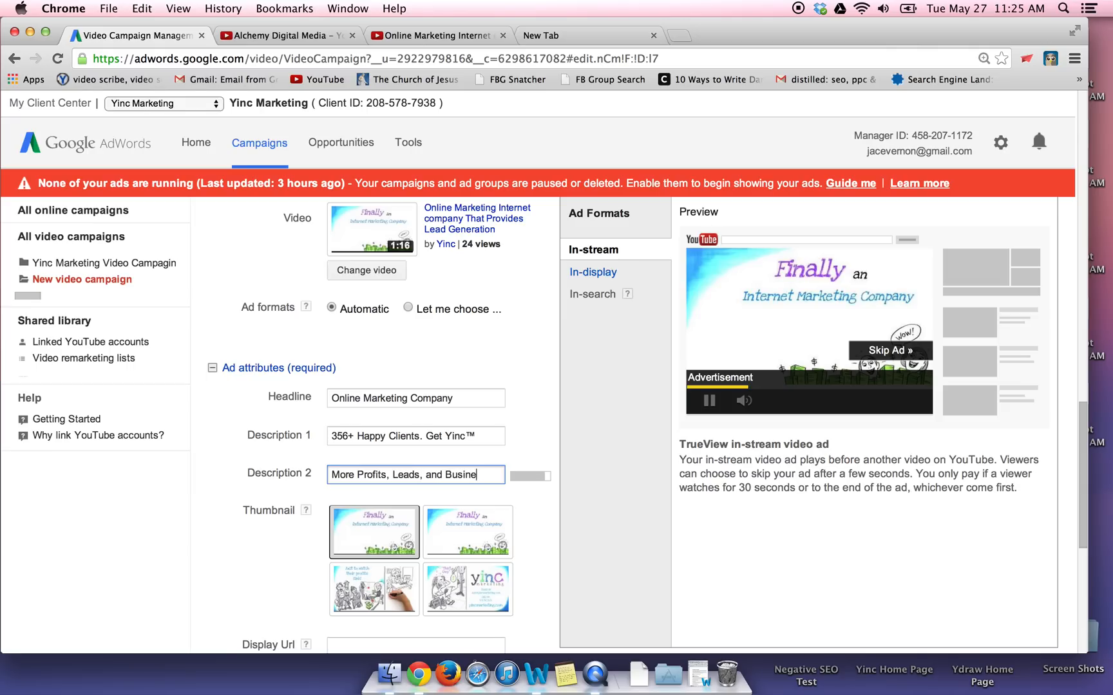
type("ss.")
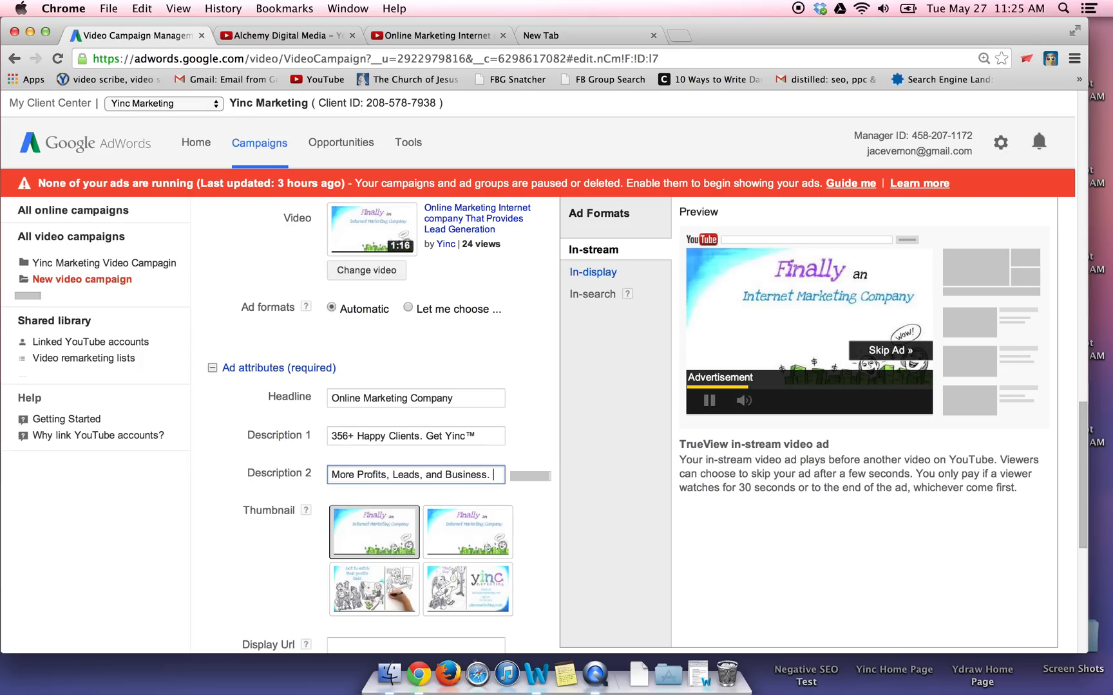
scroll("down", 3)
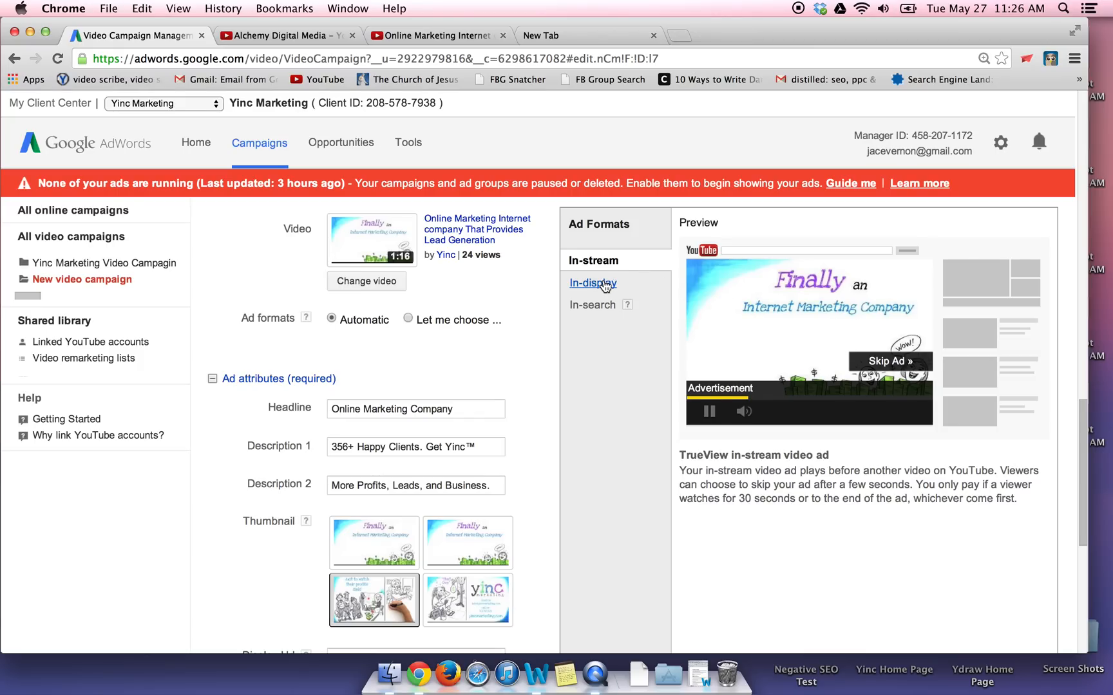
left_click(593, 282)
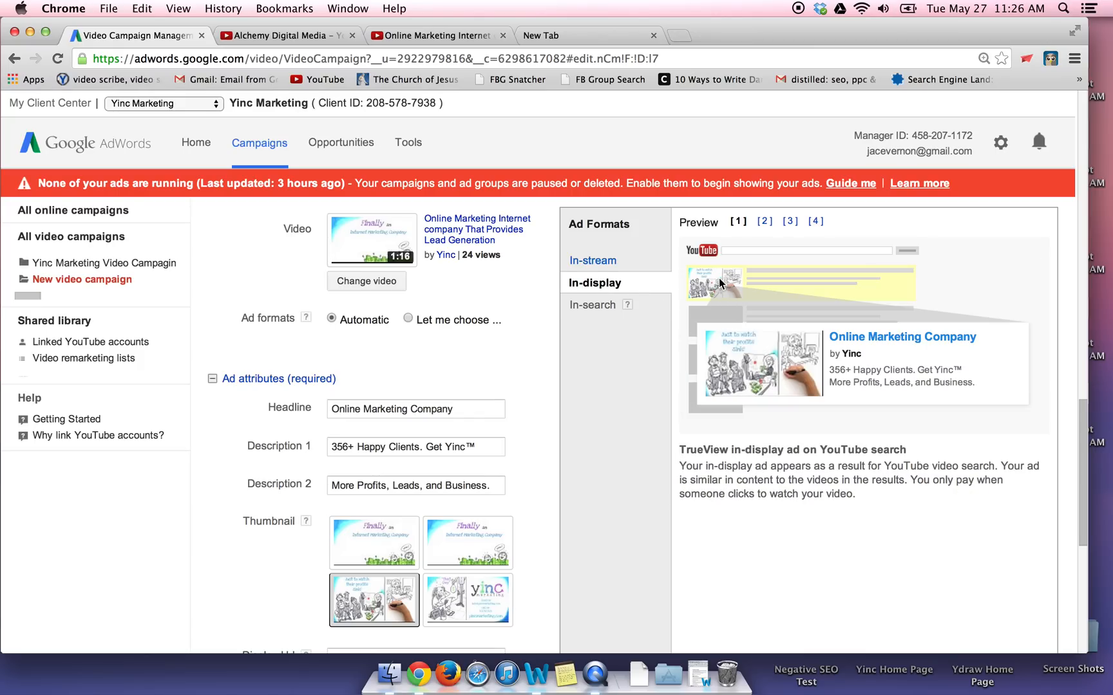
left_click(592, 260)
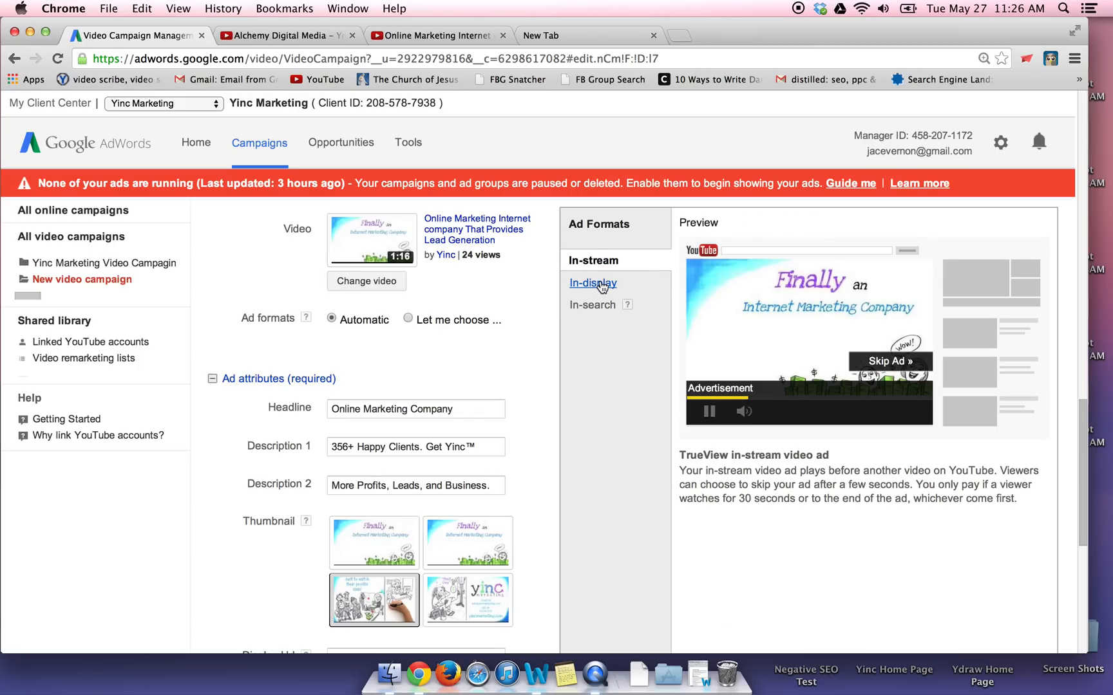
mouse_move(535, 271)
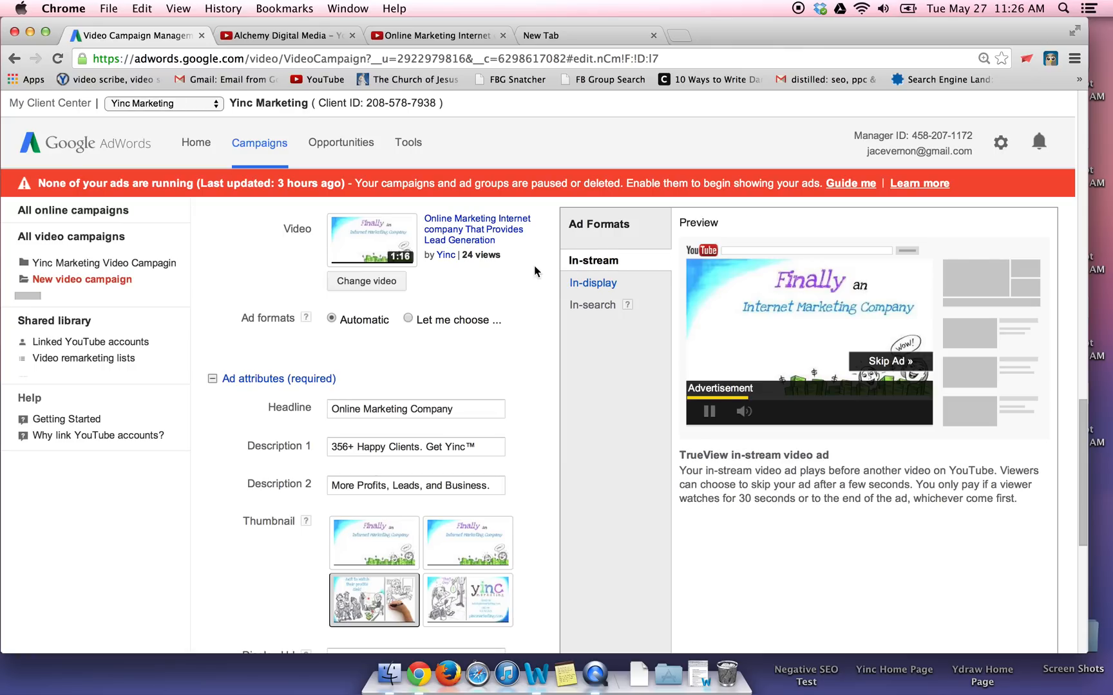
Set display and destination URL to yincmarketing.com and rename the ad Marketing Video
scroll("down", 3)
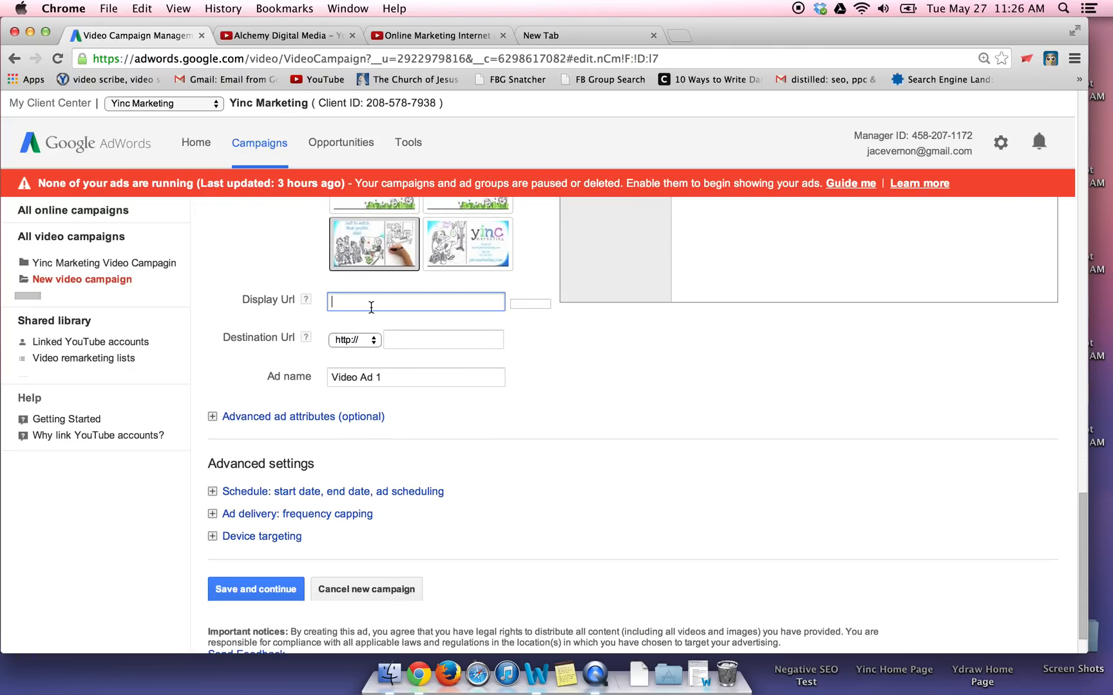
type("yincmarke")
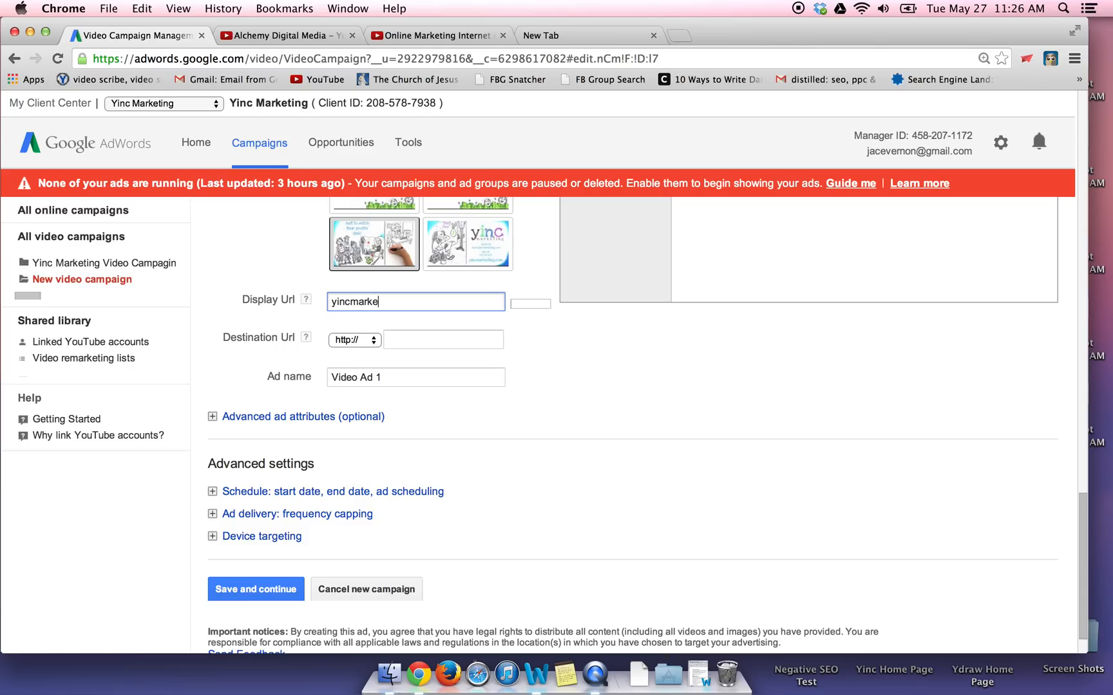
type("yincmarketing.com")
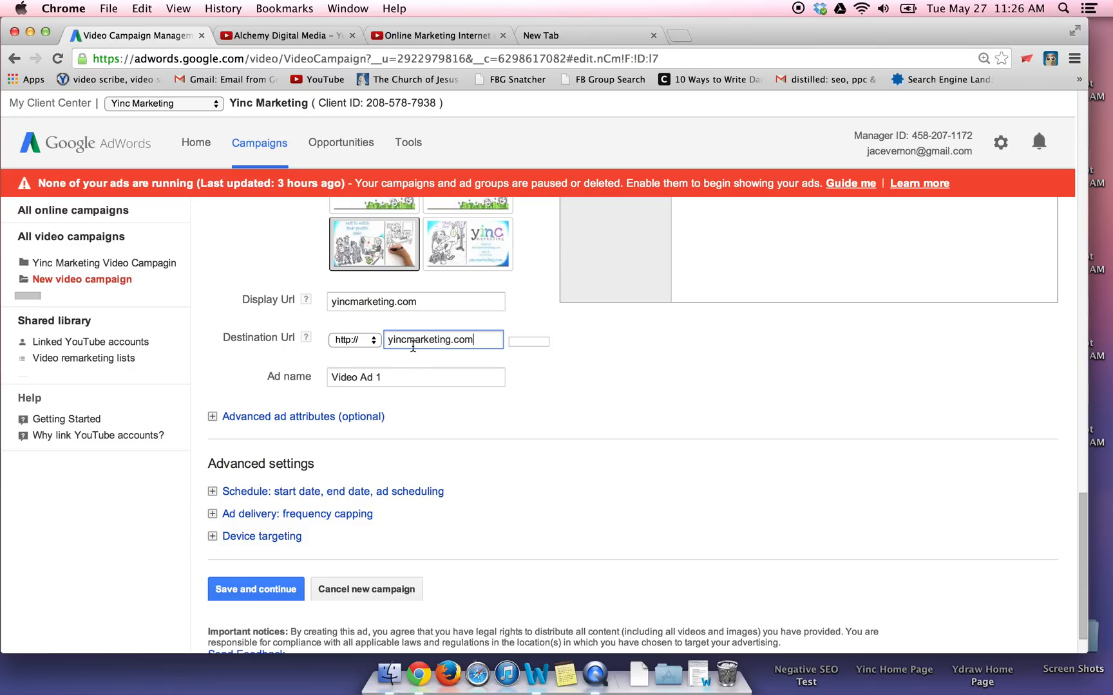
triple_click(415, 378)
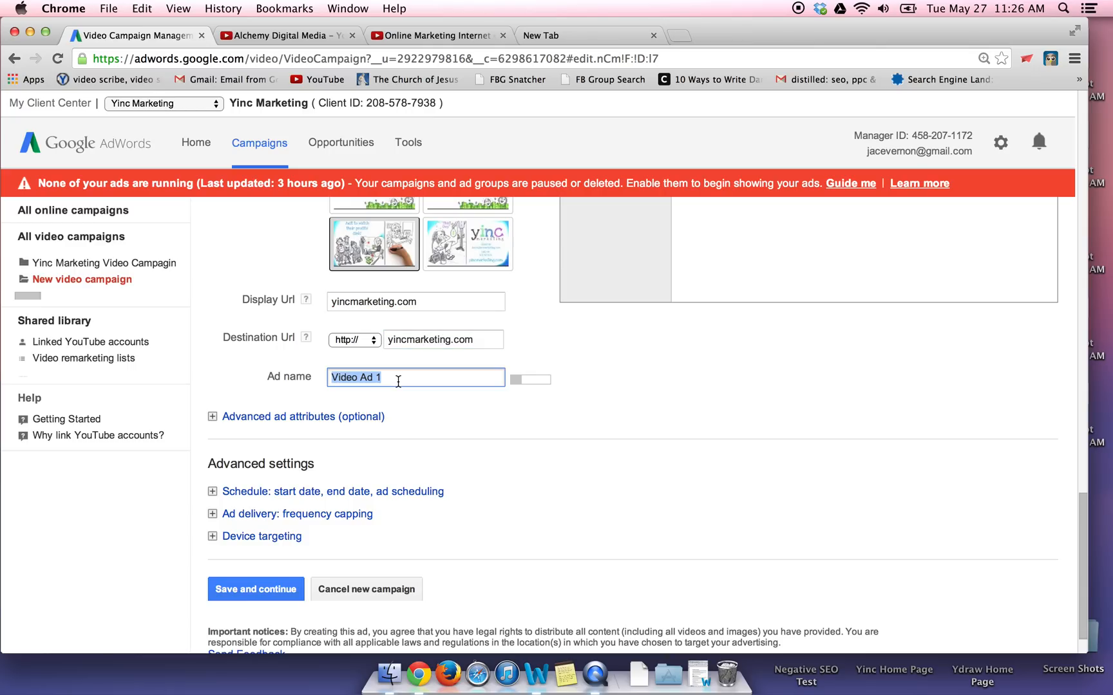
type("Marketing")
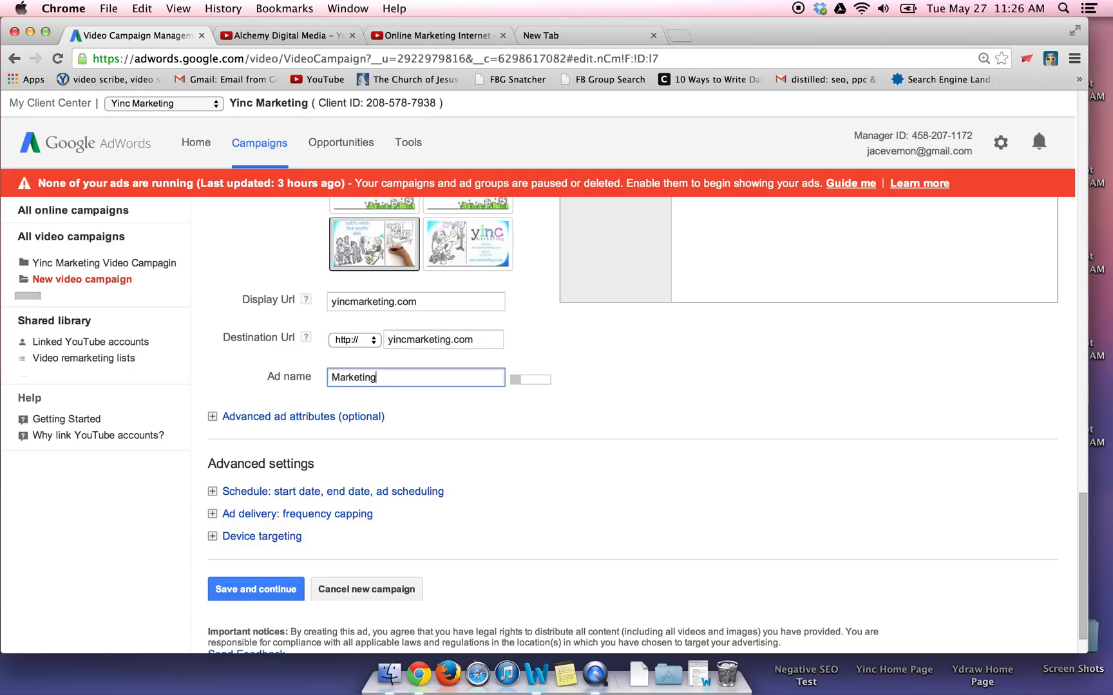
type("Video")
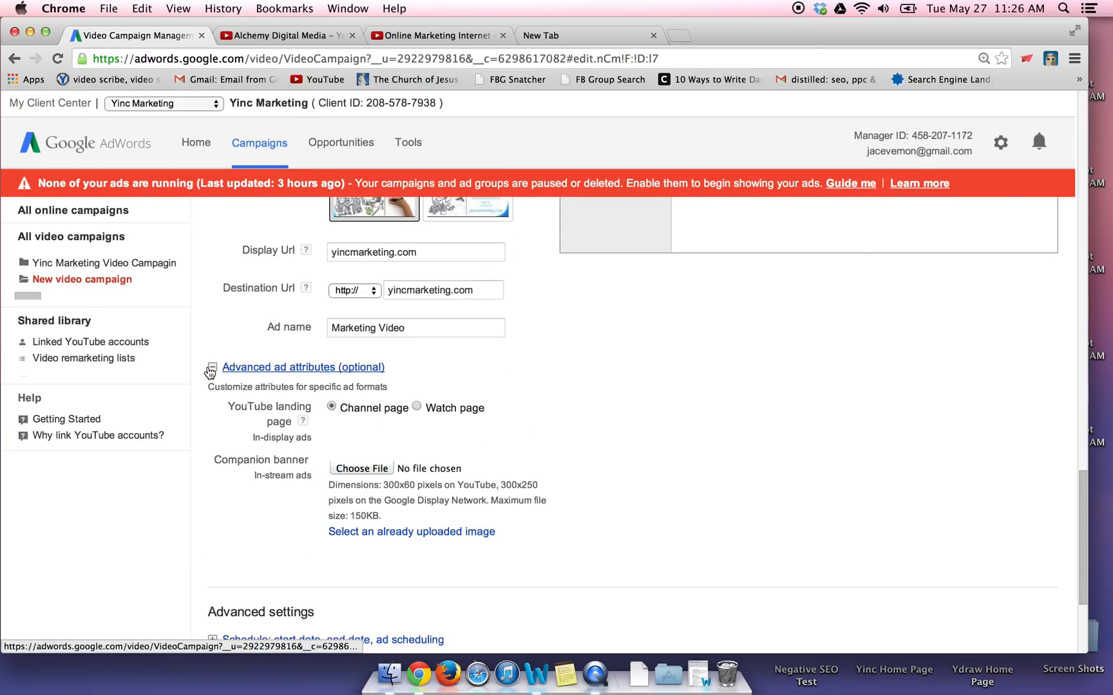
Review the advanced attributes, schedule and device sections unchanged, then save and continue to targeting
left_click(211, 367)
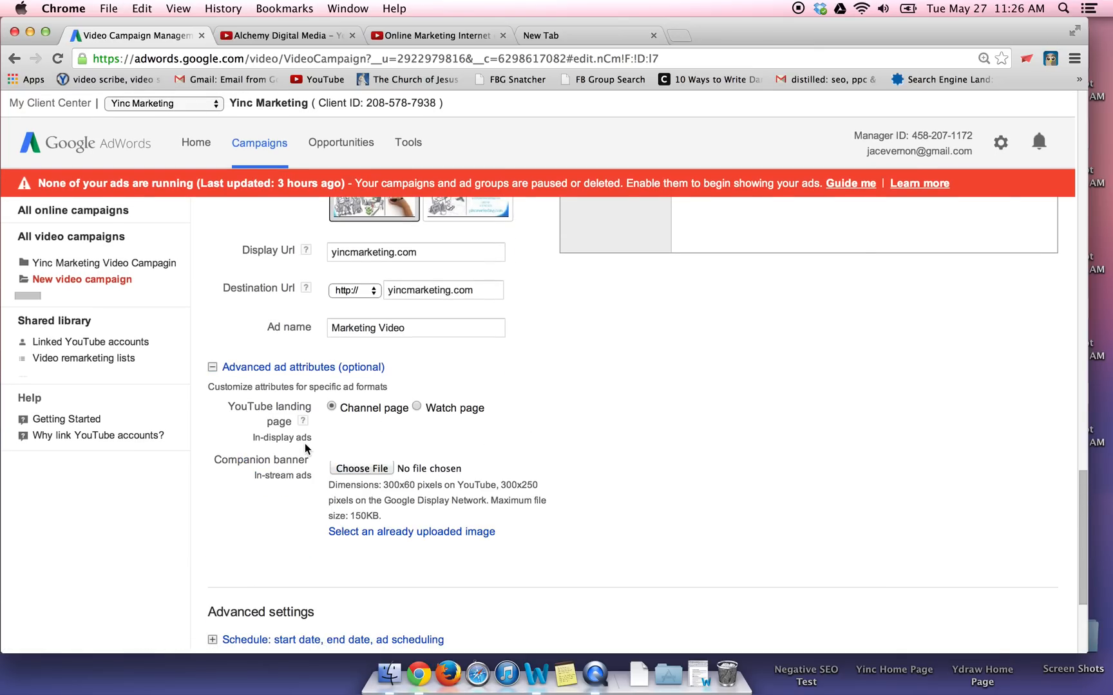
mouse_move(297, 430)
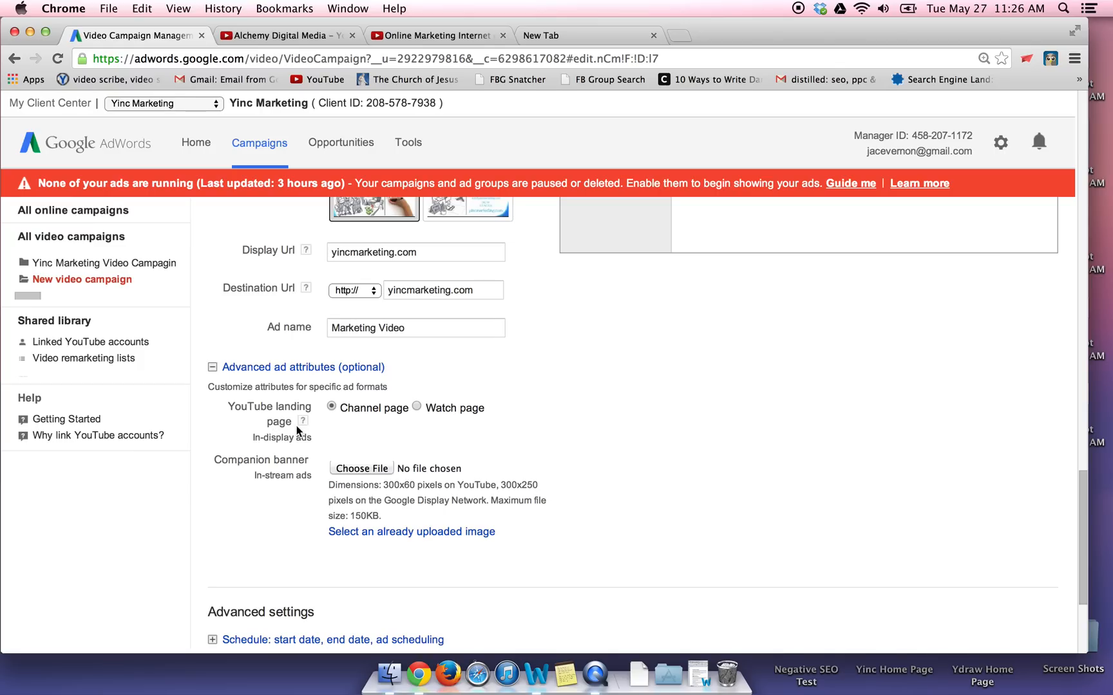
mouse_move(291, 423)
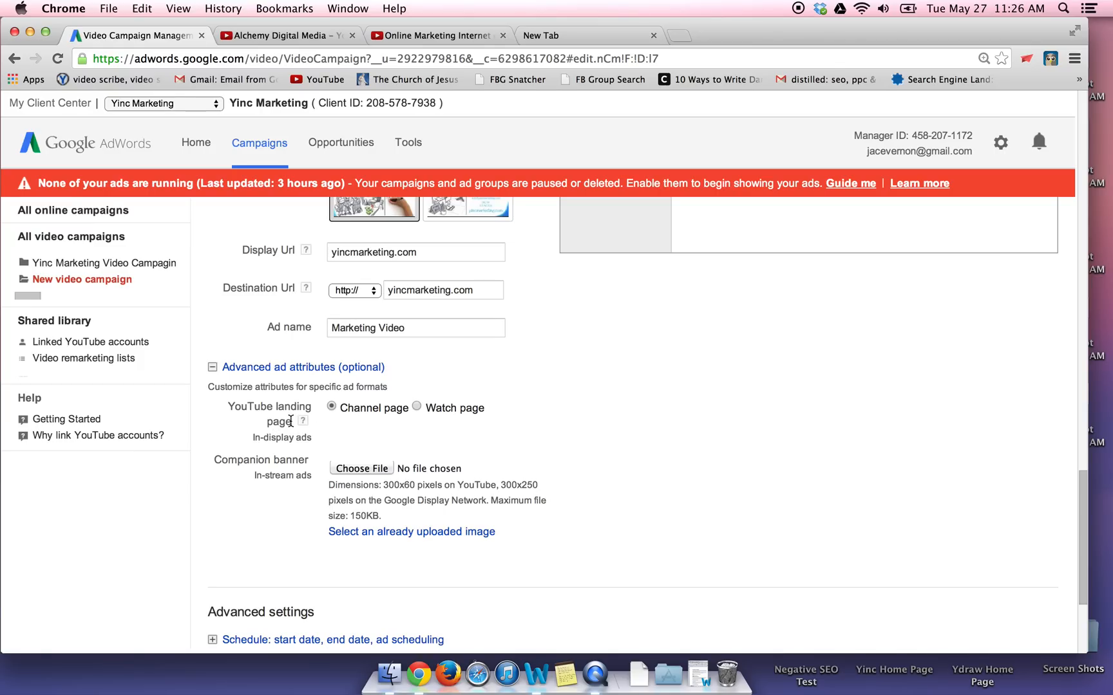
mouse_move(315, 492)
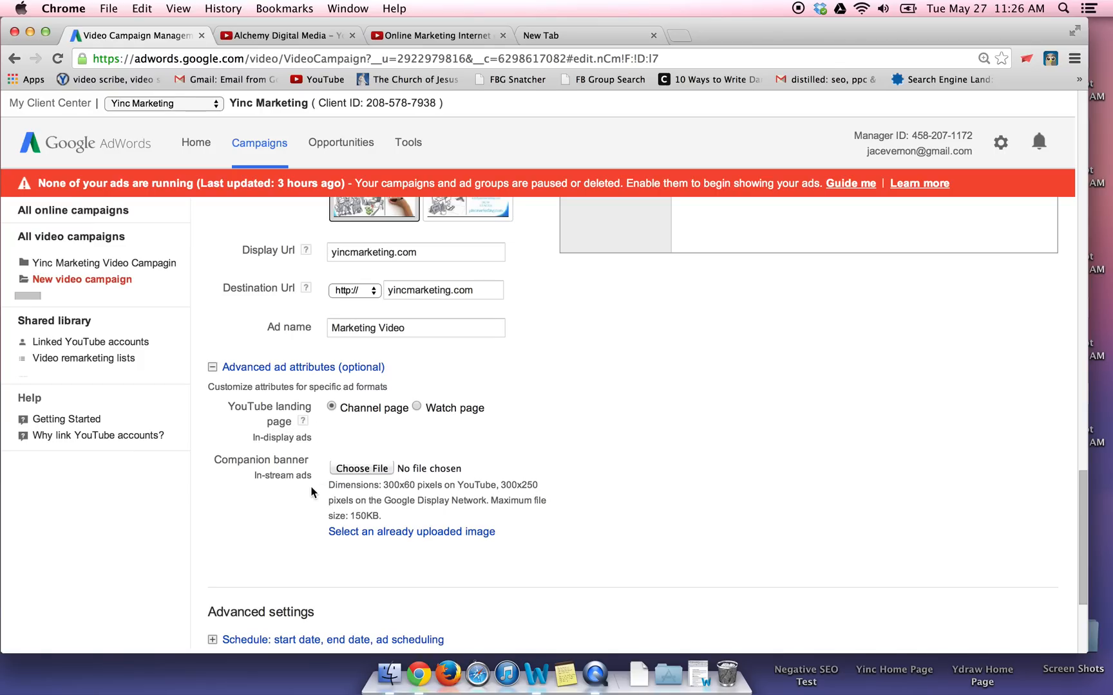
mouse_move(298, 470)
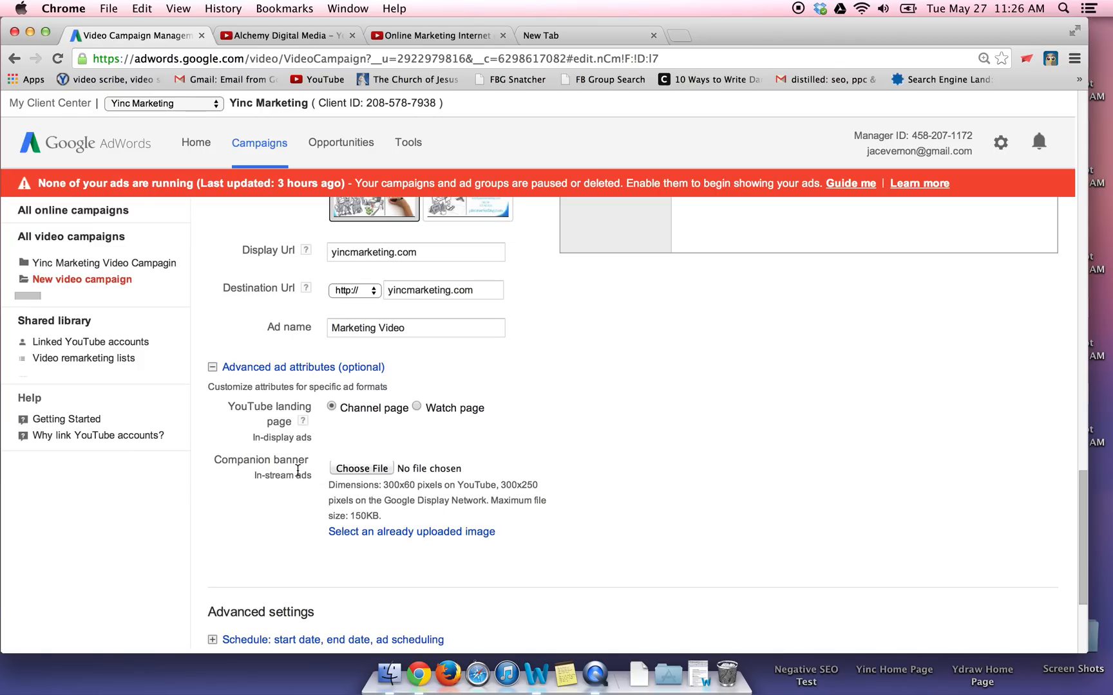
mouse_move(370, 498)
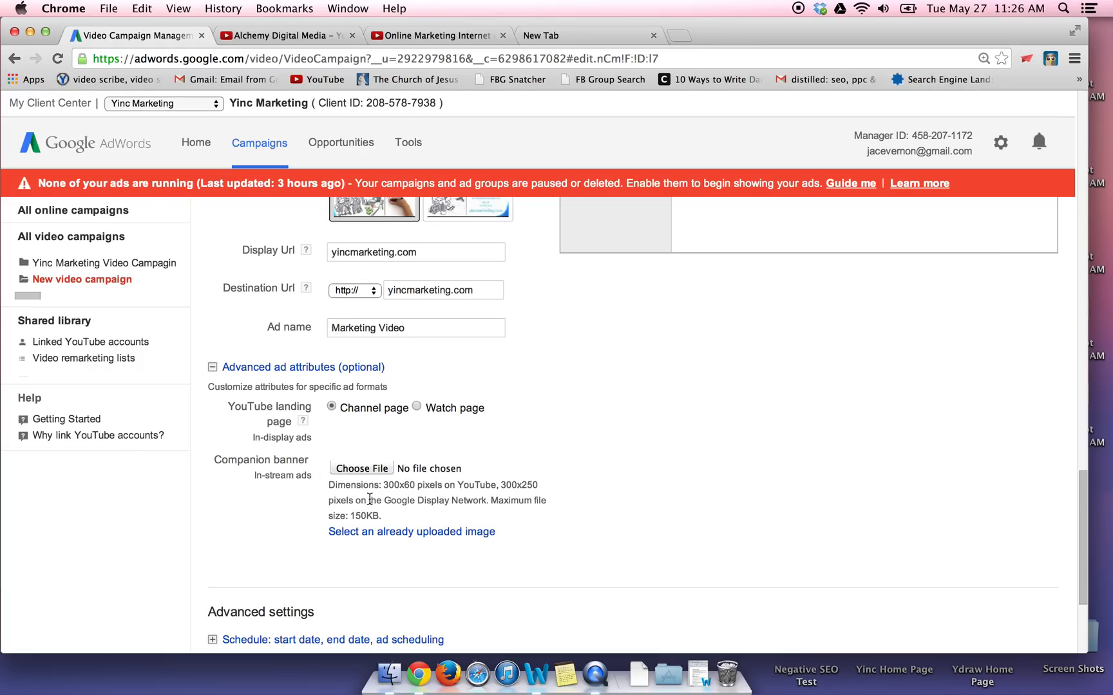
mouse_move(395, 537)
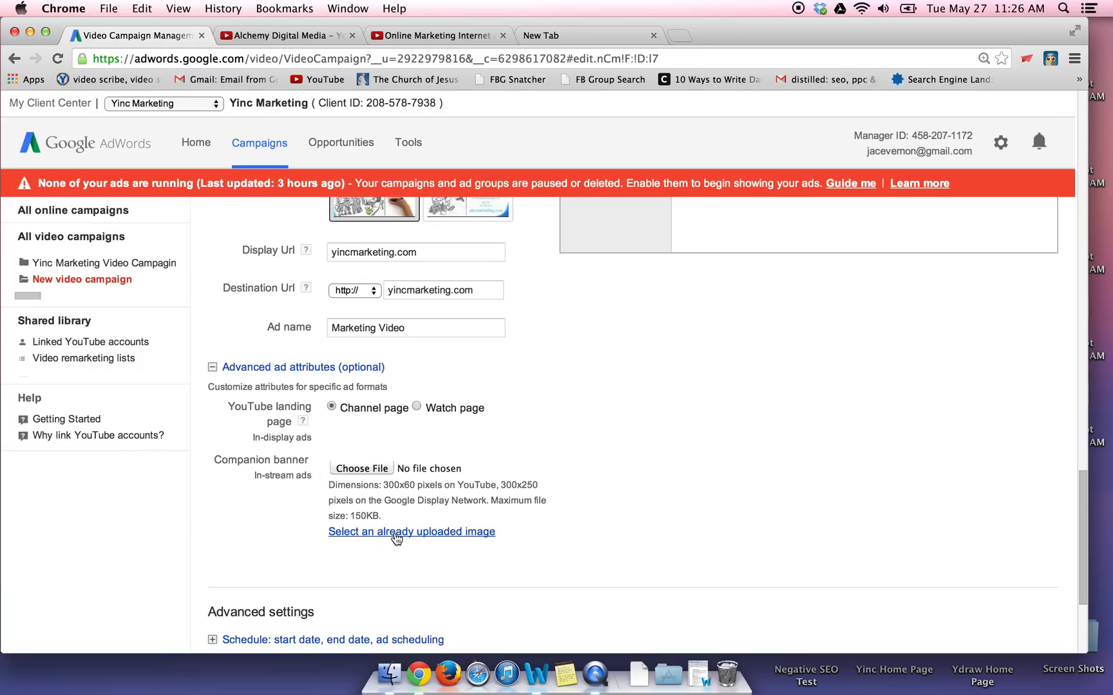
left_click(212, 372)
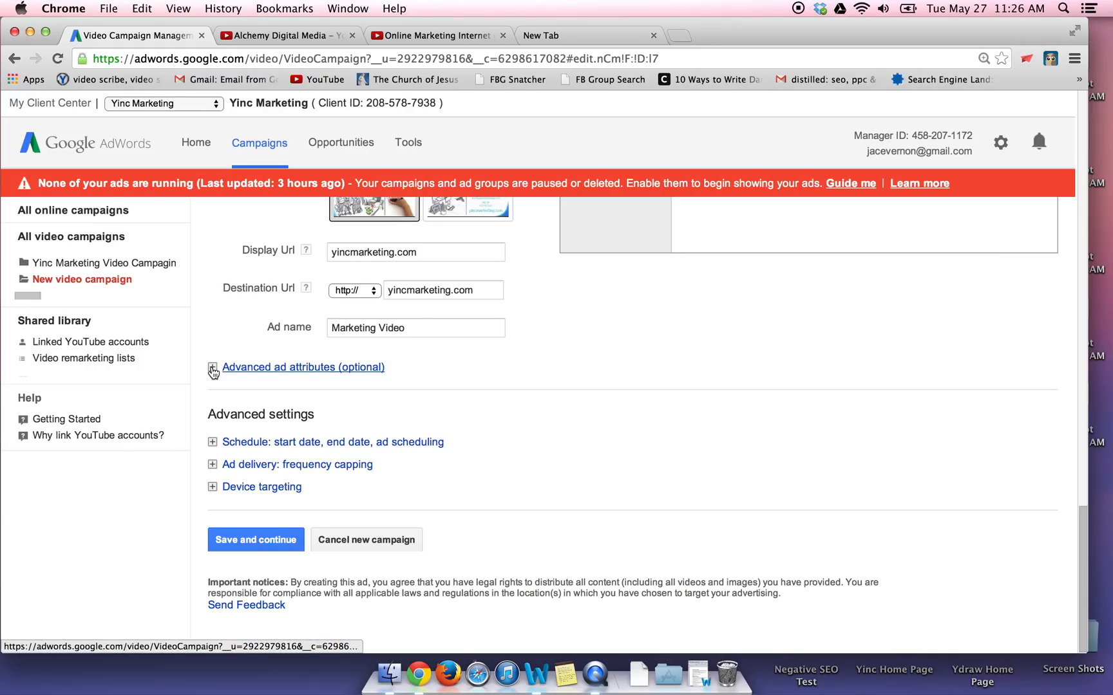
left_click(213, 441)
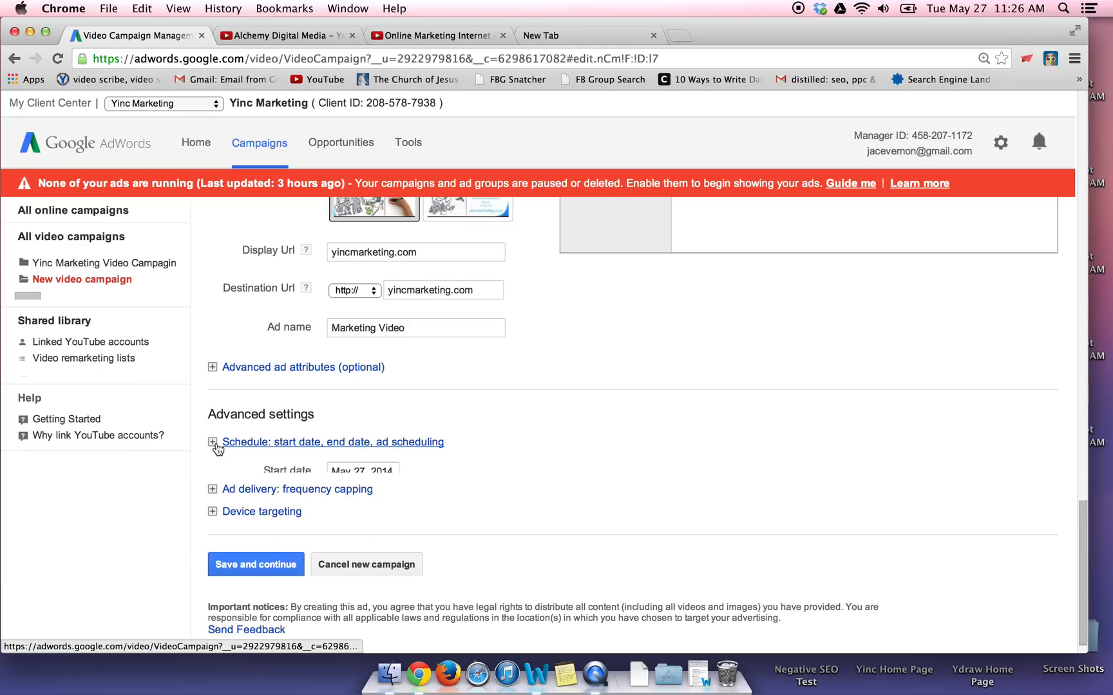
left_click(213, 442)
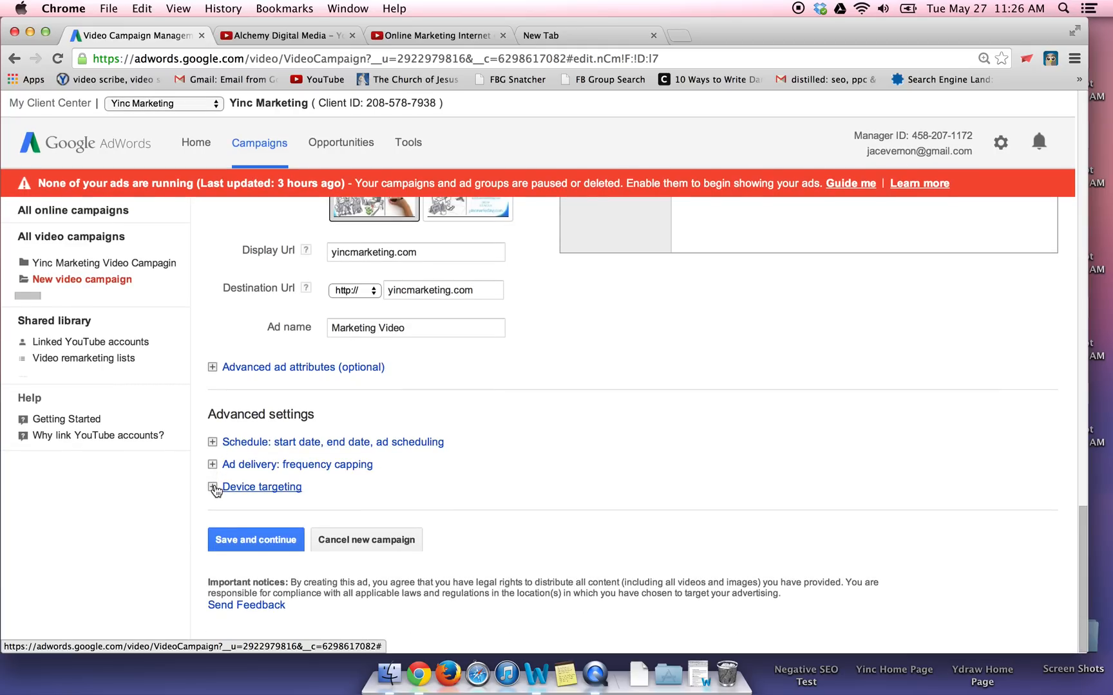
left_click(211, 487)
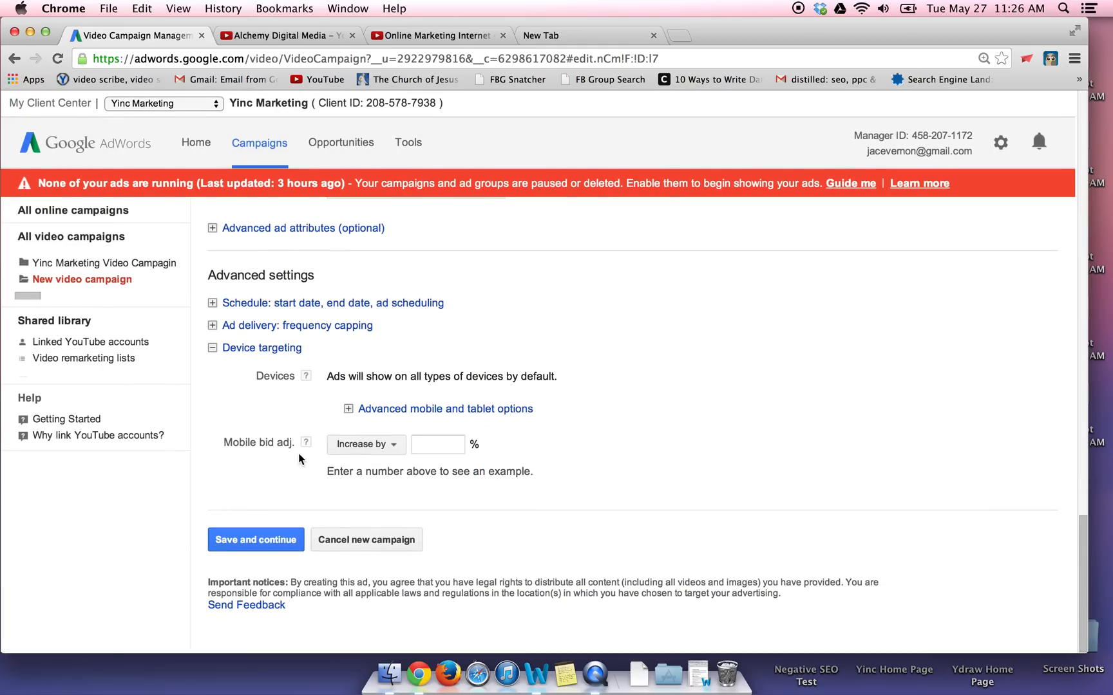
mouse_move(444, 408)
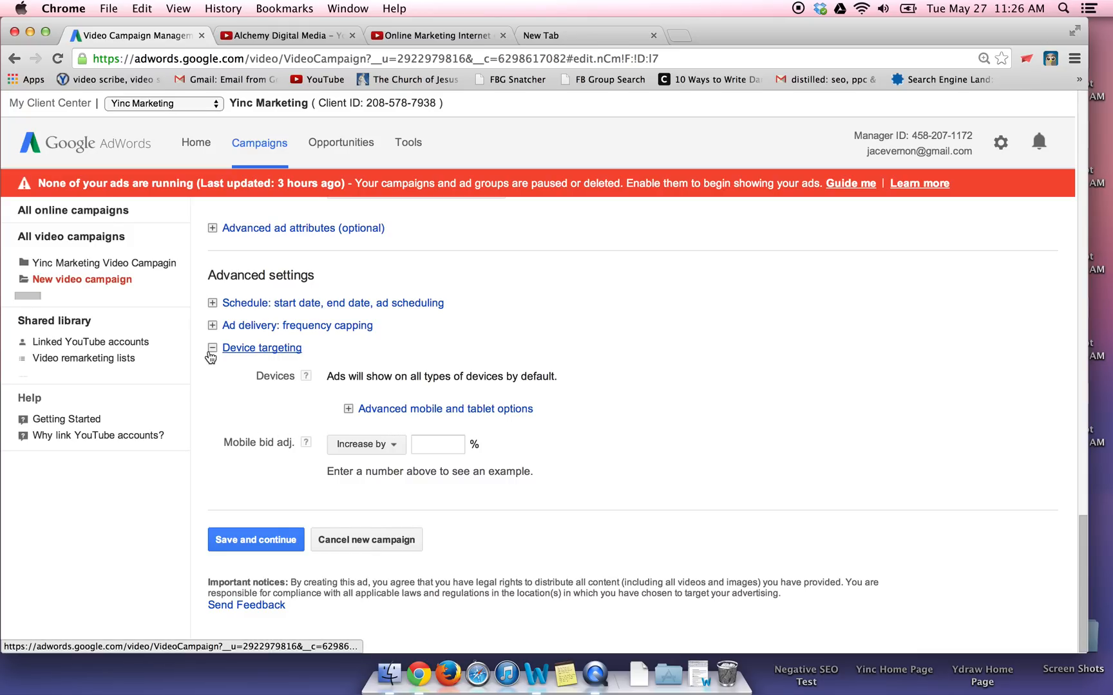
left_click(255, 539)
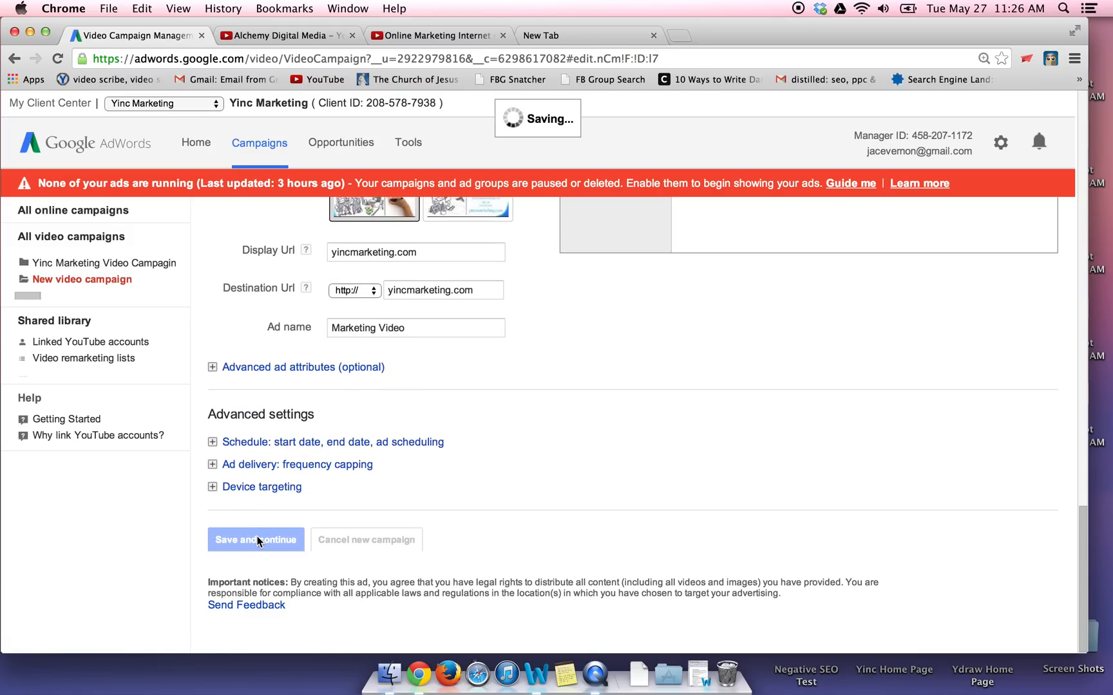
left_click(254, 539)
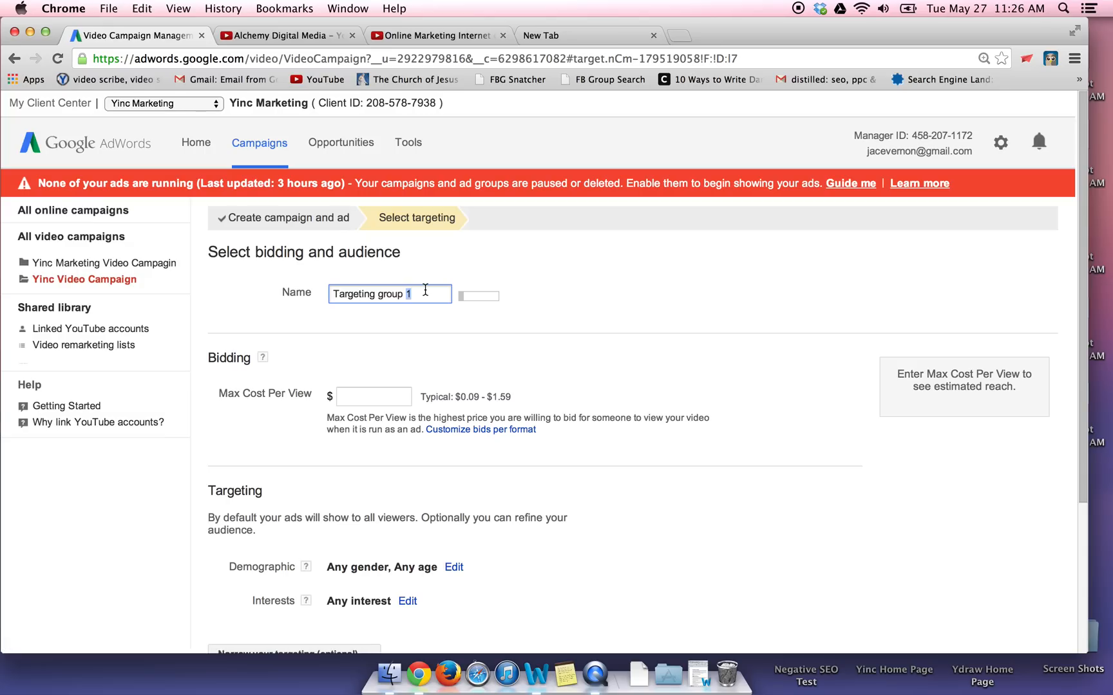
Rename the default targeting group to Placement 2
triple_click(389, 293)
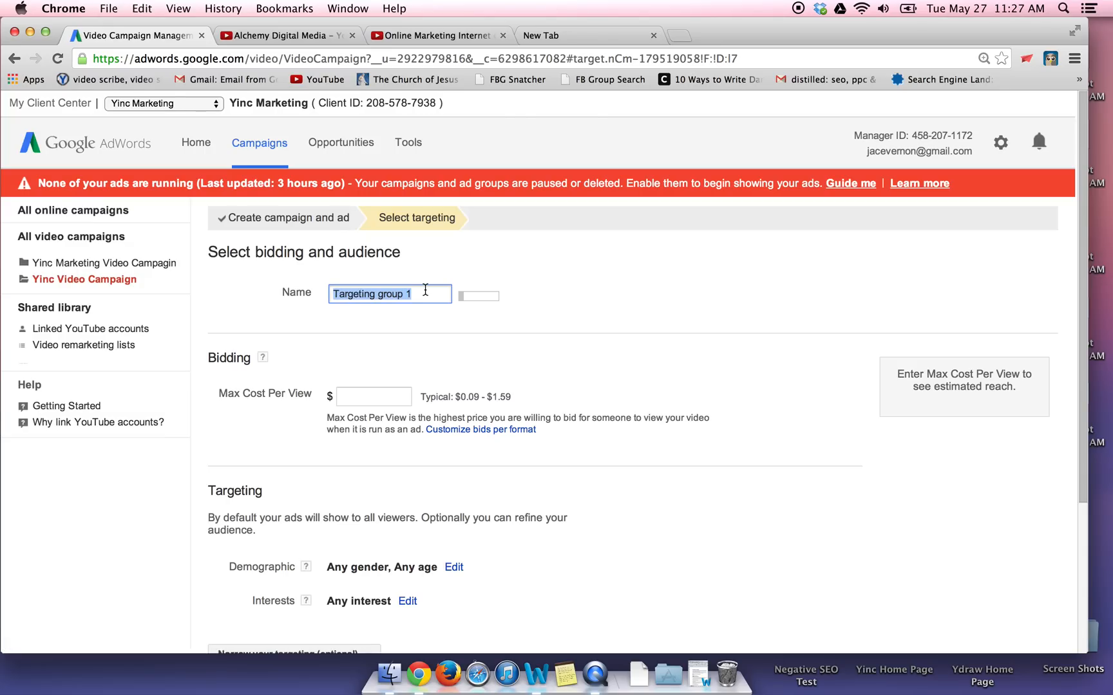
type("PL")
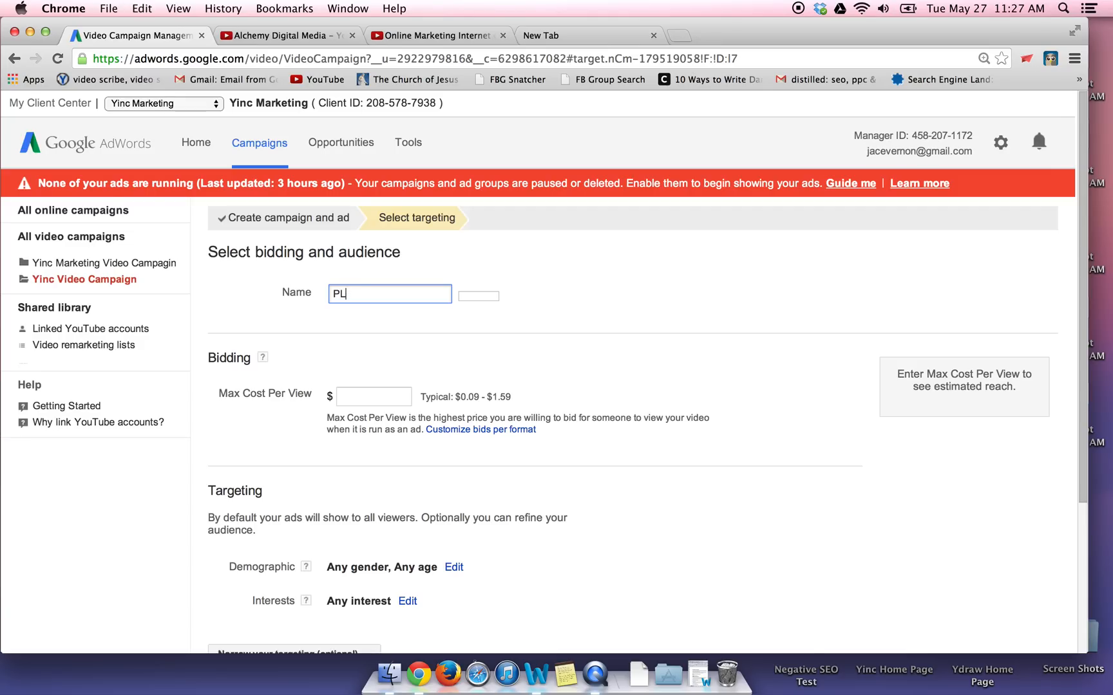
type("Placement 2")
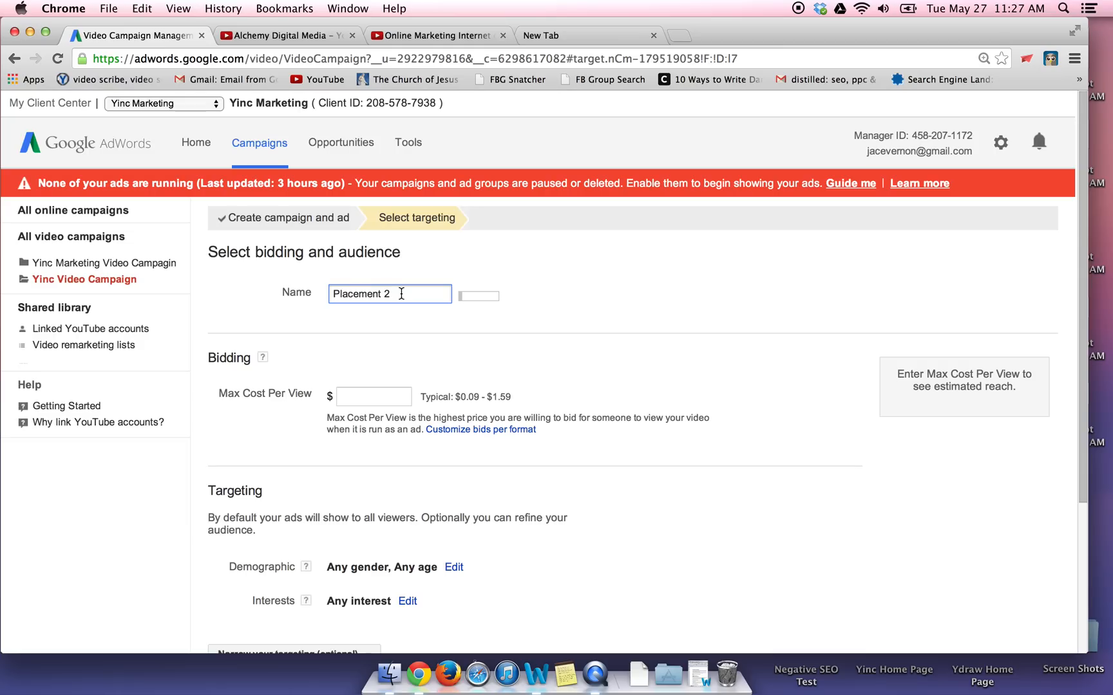
Set the maximum cost per view to $0.40, correcting an initial .20
left_click(373, 395)
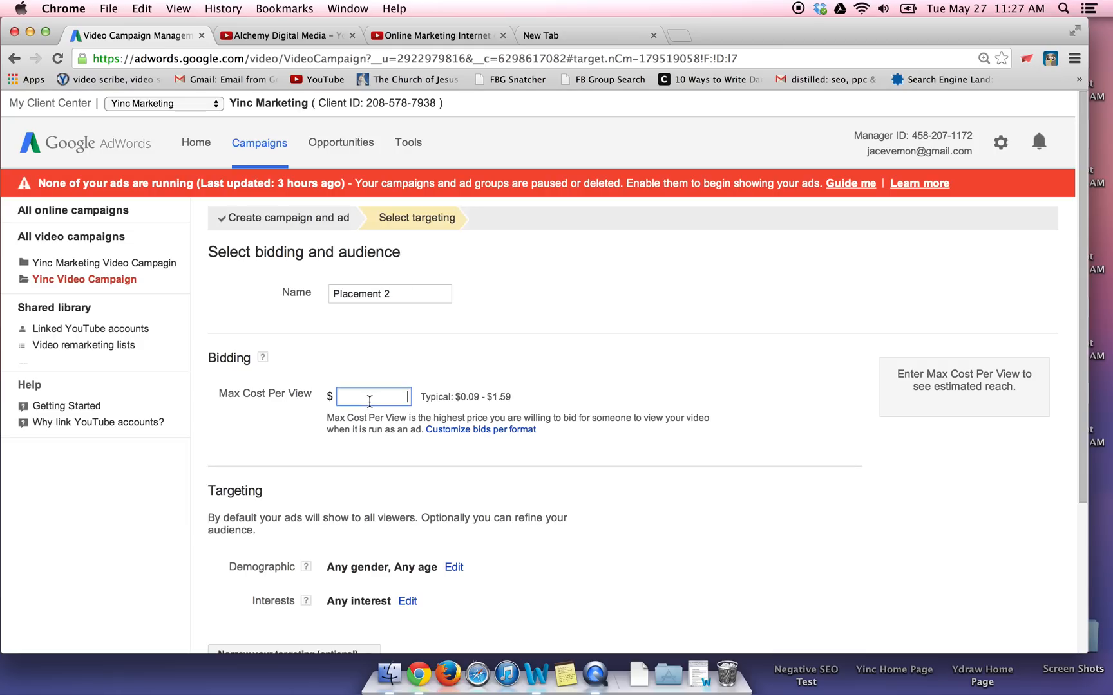
type(".20")
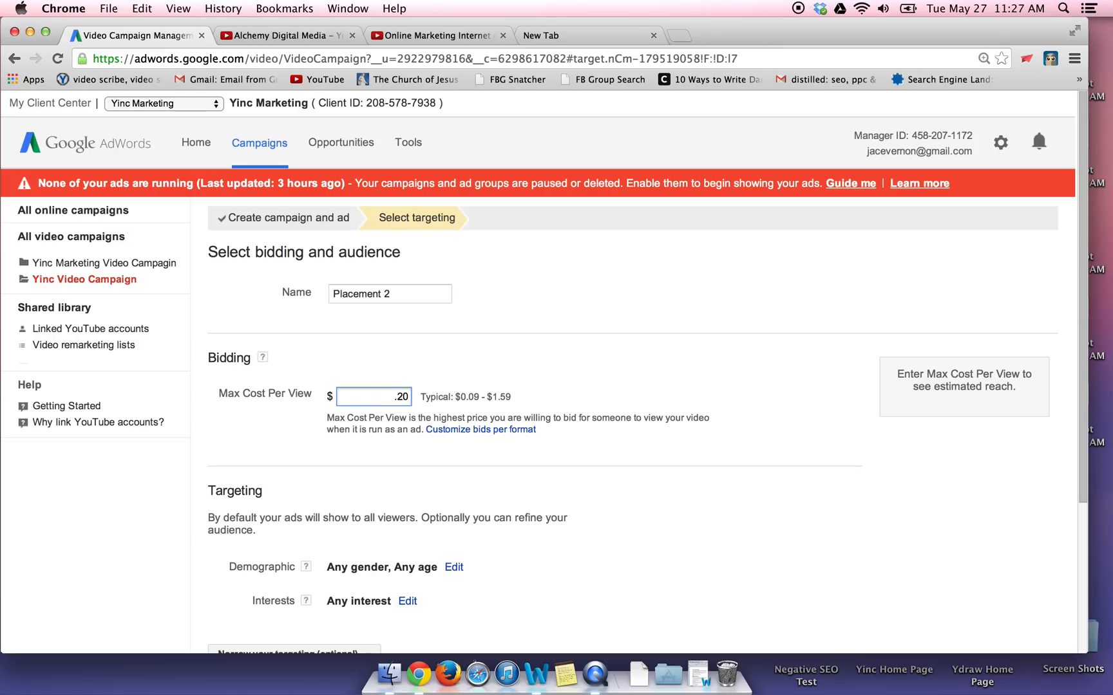
key("Backspace")
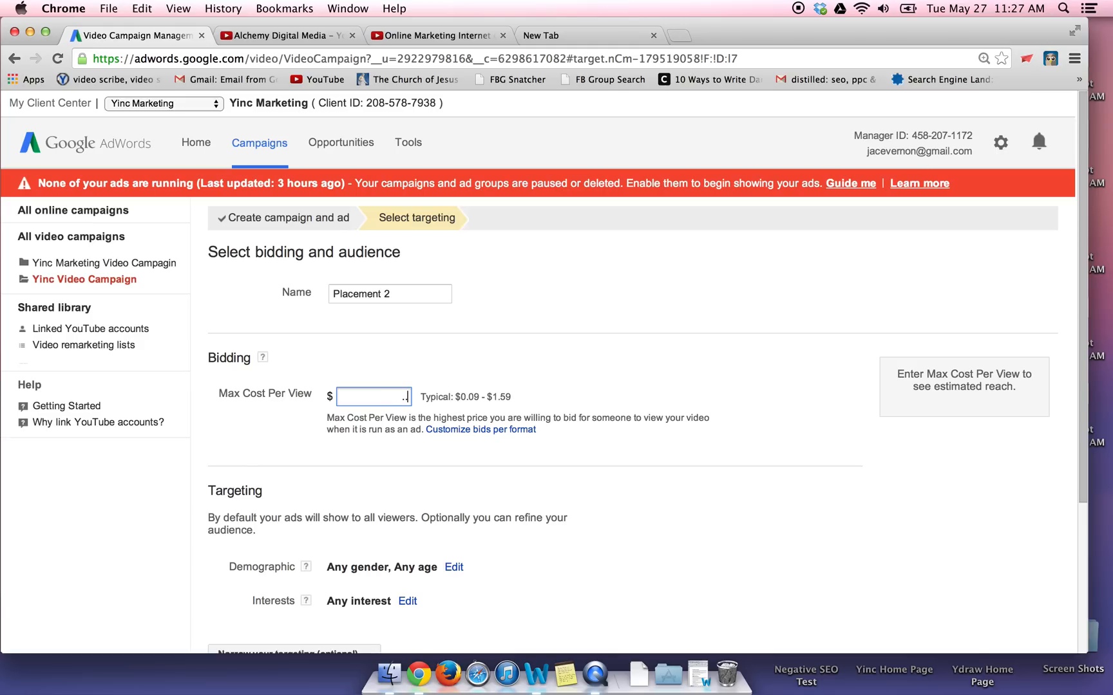
type(".40")
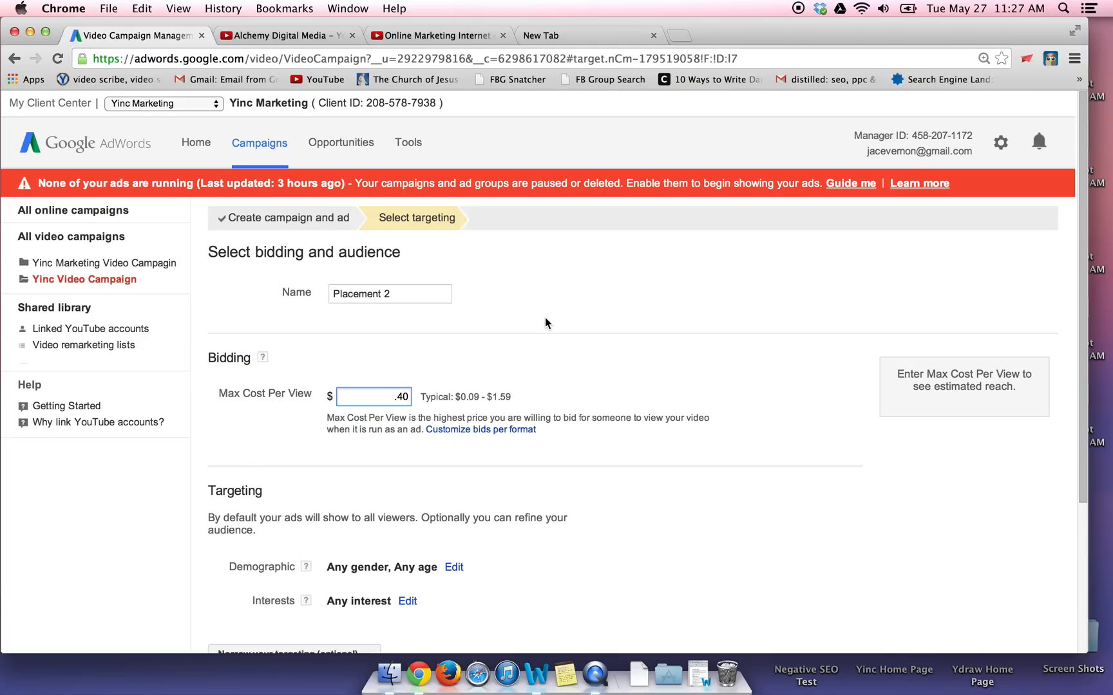
scroll("down", 3)
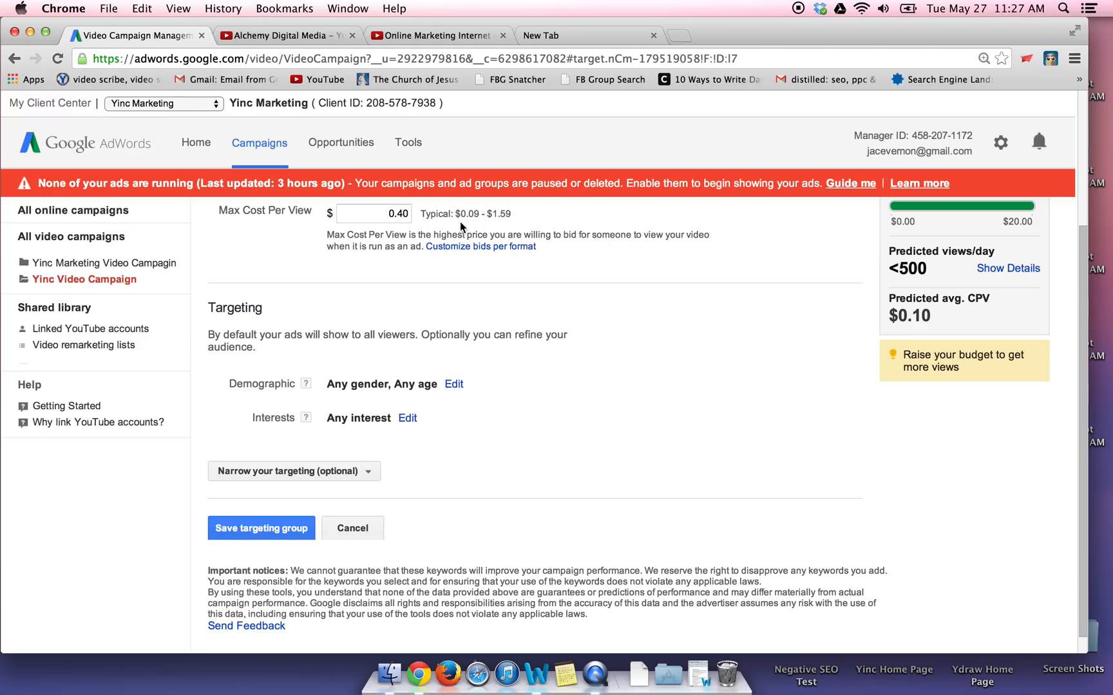
mouse_move(497, 302)
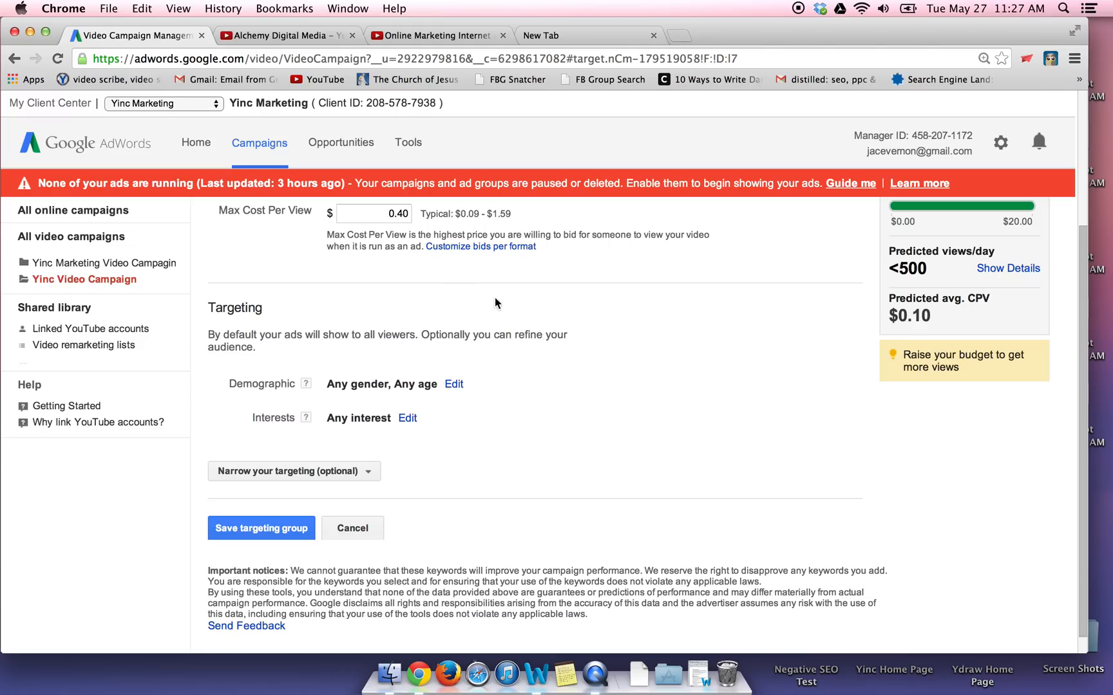
scroll("up", 3)
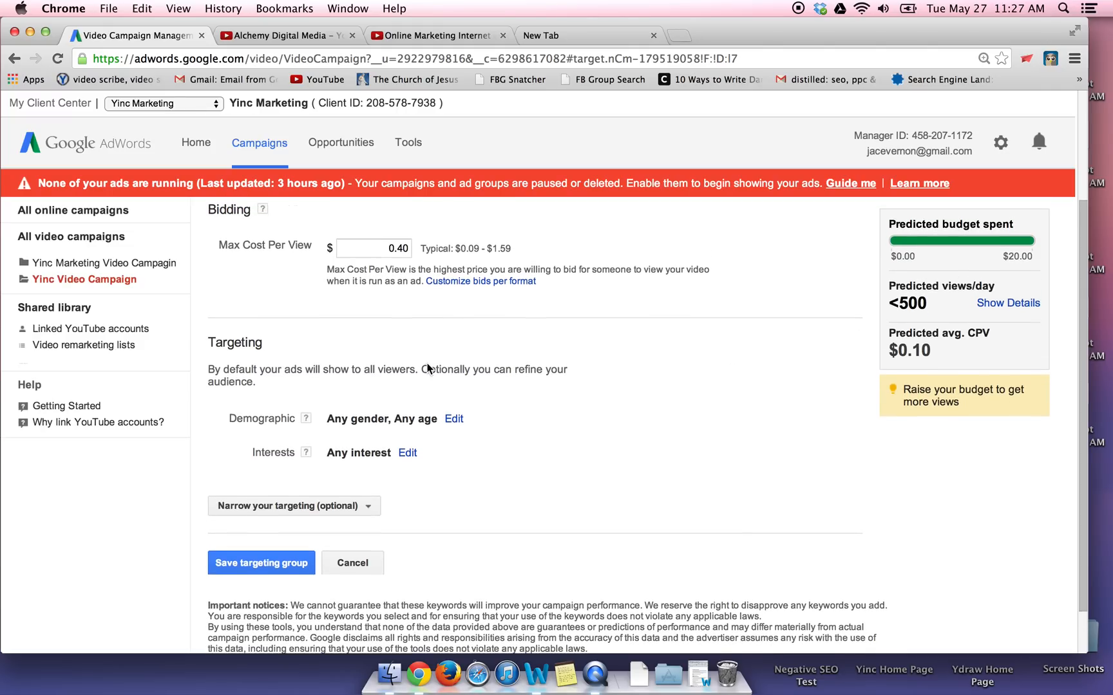
Untick the age and gender groups in demographic targeting and confirm with DONE
left_click(454, 419)
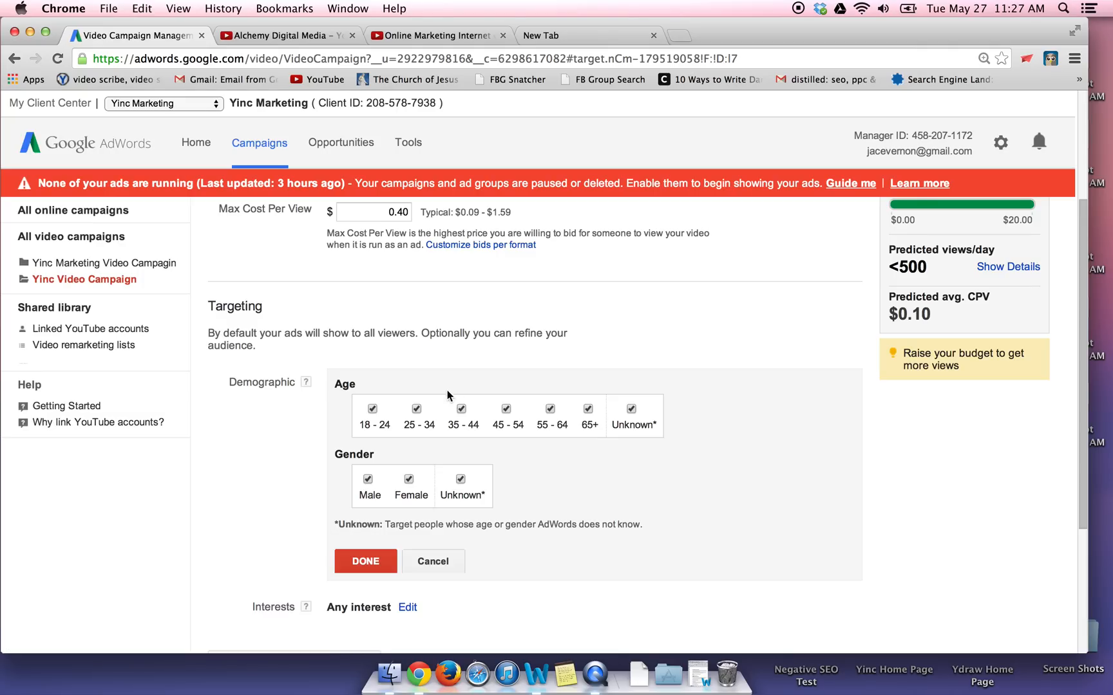
left_click(372, 408)
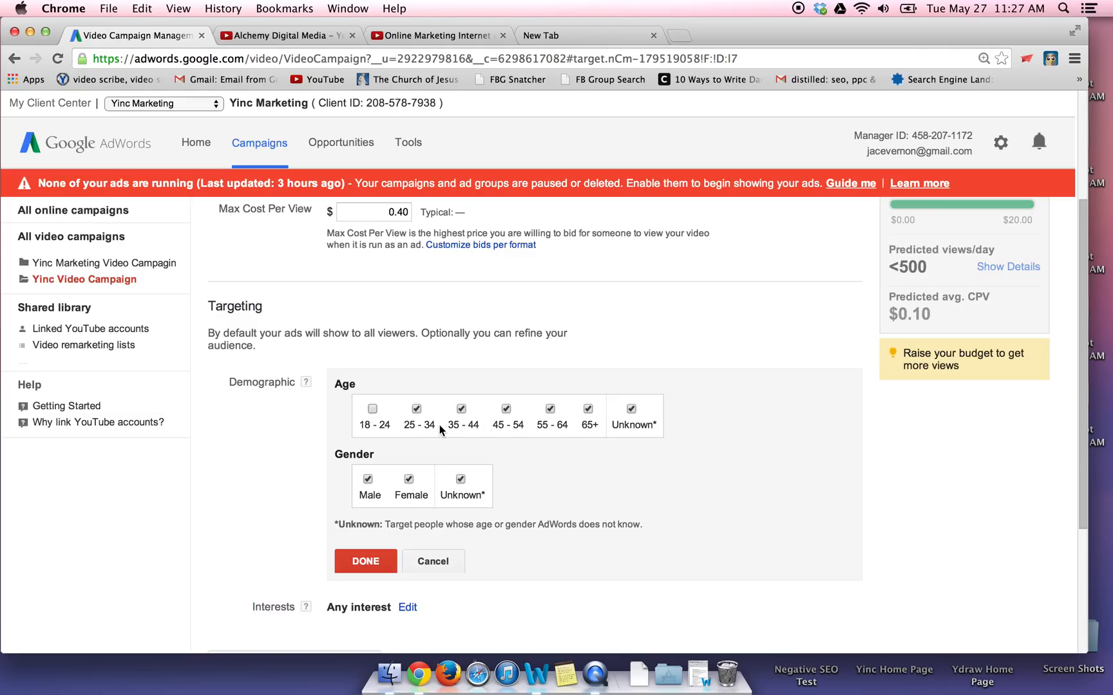
left_click(416, 408)
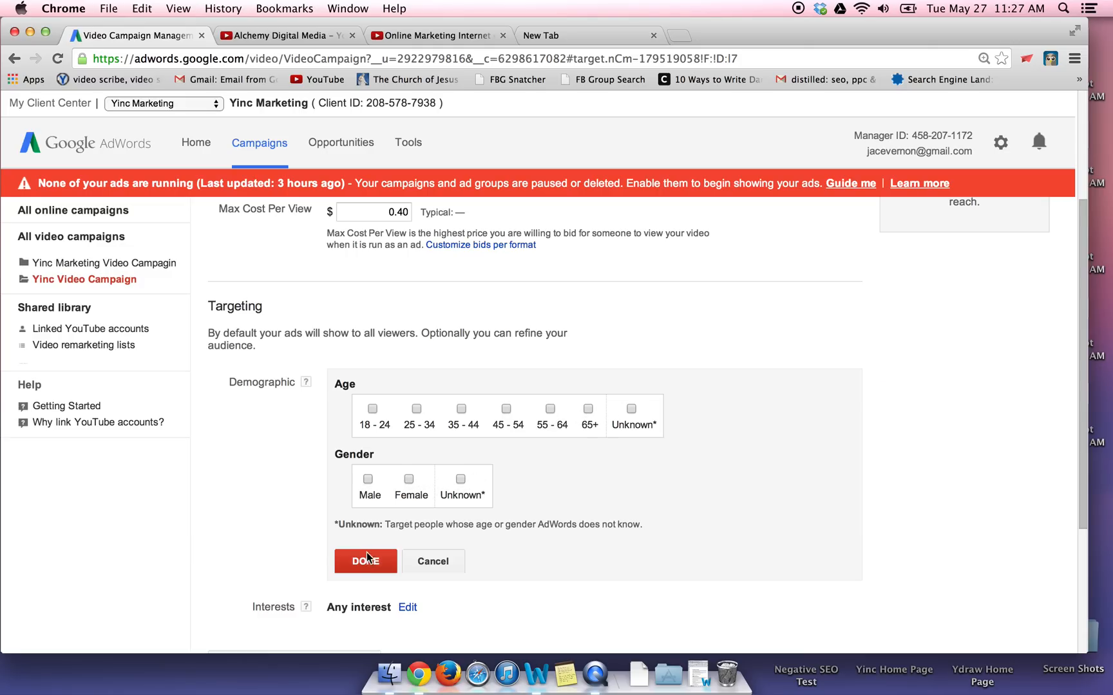
left_click(364, 561)
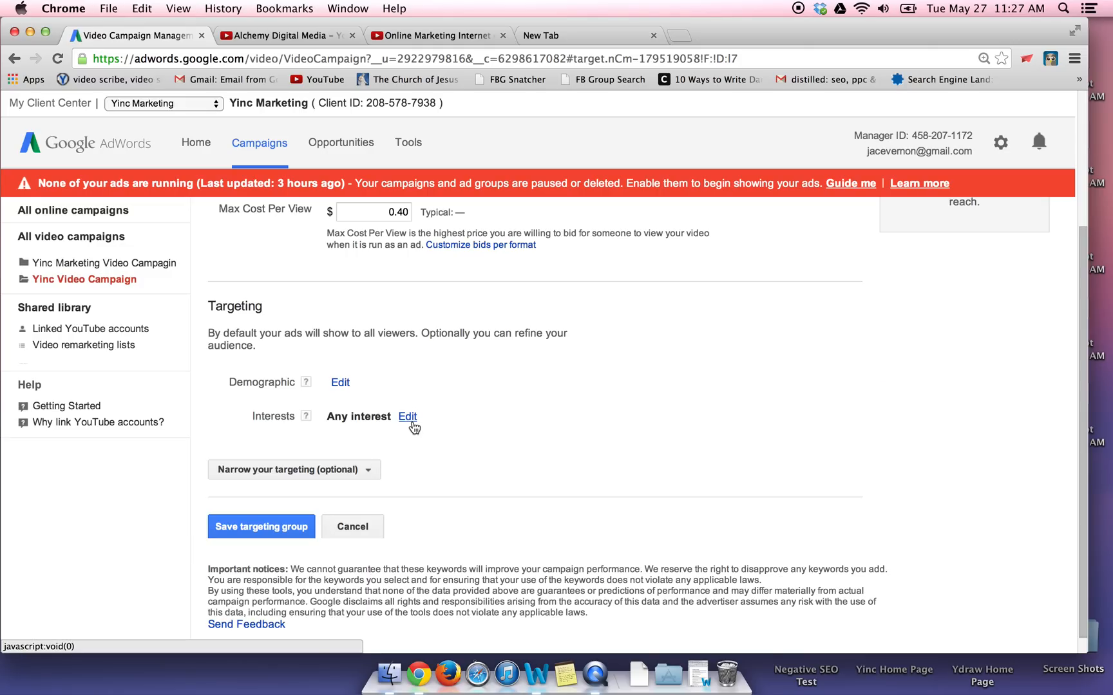
Leave interests unchanged and bring up the Narrow your targeting options
left_click(407, 416)
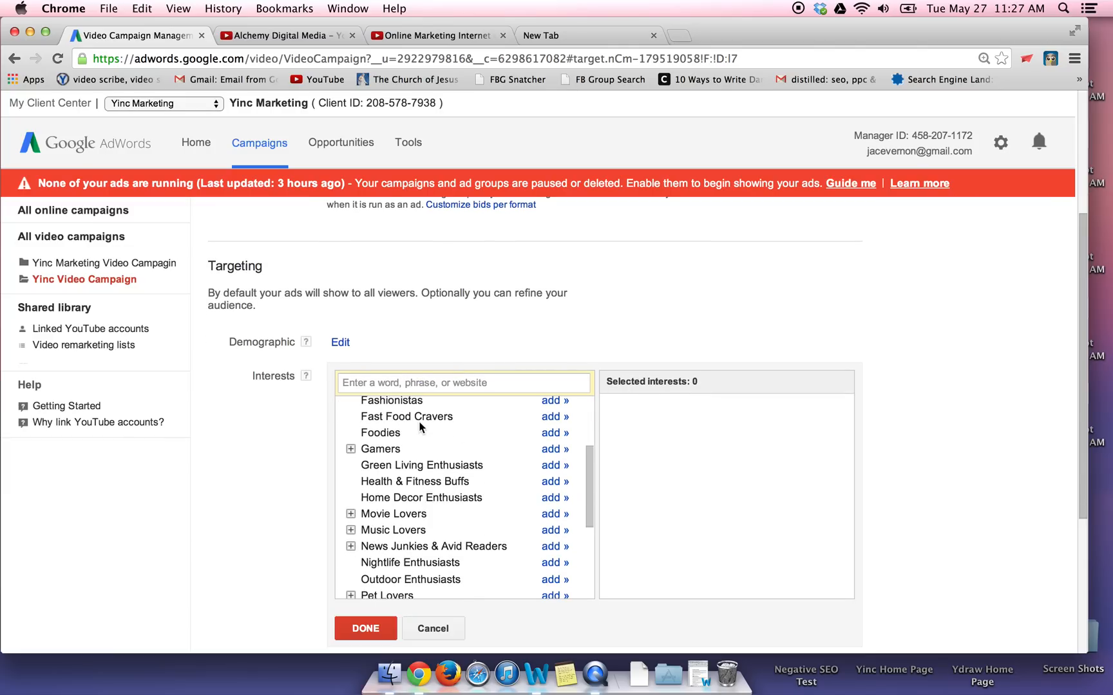
left_click(364, 628)
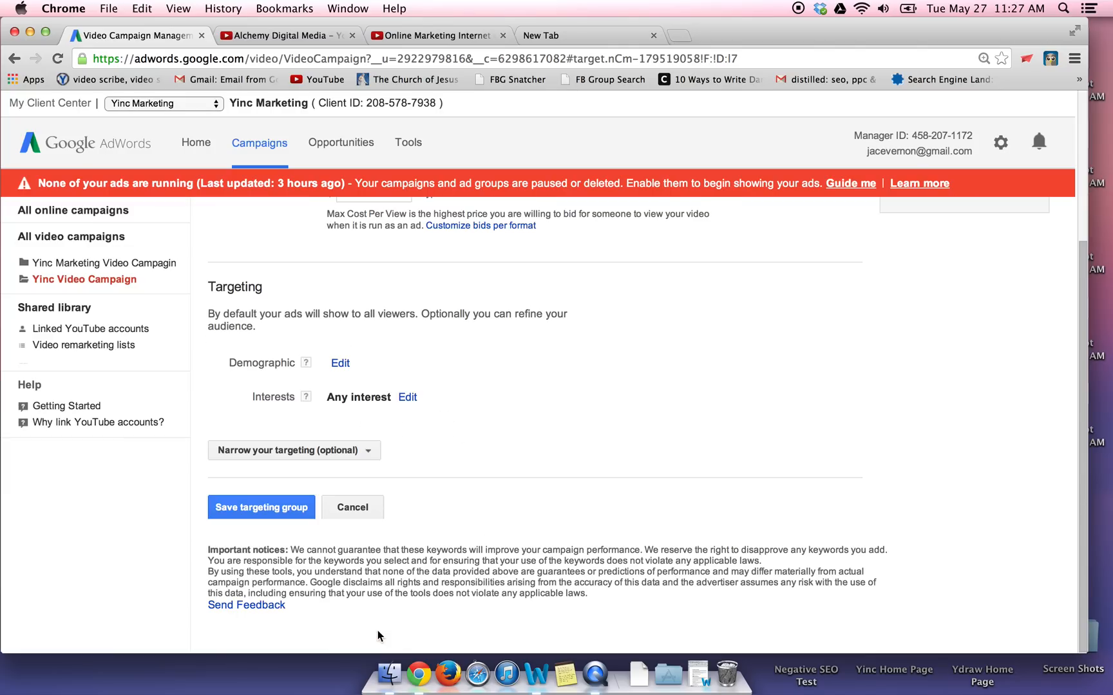
left_click(293, 449)
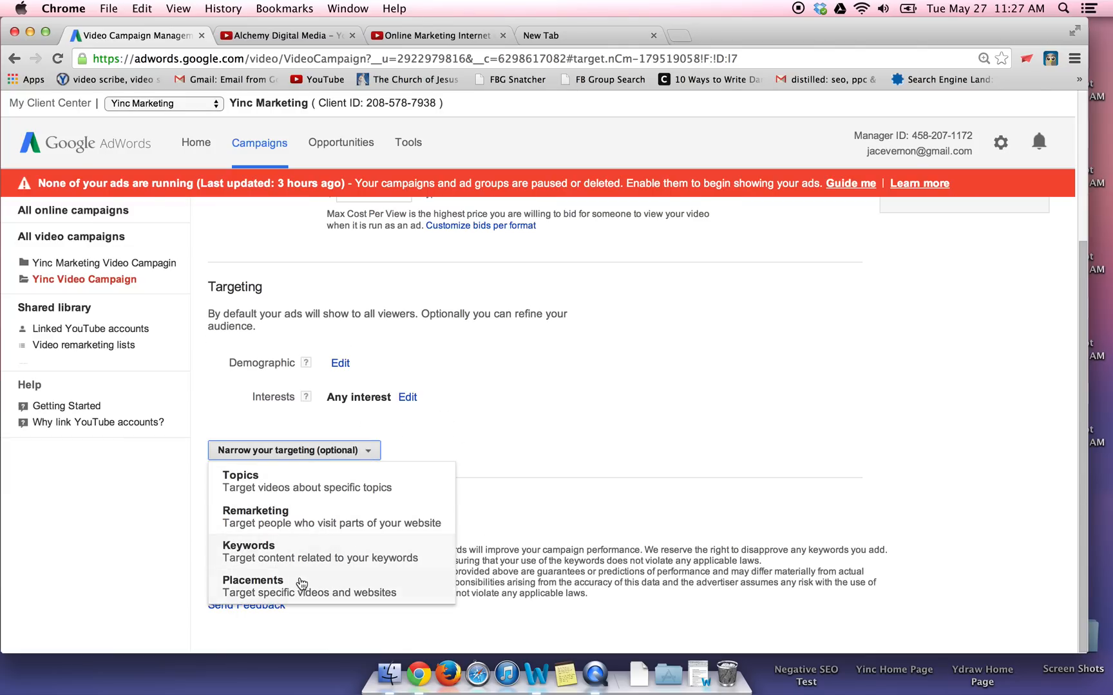
Search placement suggestions for 'online marketing companies'
left_click(252, 580)
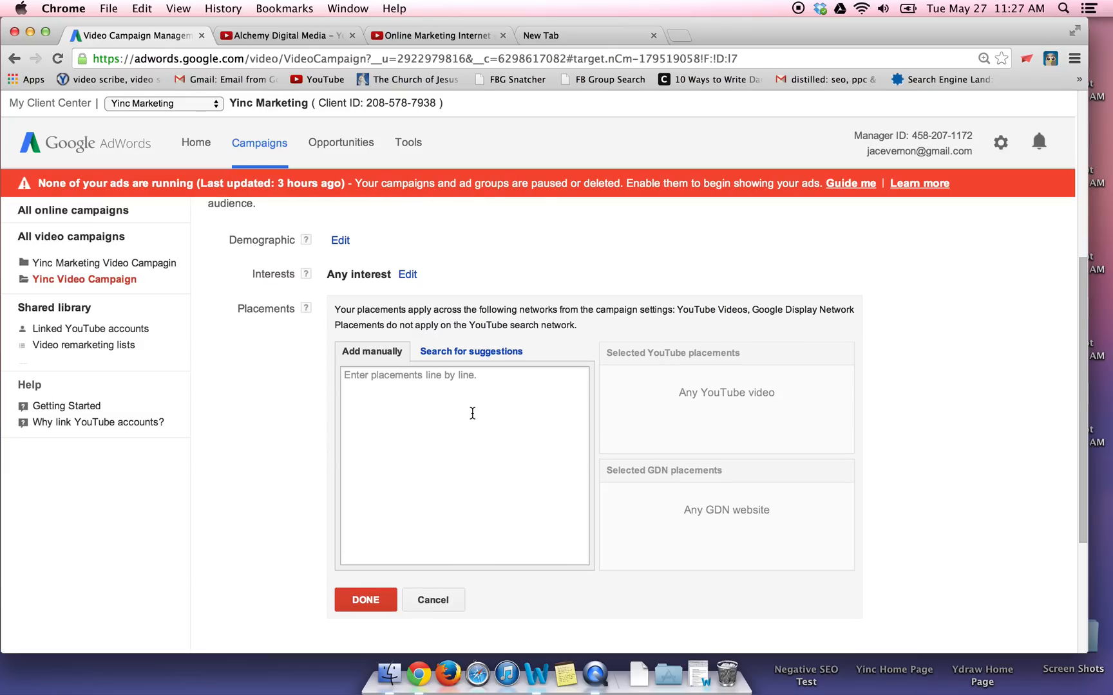
left_click(470, 352)
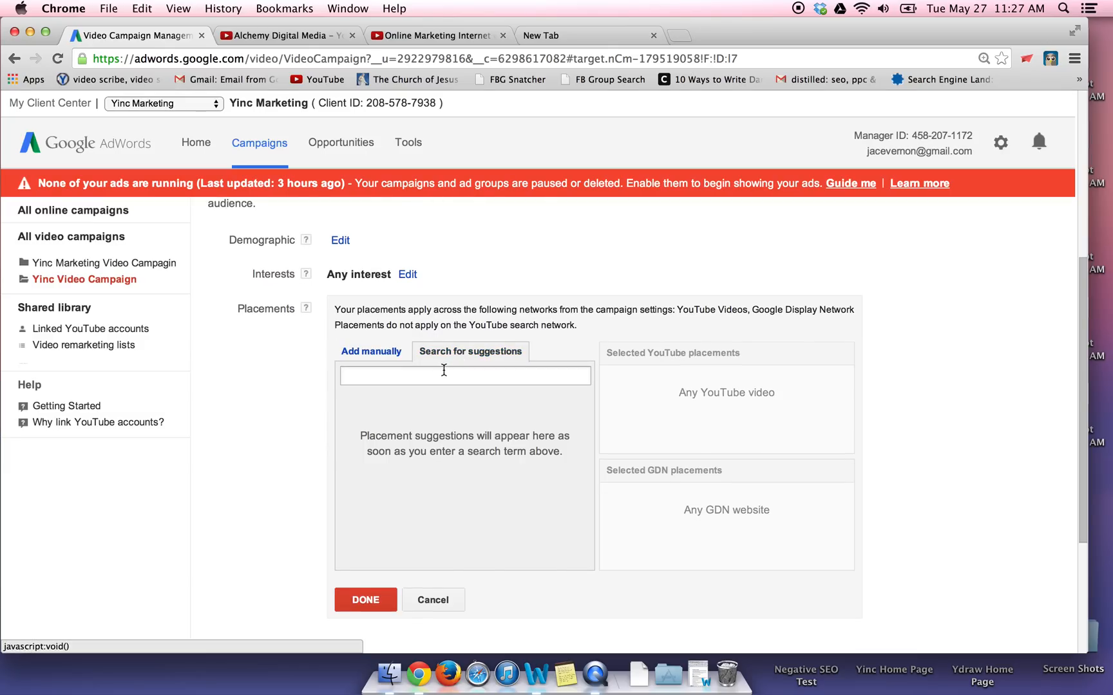
type("link")
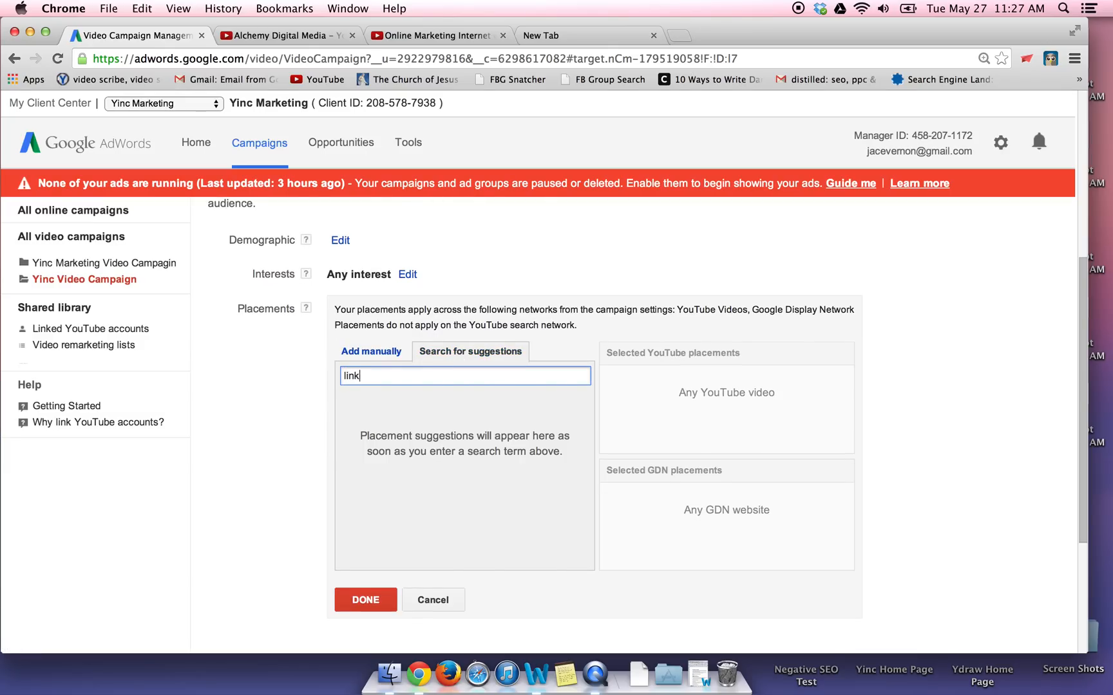
type("onli")
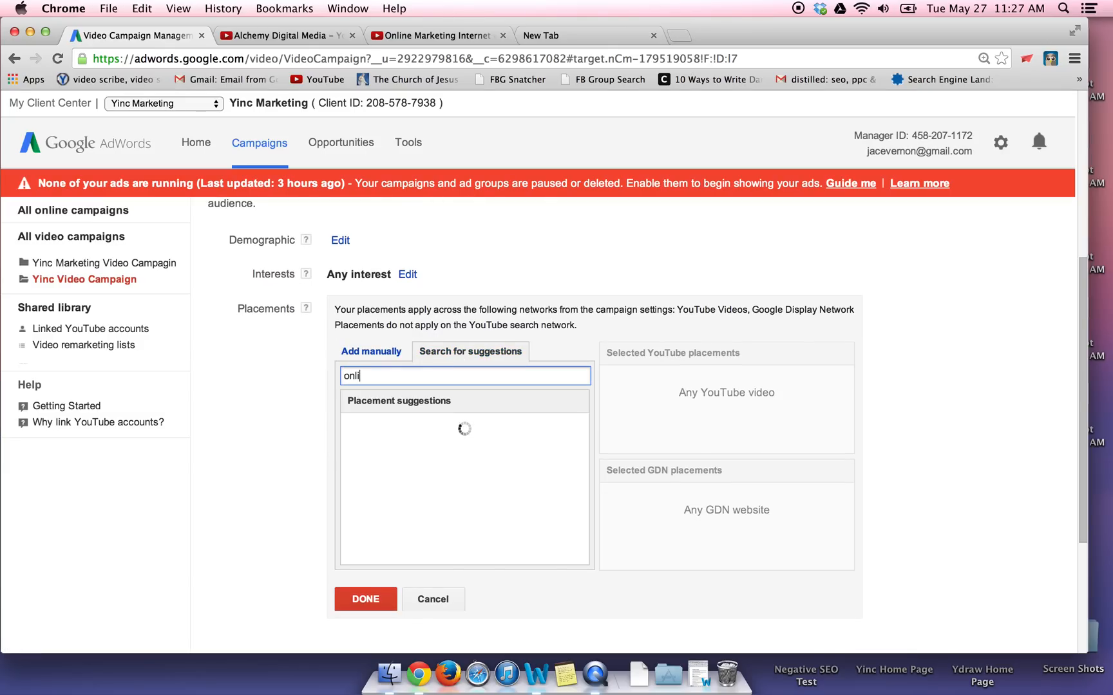
type("ne")
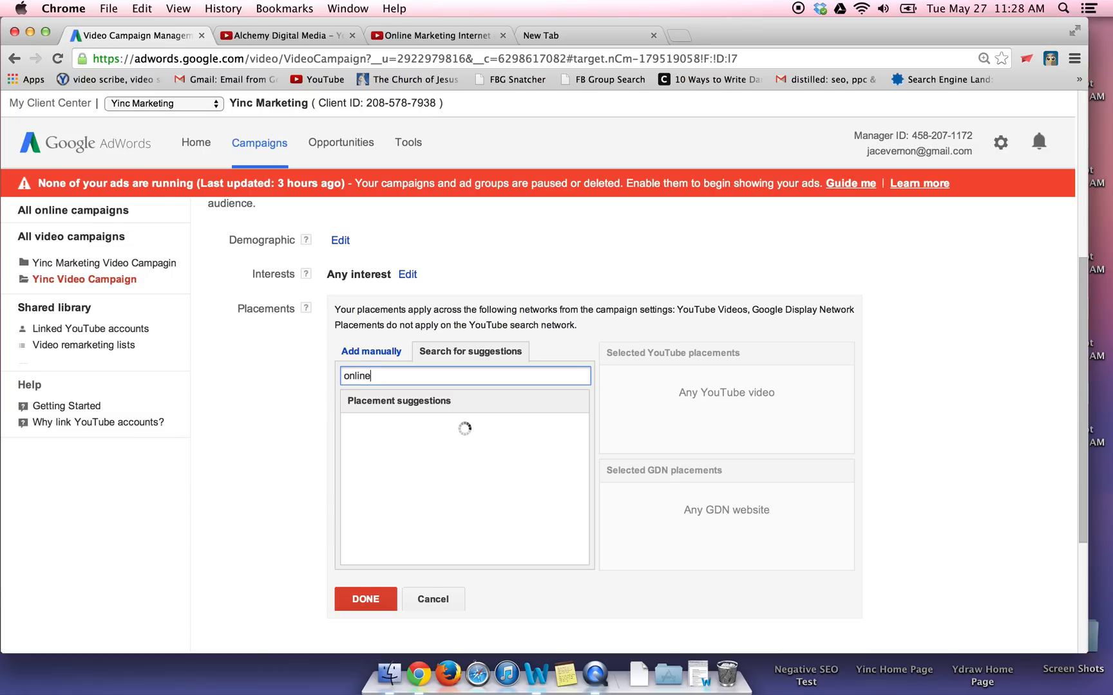
type("m")
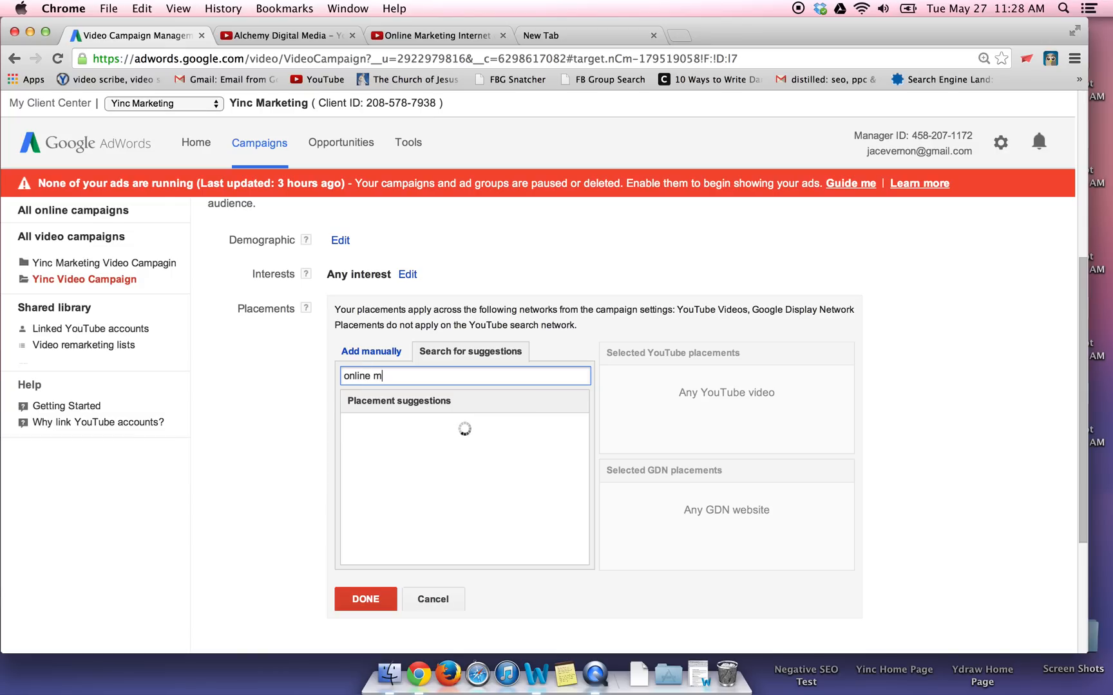
type("arketing compan")
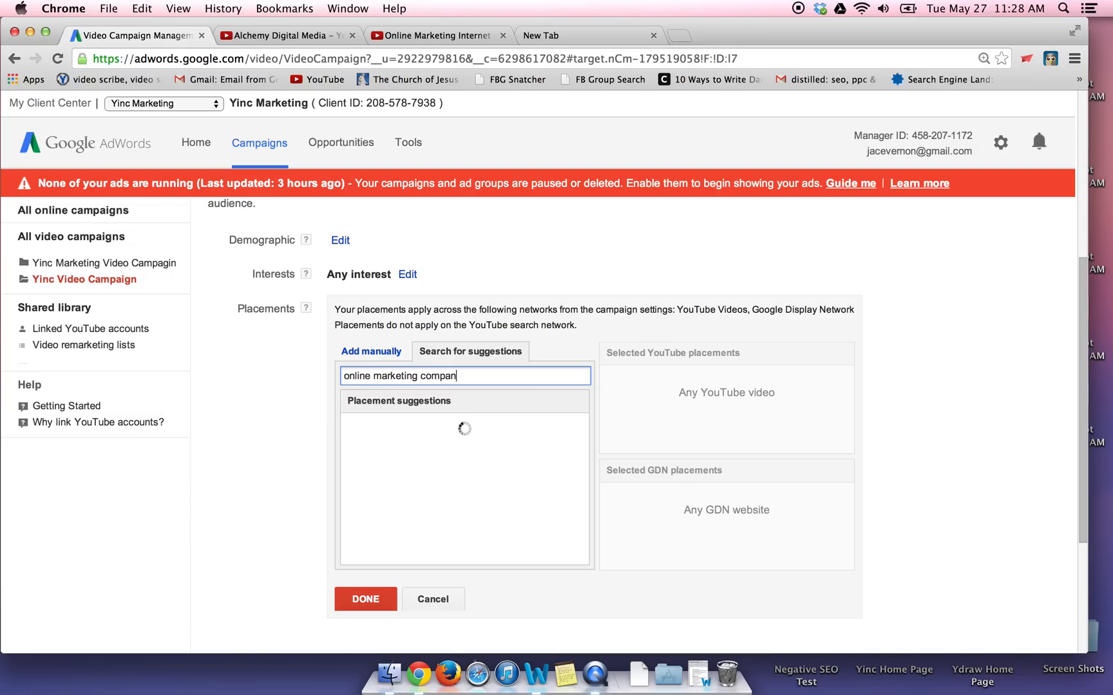
type("ies")
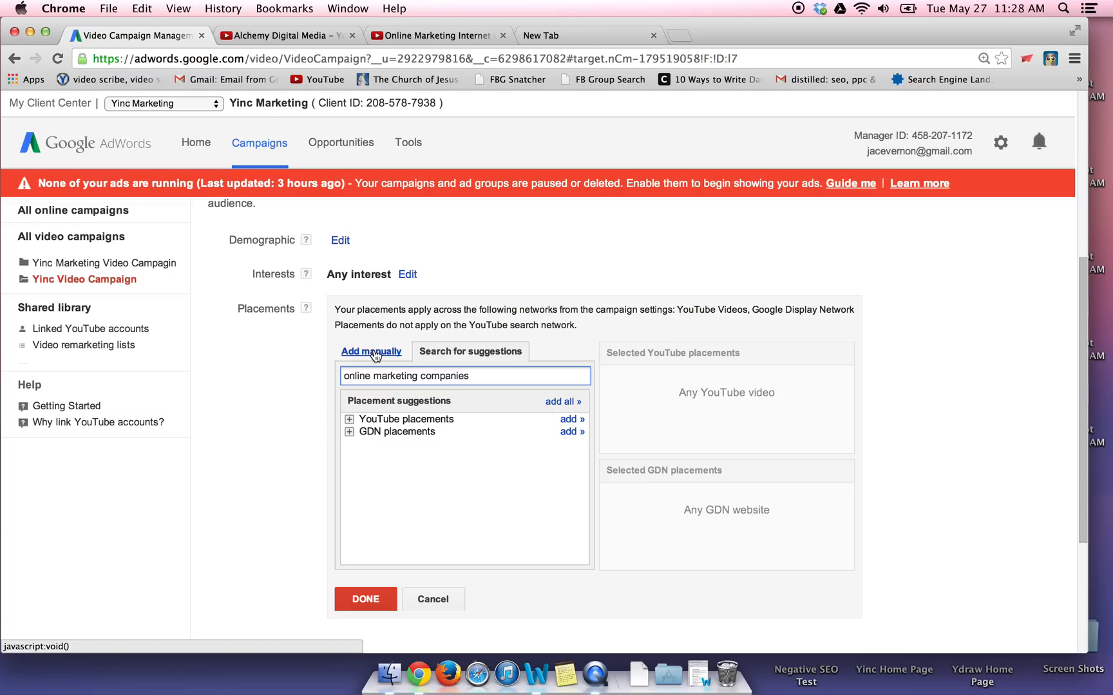
mouse_move(386, 380)
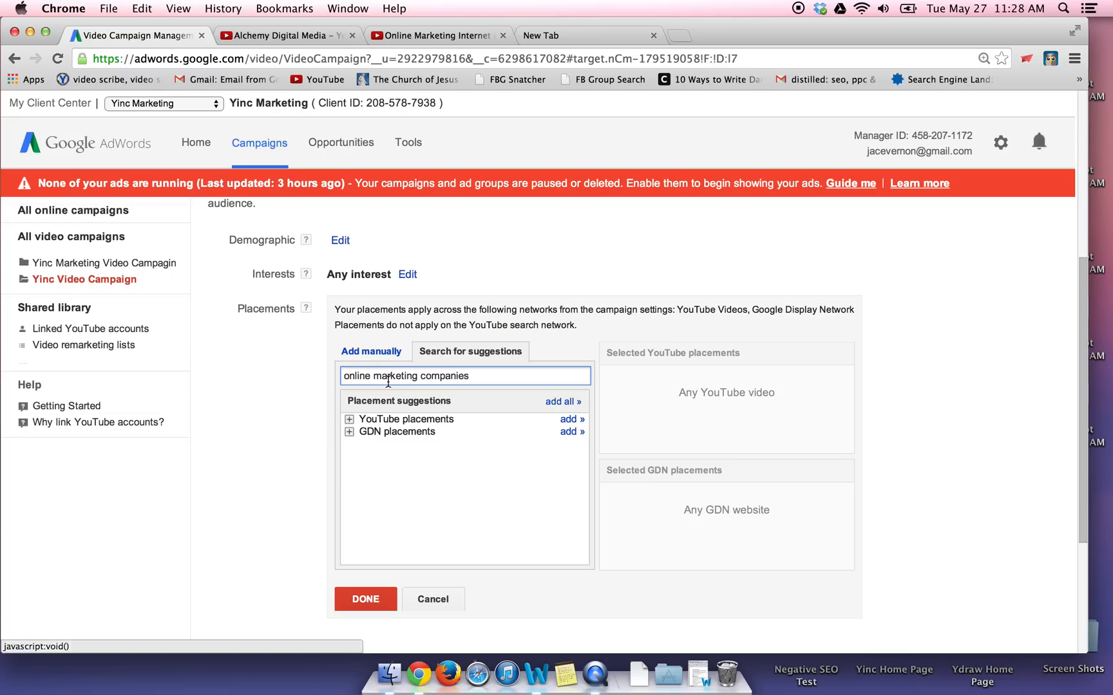
Add the Dallas Marketing Video as a YouTube placement and view it on YouTube
left_click(349, 420)
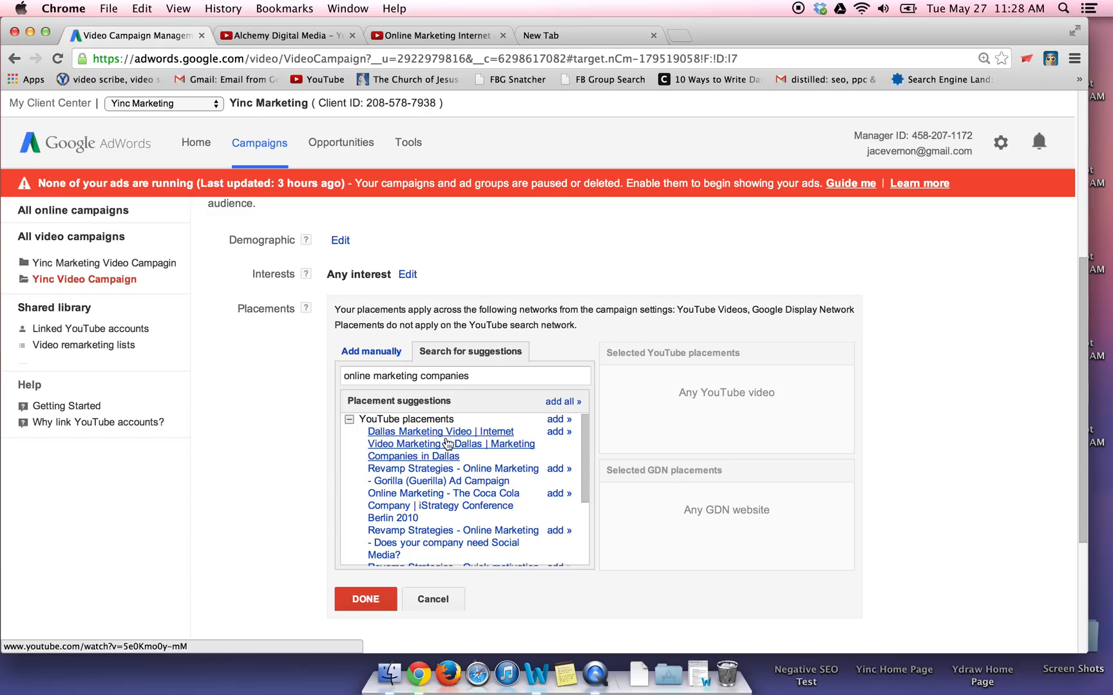
mouse_move(420, 447)
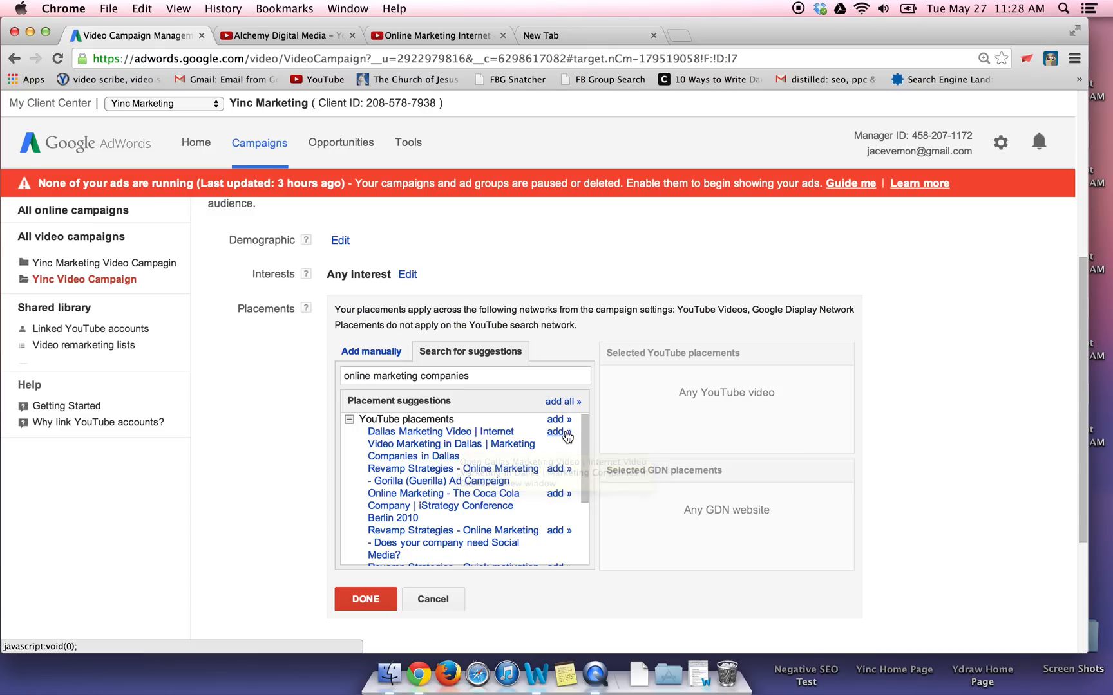
left_click(555, 419)
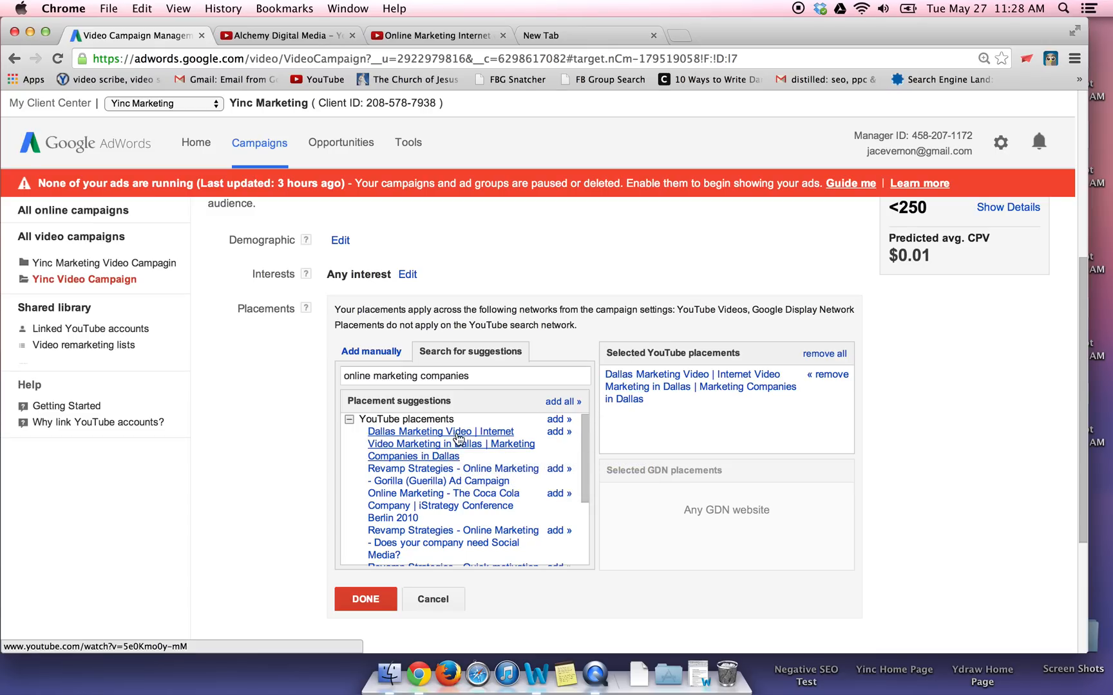
left_click(441, 432)
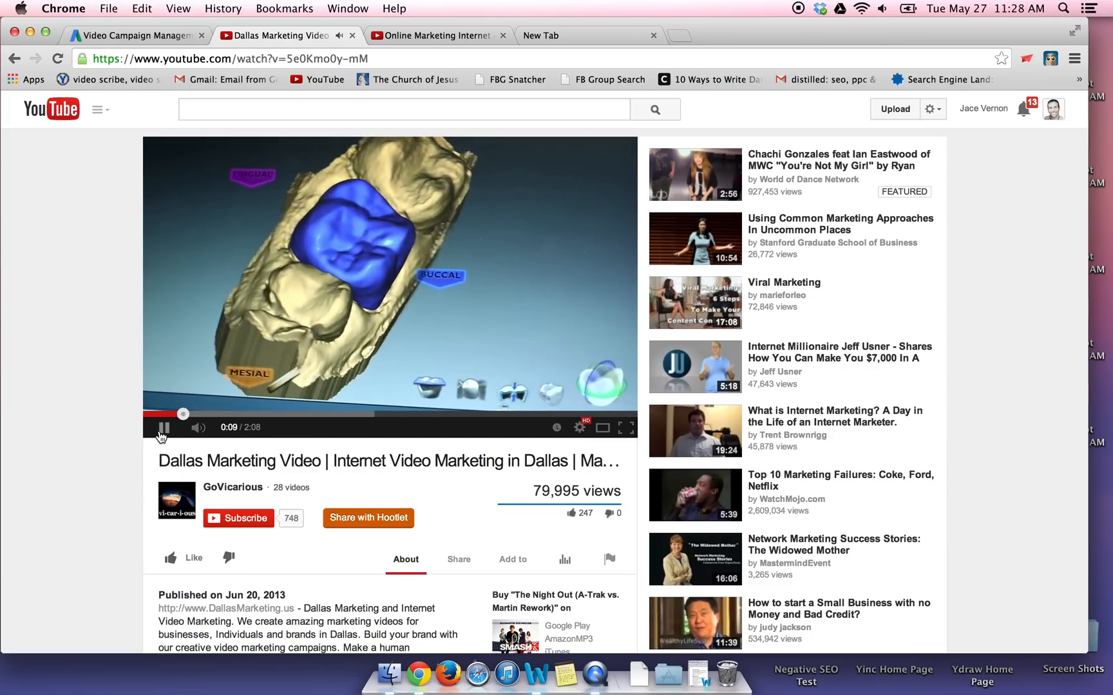
Pause the Dallas Marketing Video and return to the AdWords placement suggestions
left_click(164, 428)
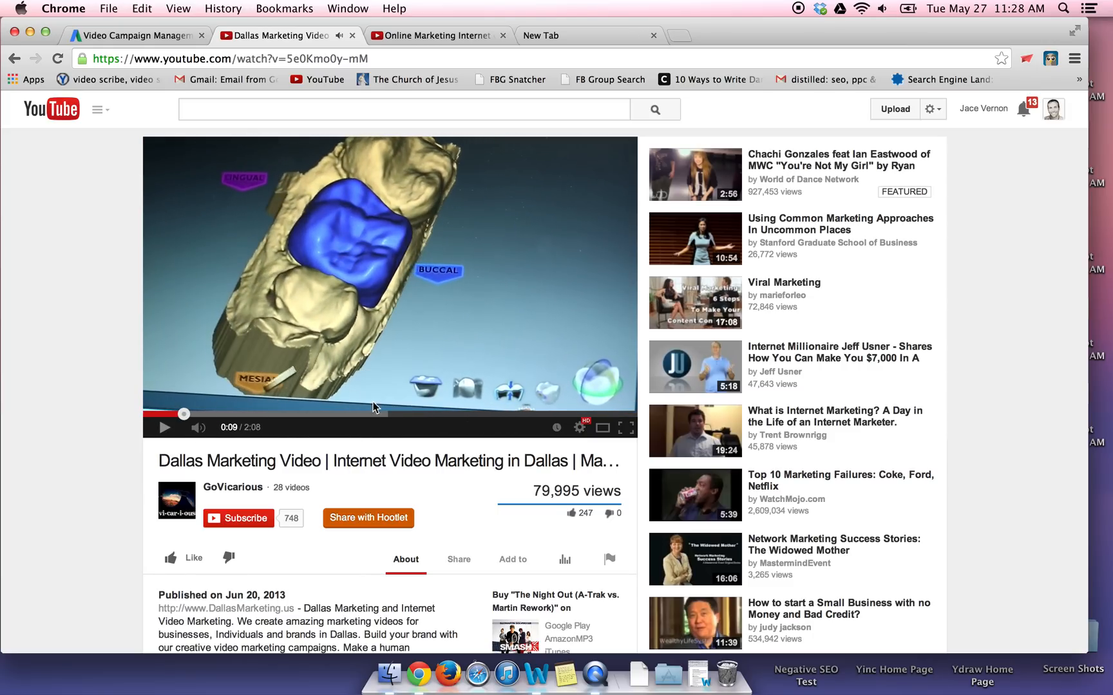
mouse_move(169, 36)
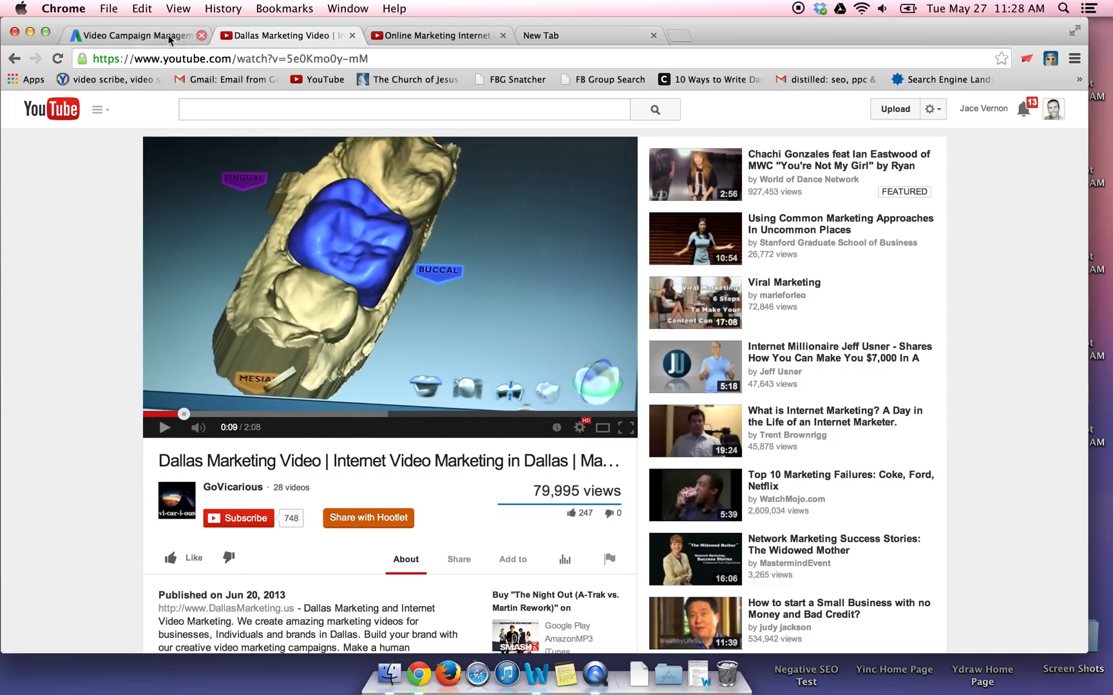
left_click(132, 36)
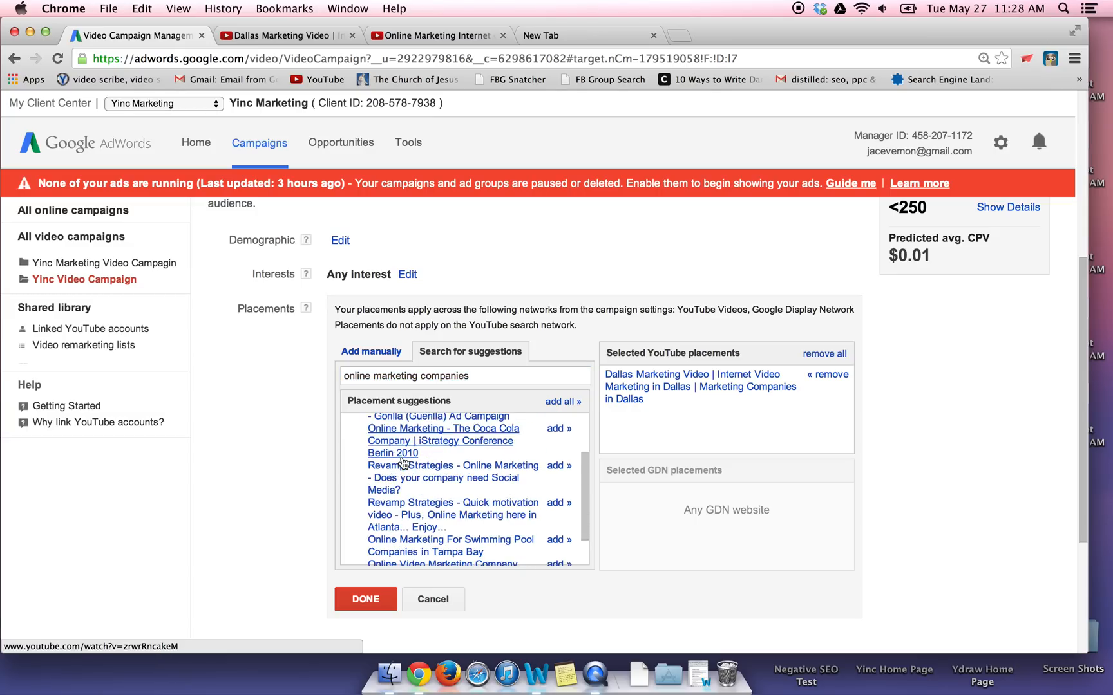
View the suggested Online Video Marketing Company London Bromley Kent UK video on YouTube
scroll("down", 3)
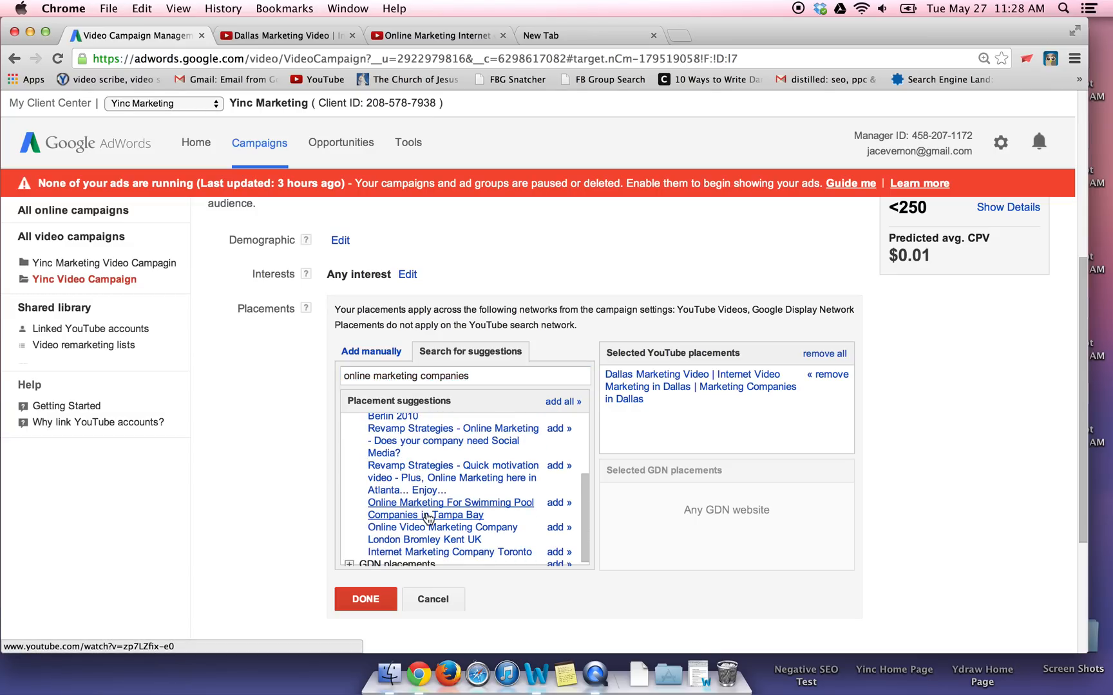
mouse_move(442, 527)
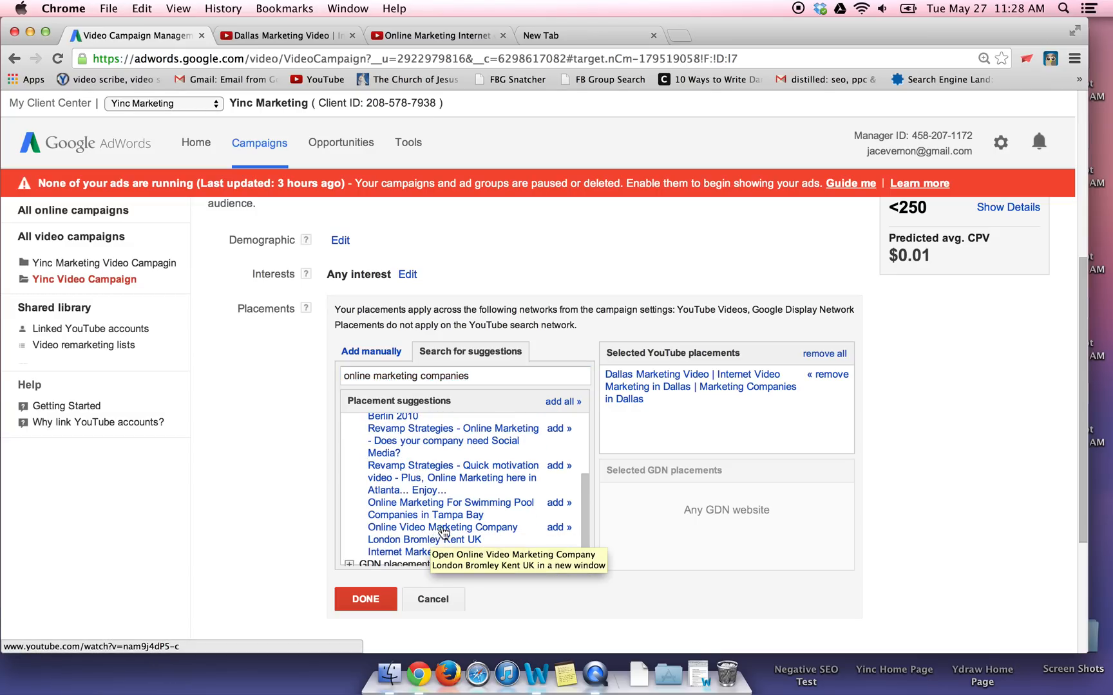
left_click(442, 534)
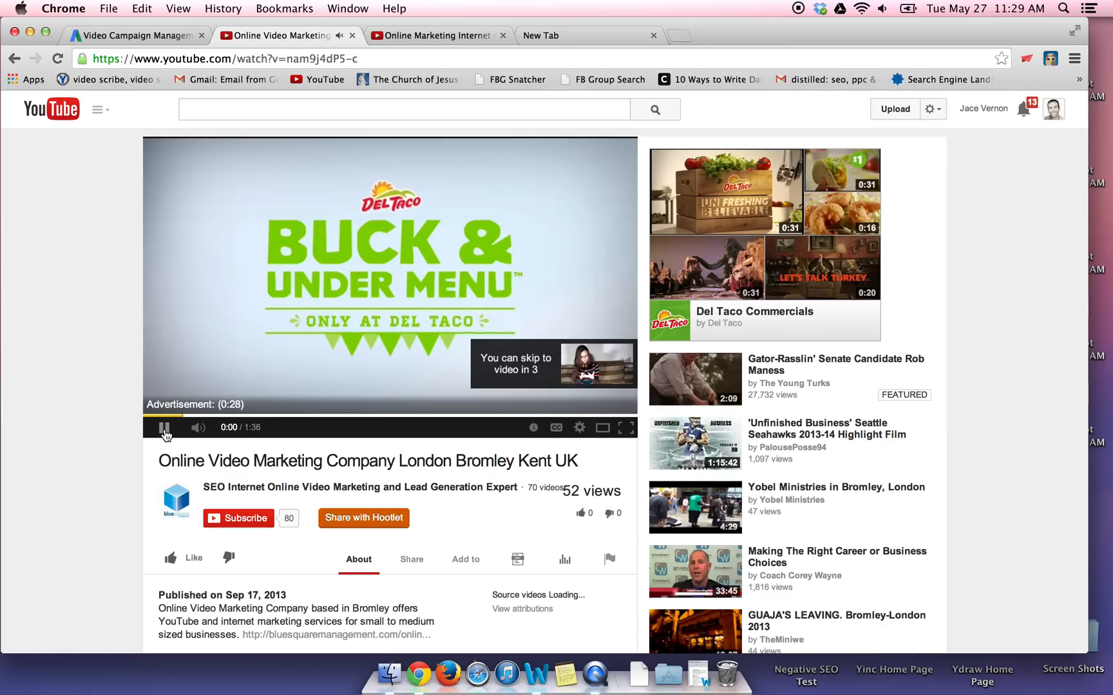
Pause the pre-roll advertisement and return to the AdWords campaign page
left_click(163, 428)
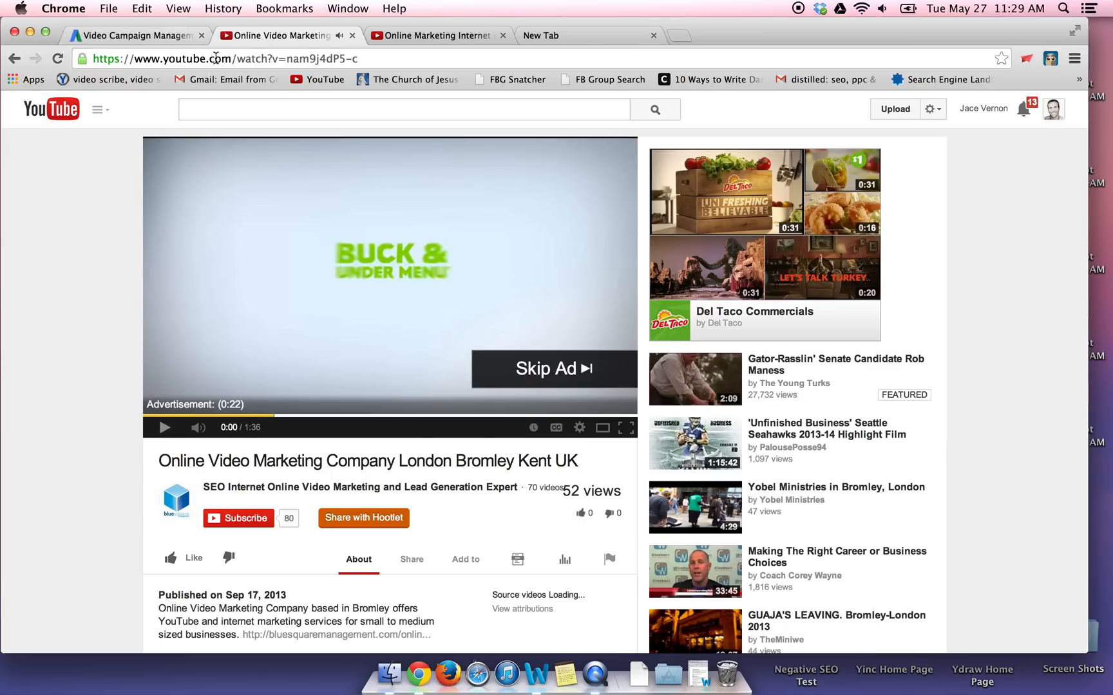
left_click(135, 36)
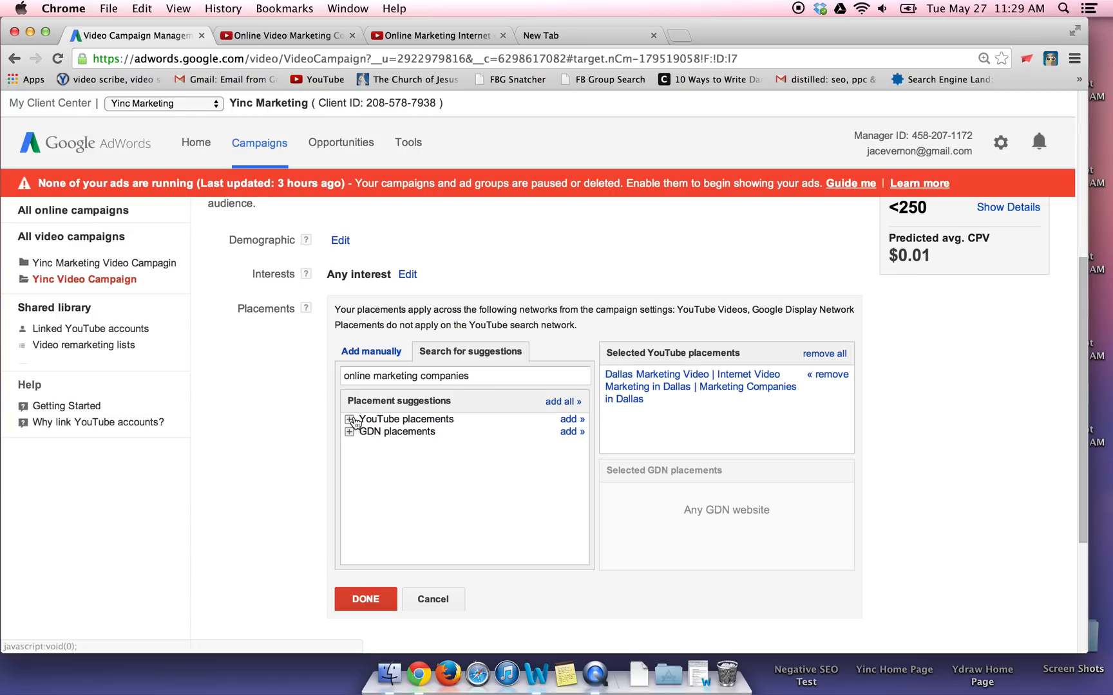
Add the London Bromley video as a second placement and save the targeting group
left_click(349, 420)
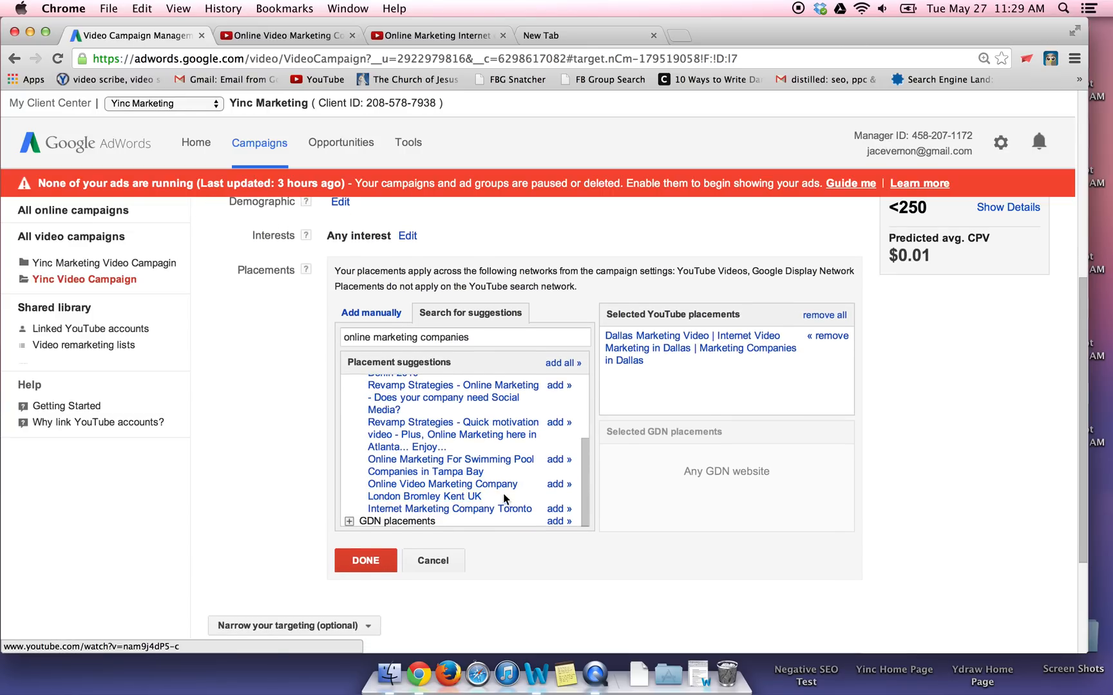
left_click(556, 485)
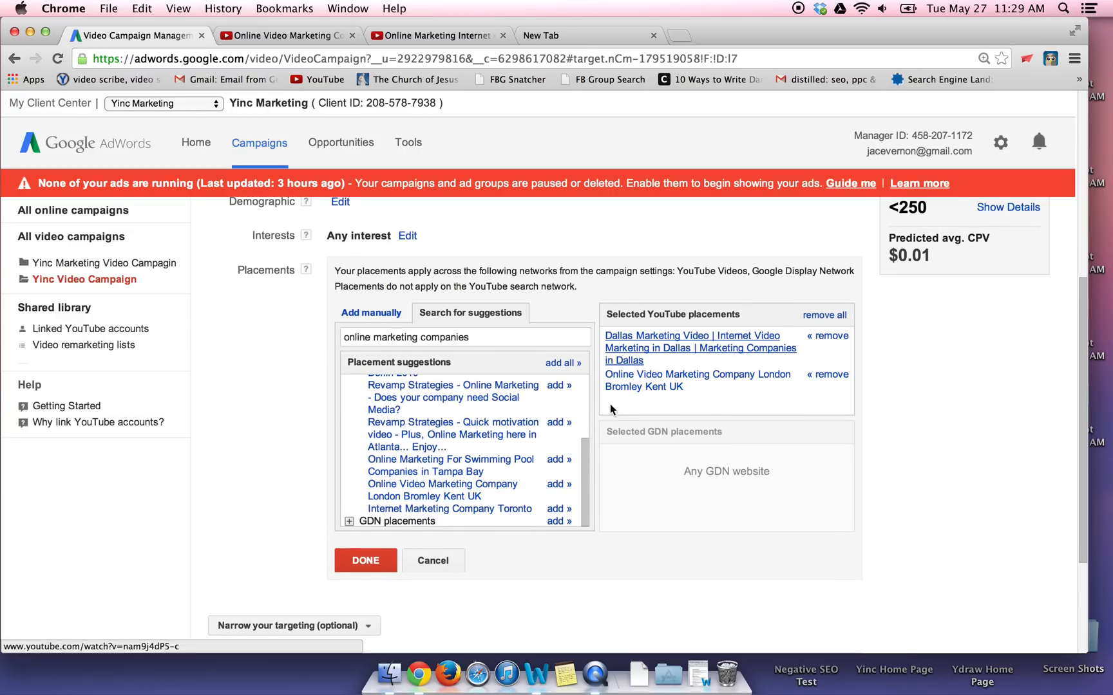
left_click(365, 561)
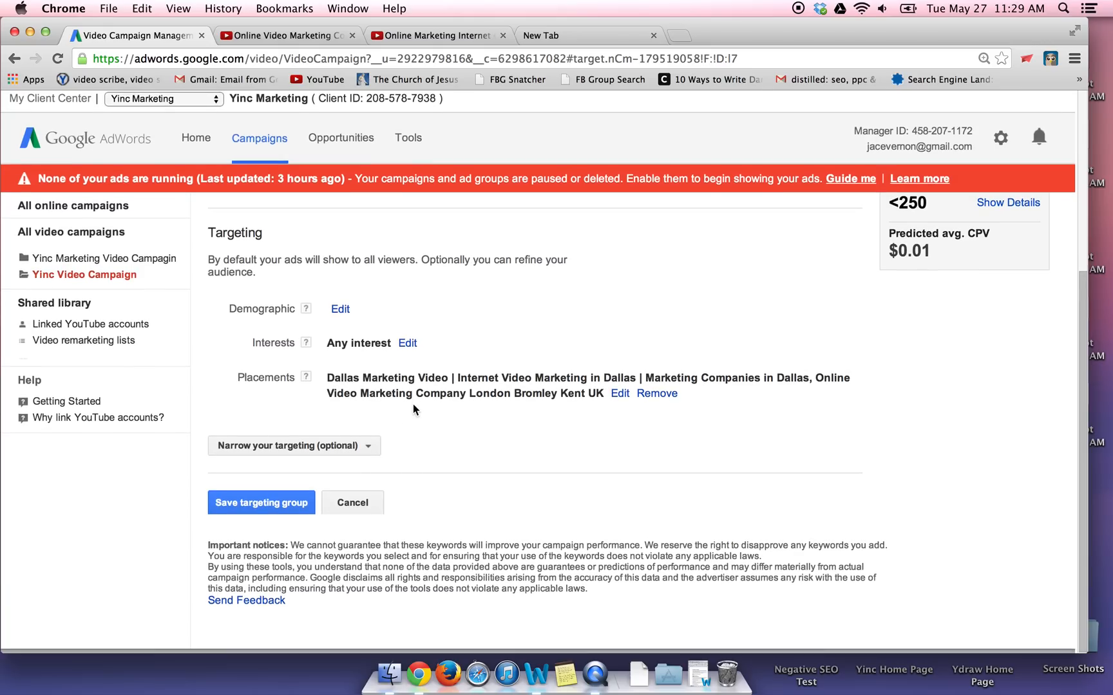
left_click(260, 503)
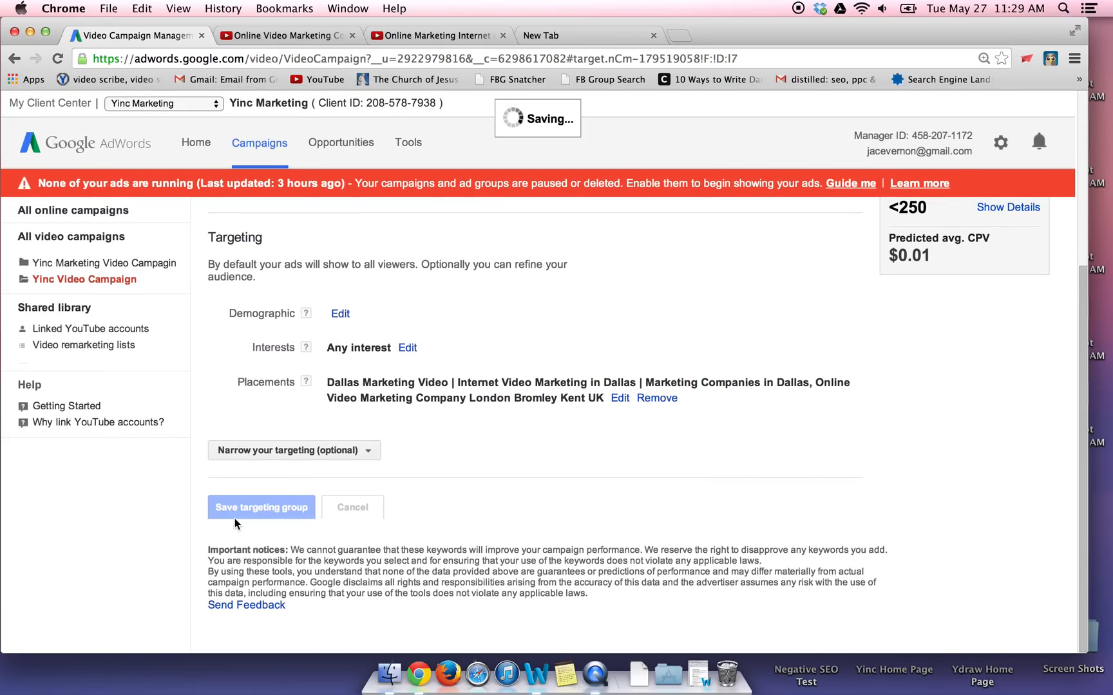
left_click(261, 507)
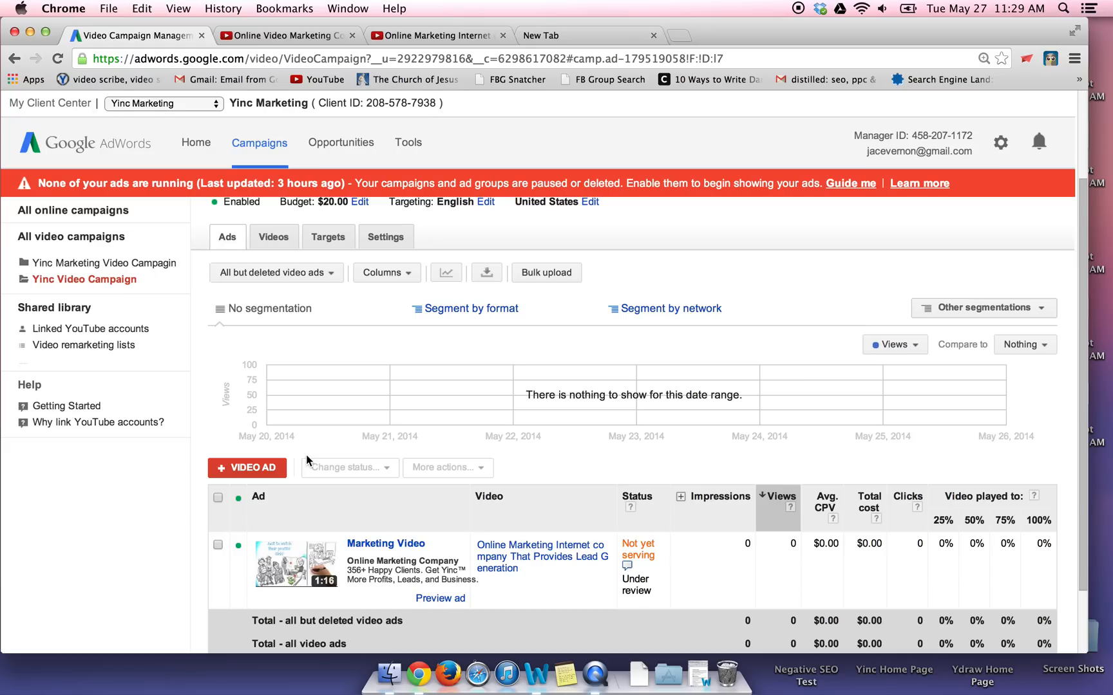
mouse_move(343, 539)
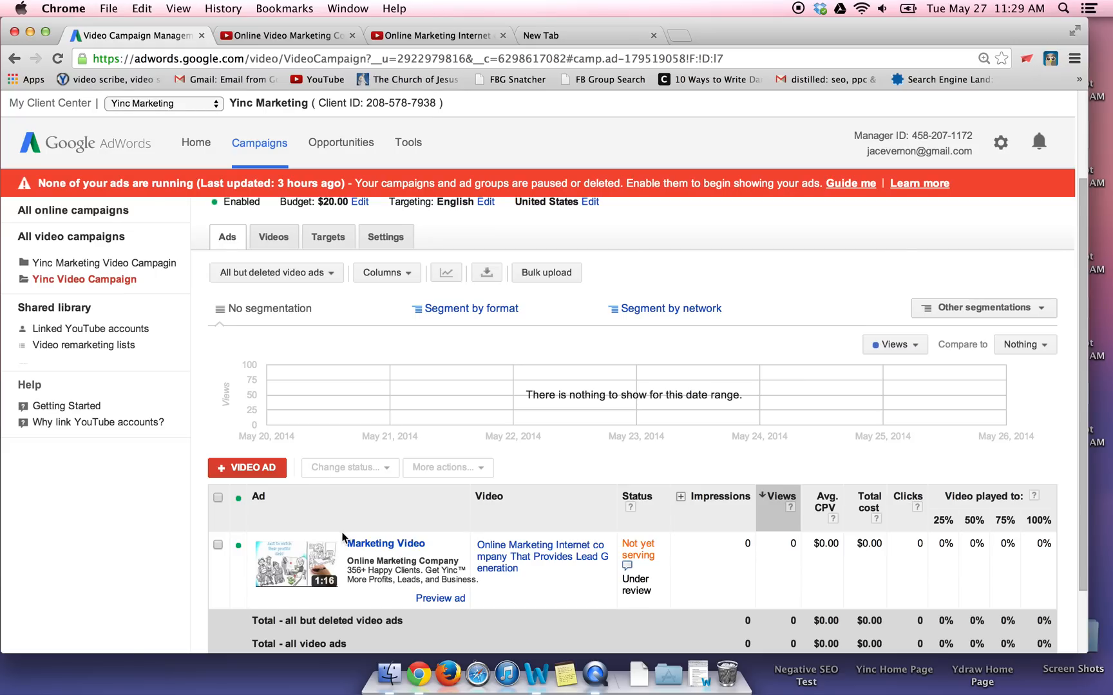
Review the campaign's video, then its targeting groups
left_click(273, 294)
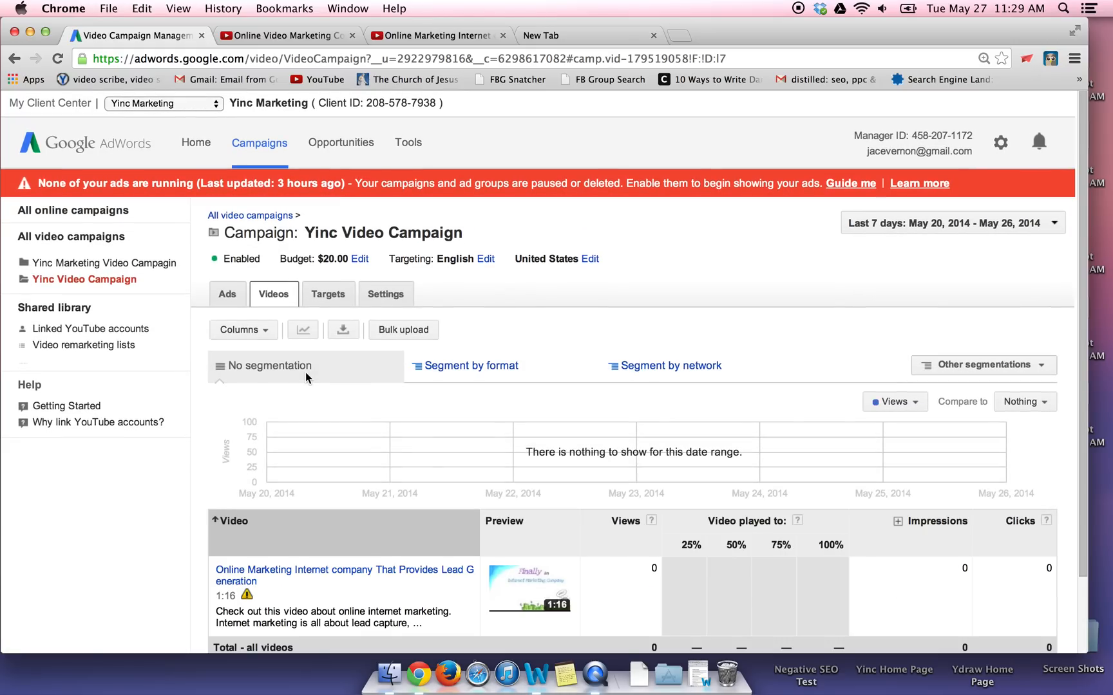
scroll("down", 3)
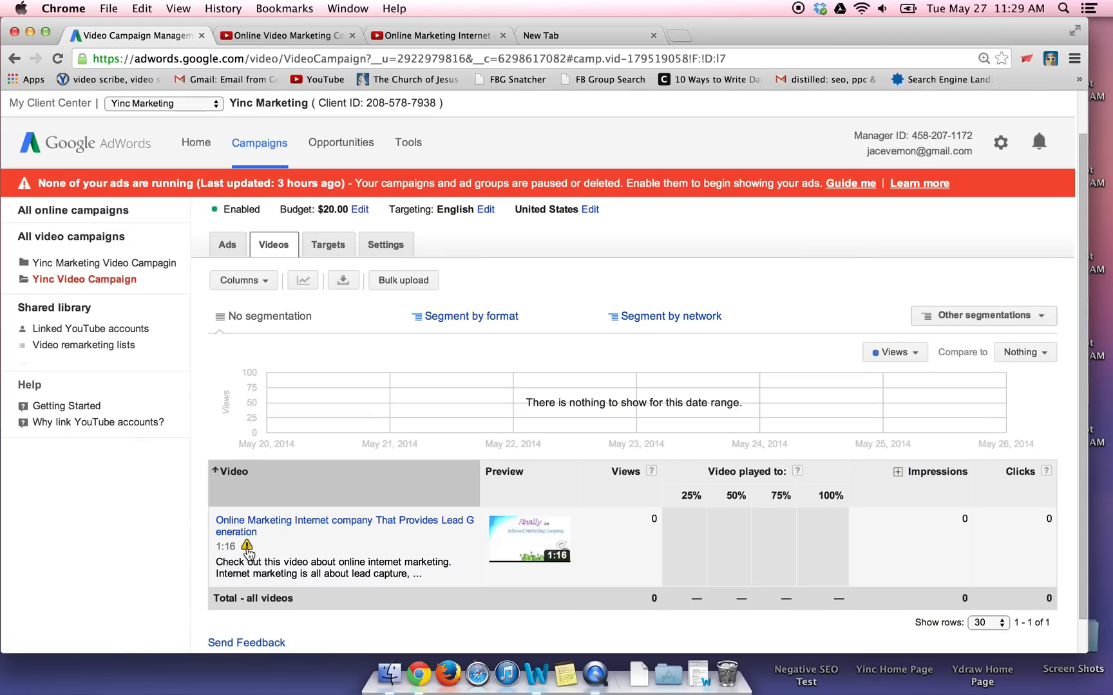
mouse_move(247, 547)
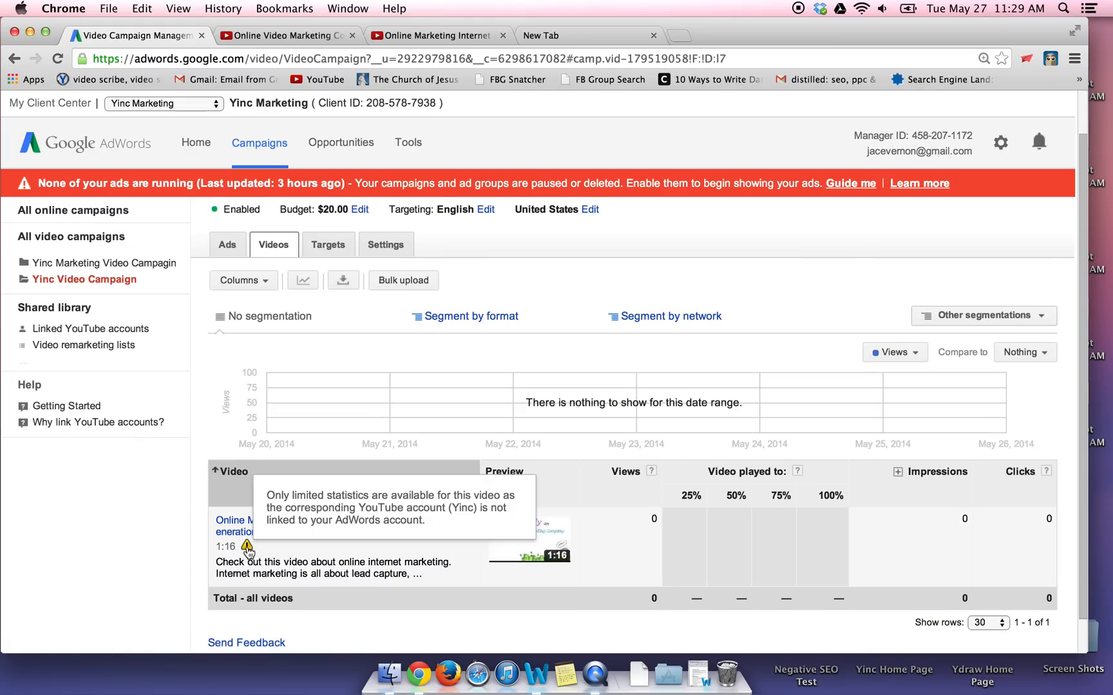
mouse_move(332, 183)
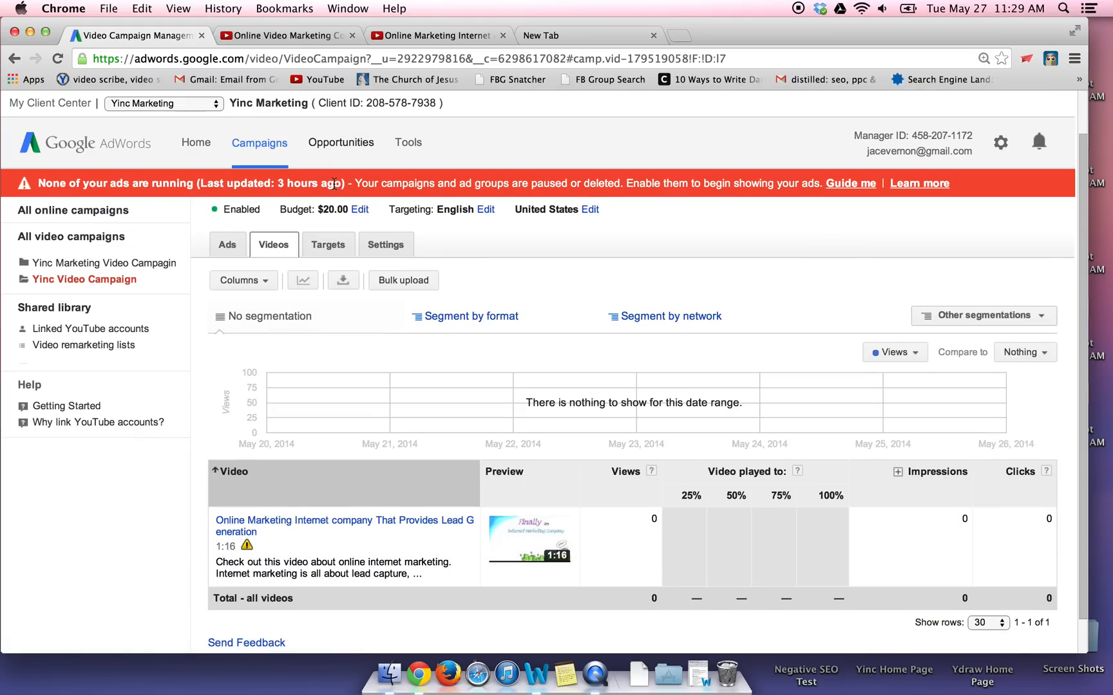
left_click(328, 245)
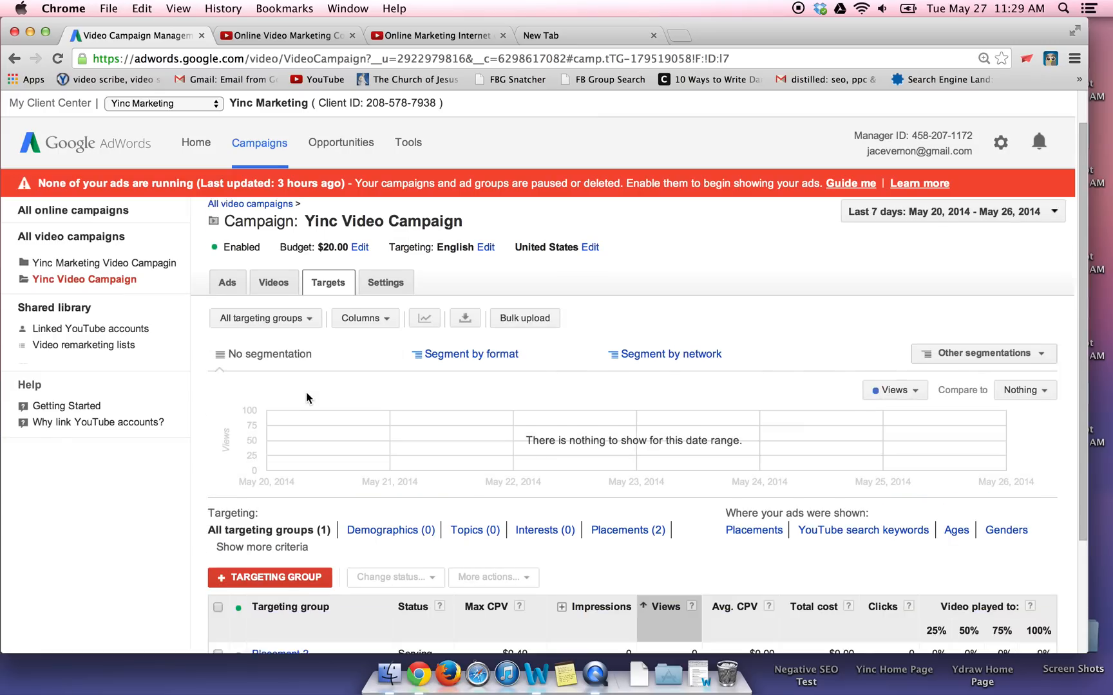
scroll("down", 3)
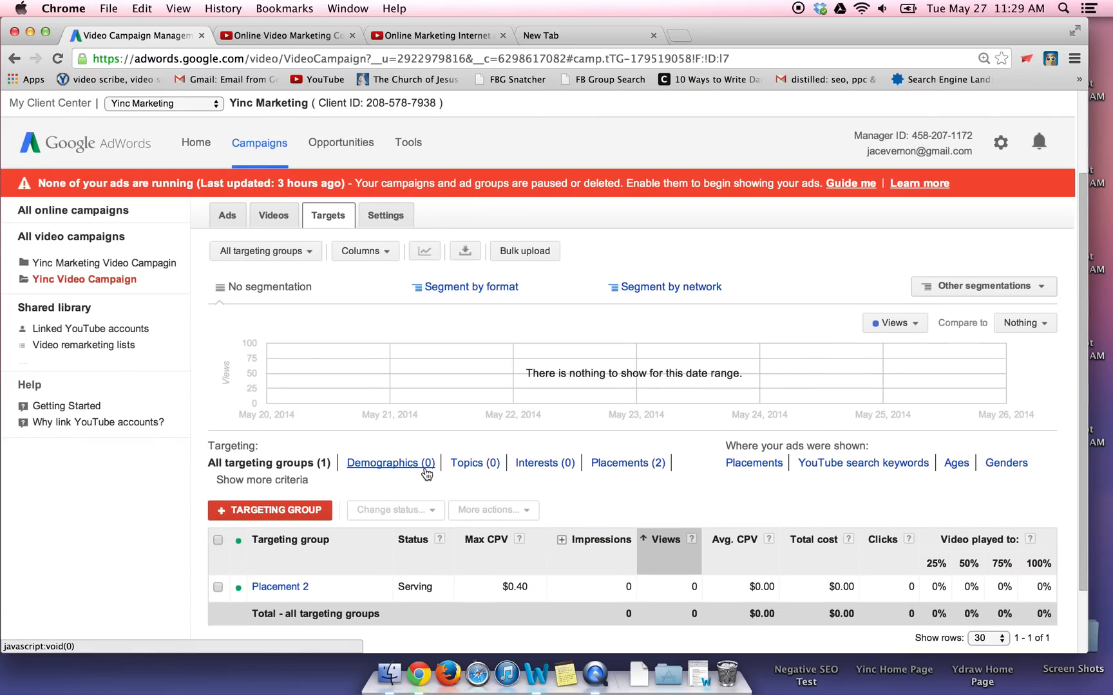
mouse_move(545, 462)
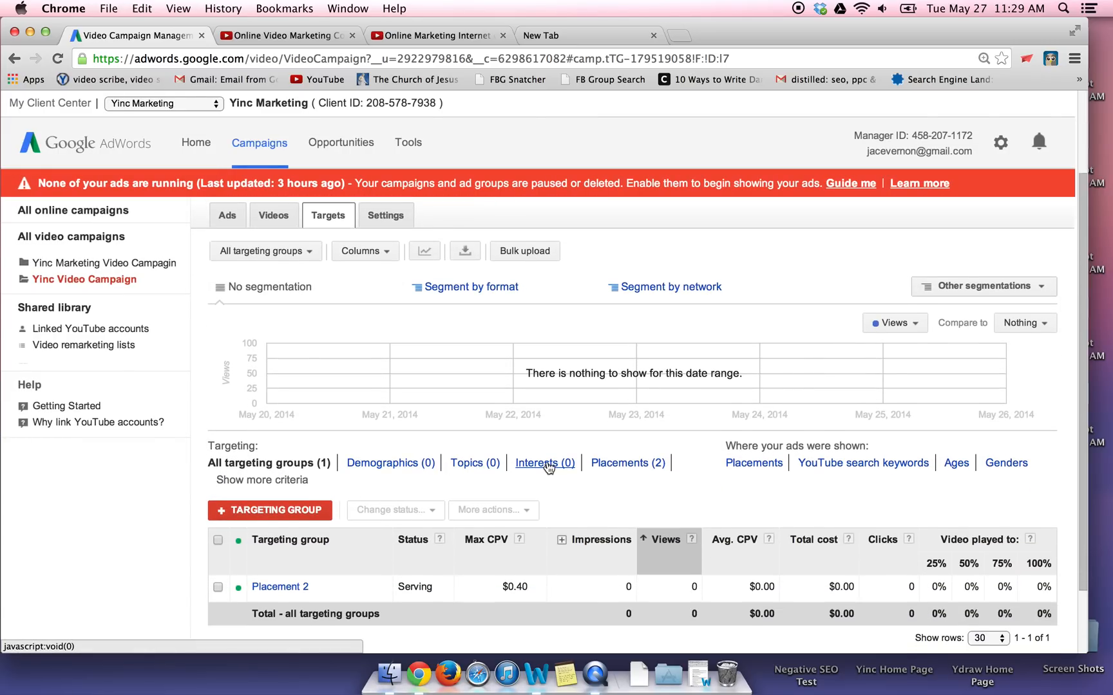
mouse_move(627, 462)
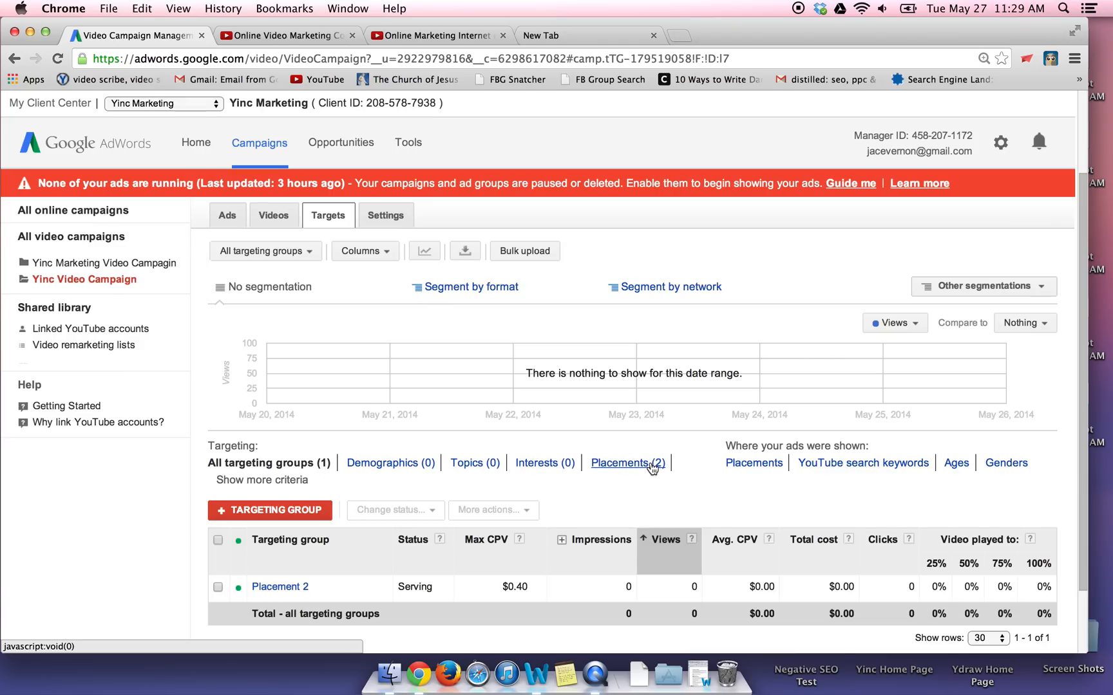
Check the two YouTube placements and return to the targeting groups list showing Placement 2 at $0.40
left_click(623, 462)
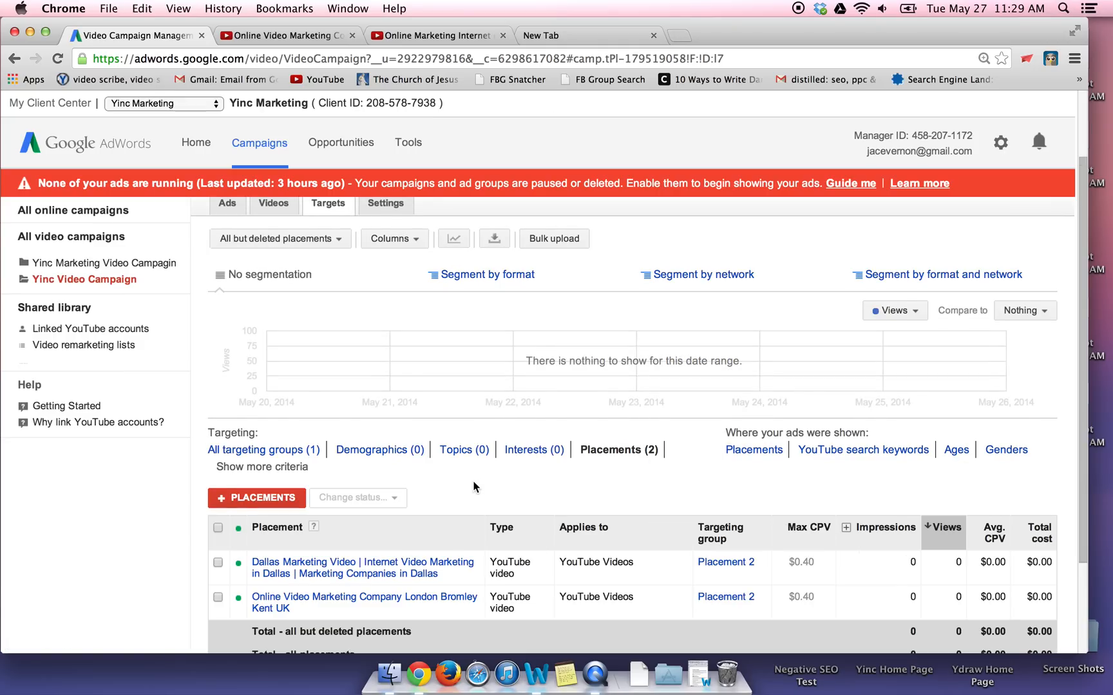
scroll("down", 3)
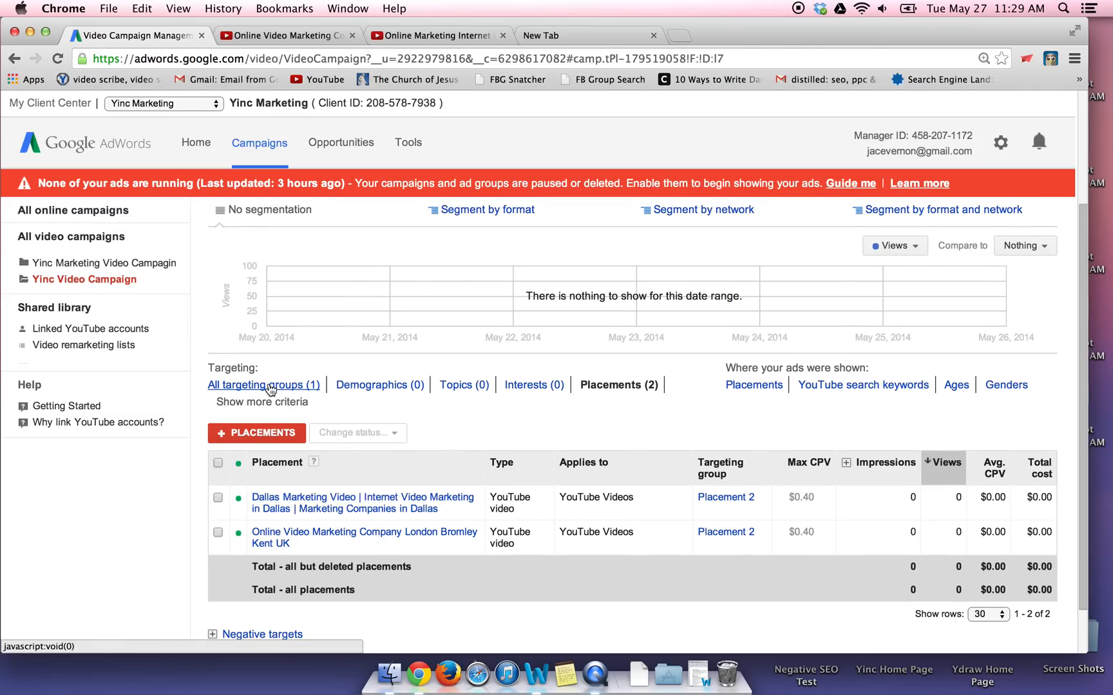
left_click(329, 226)
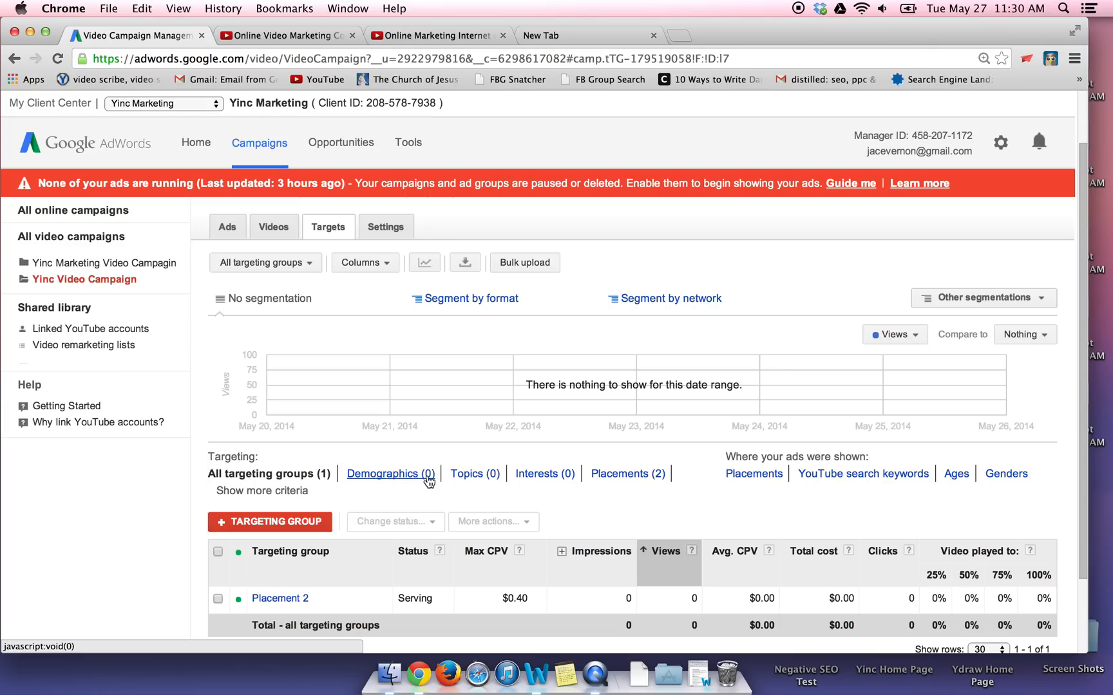
mouse_move(429, 479)
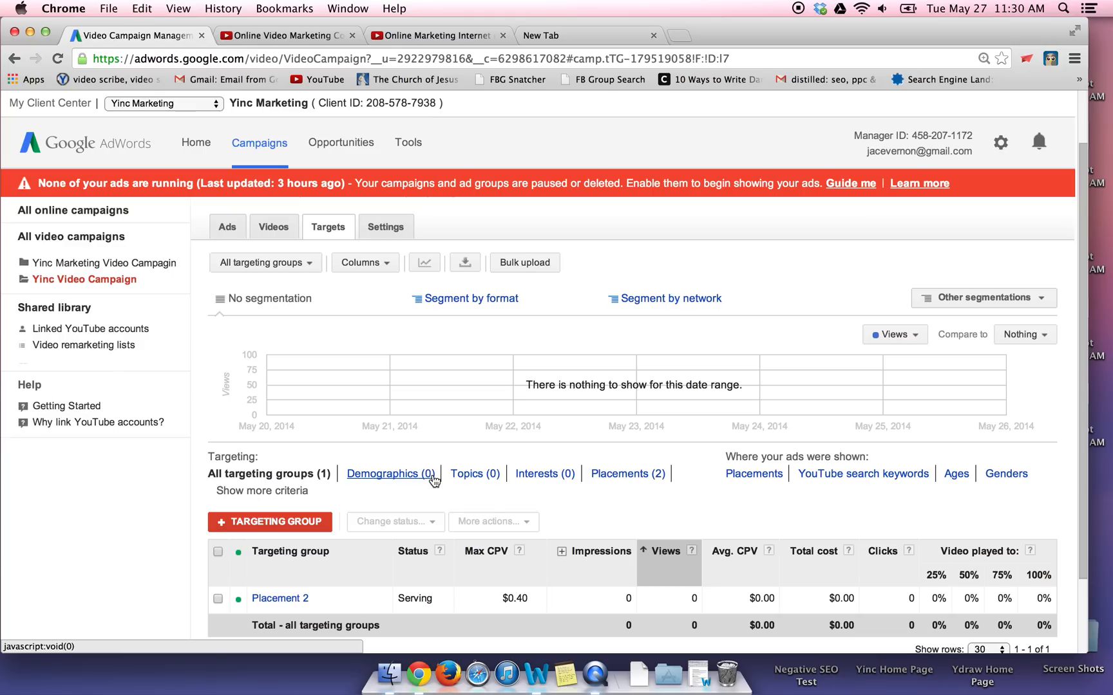
mouse_move(560, 479)
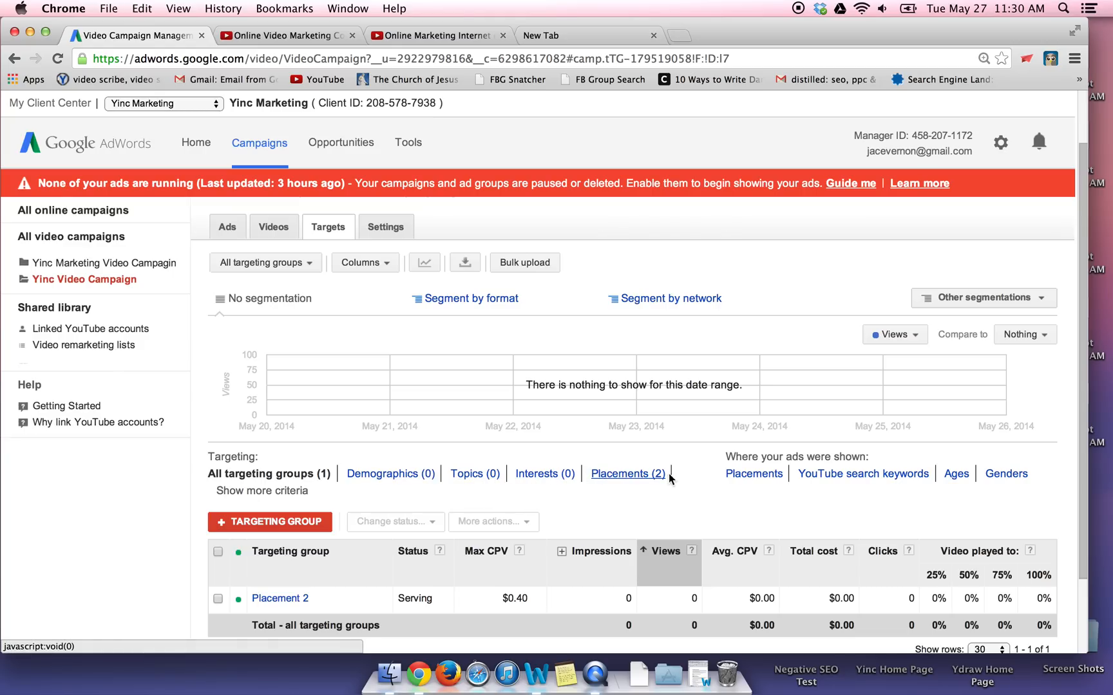
mouse_move(613, 473)
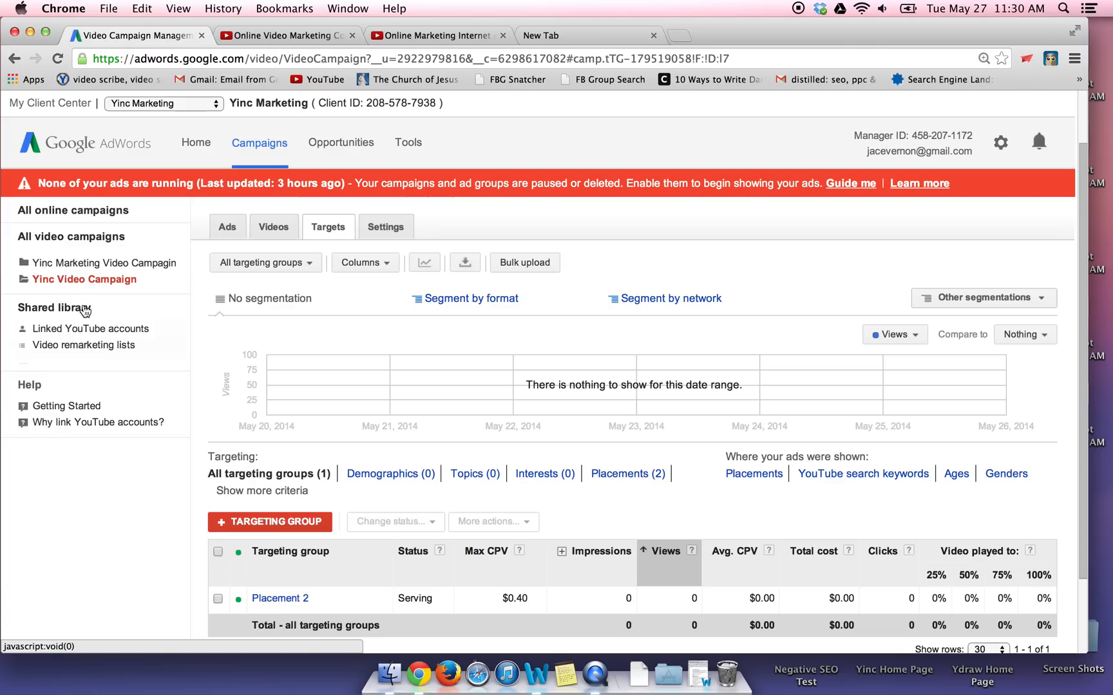
mouse_move(141, 343)
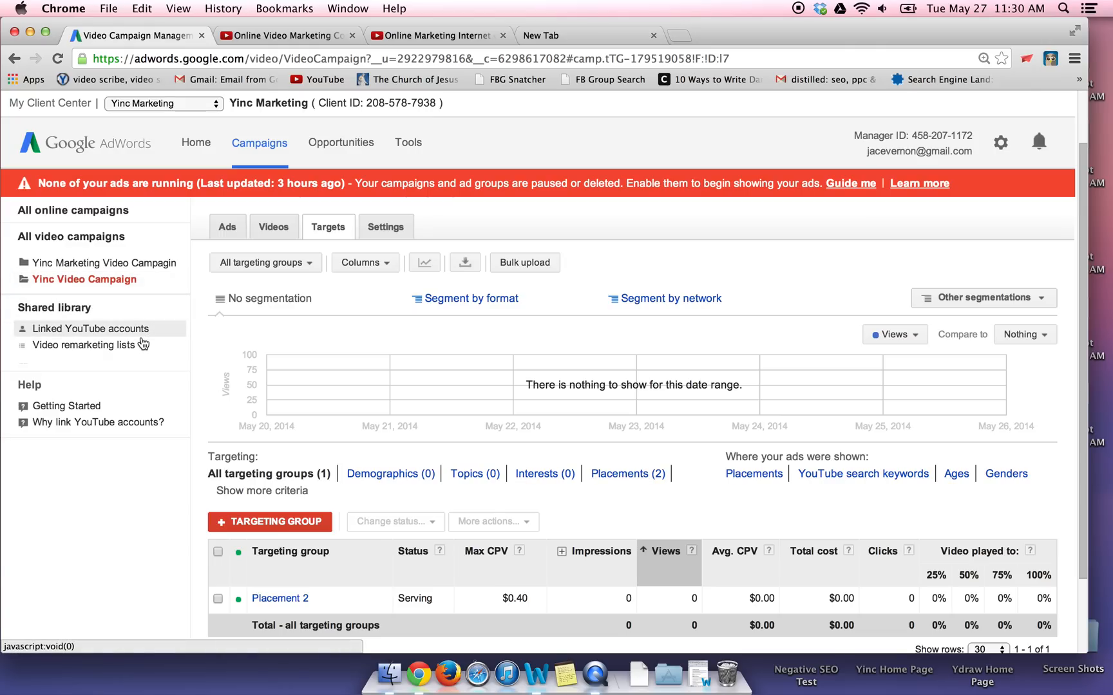
mouse_move(268, 385)
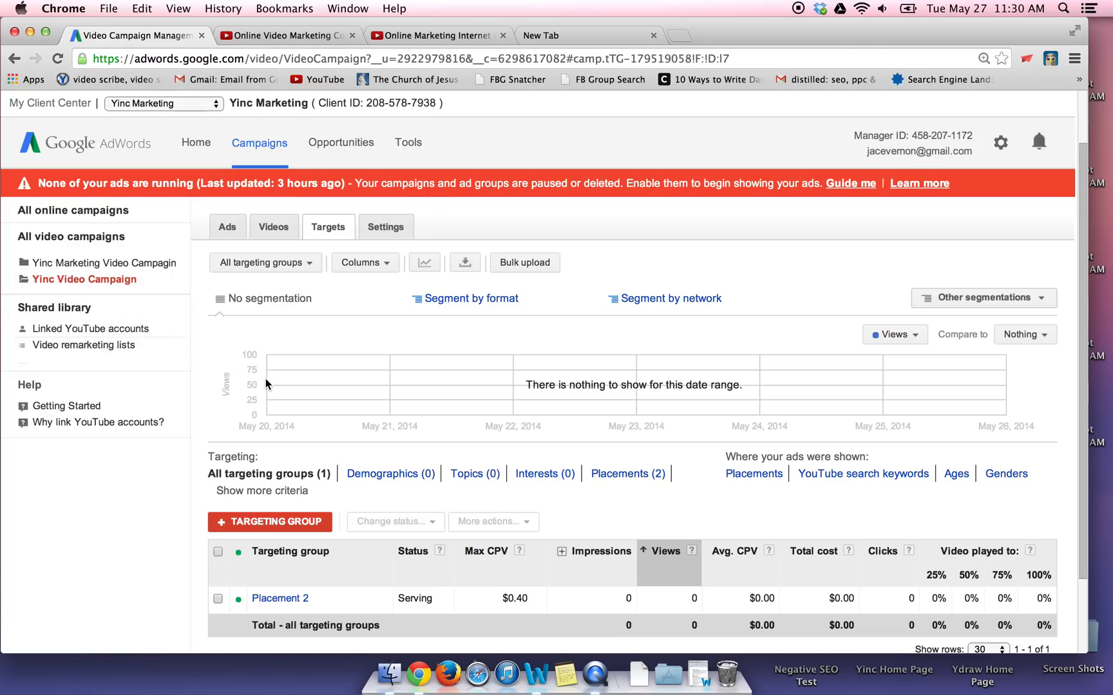
Review the Yinc Video Campaign settings, then return to the ads overview with pending-approval notices
left_click(385, 226)
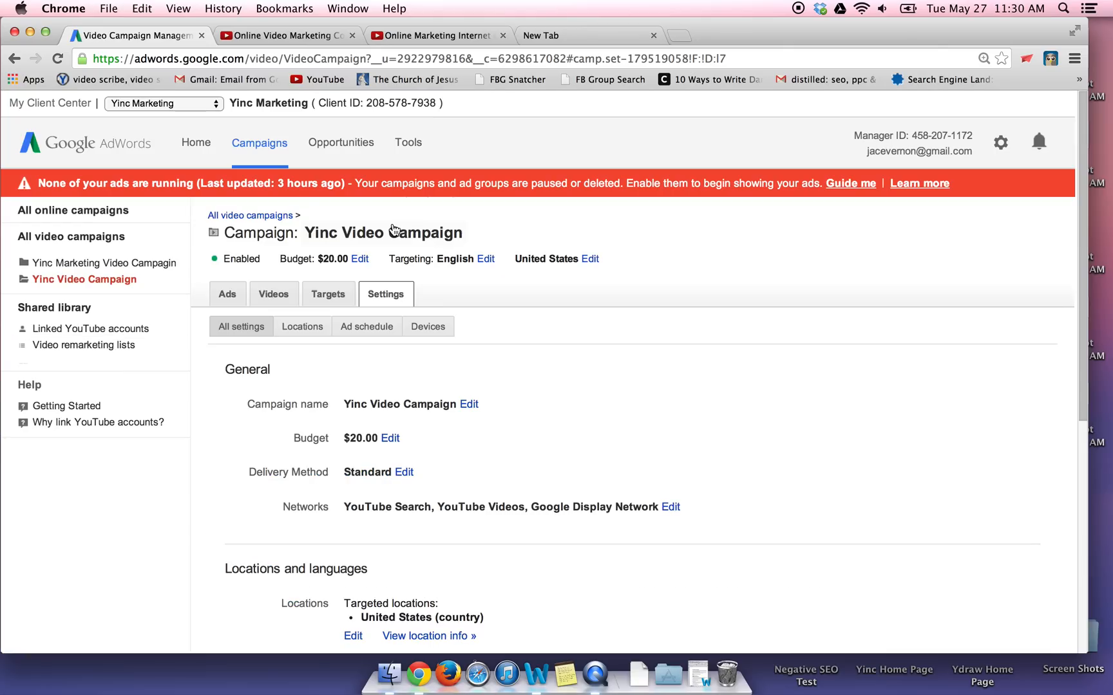
mouse_move(443, 366)
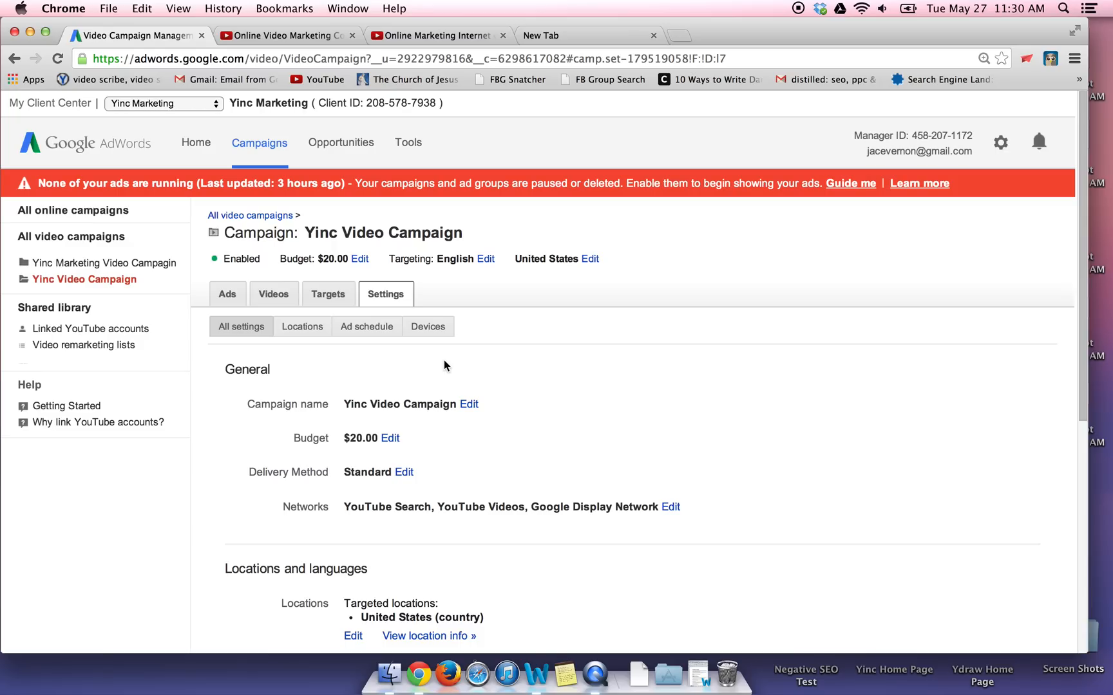
left_click(226, 294)
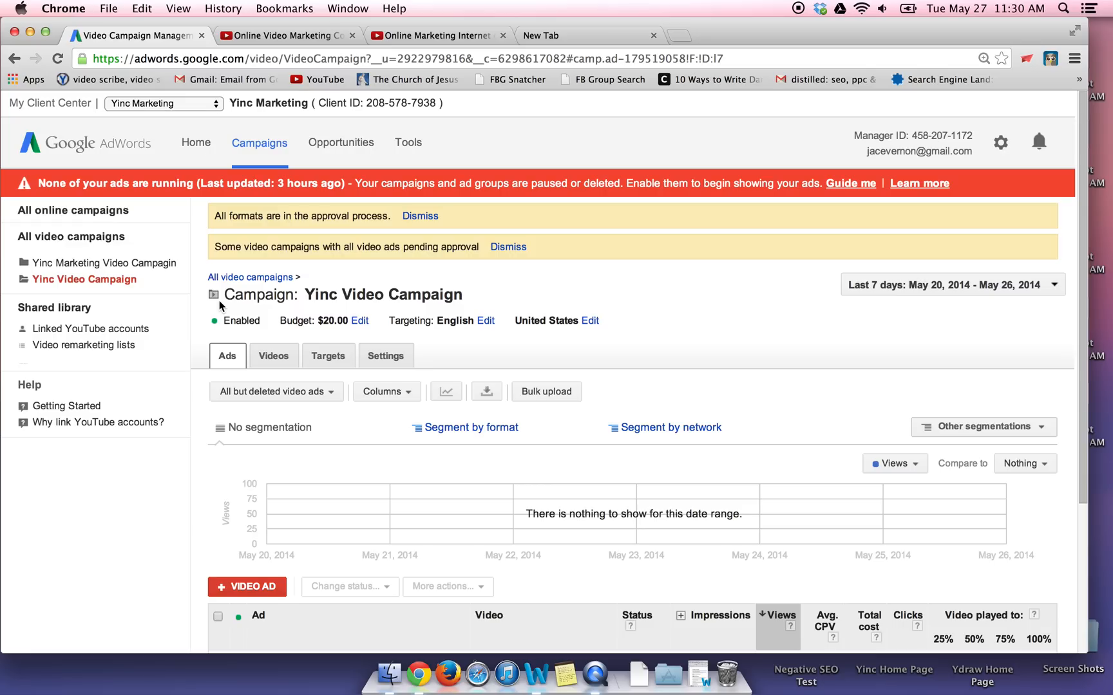
mouse_move(699, 47)
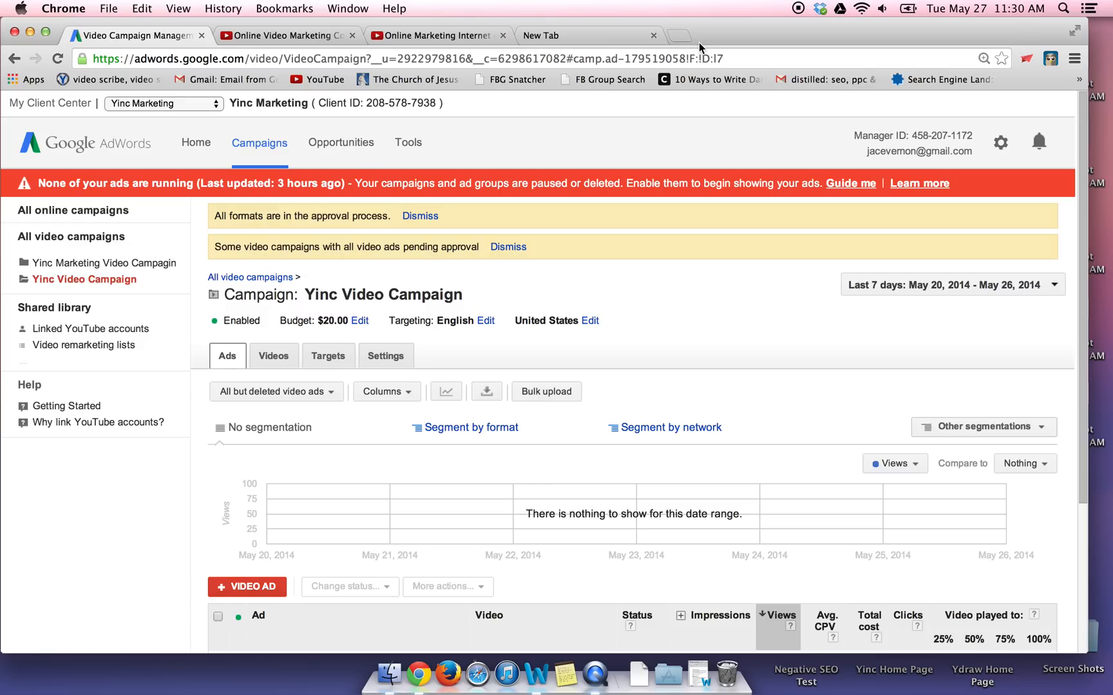
mouse_move(840, 6)
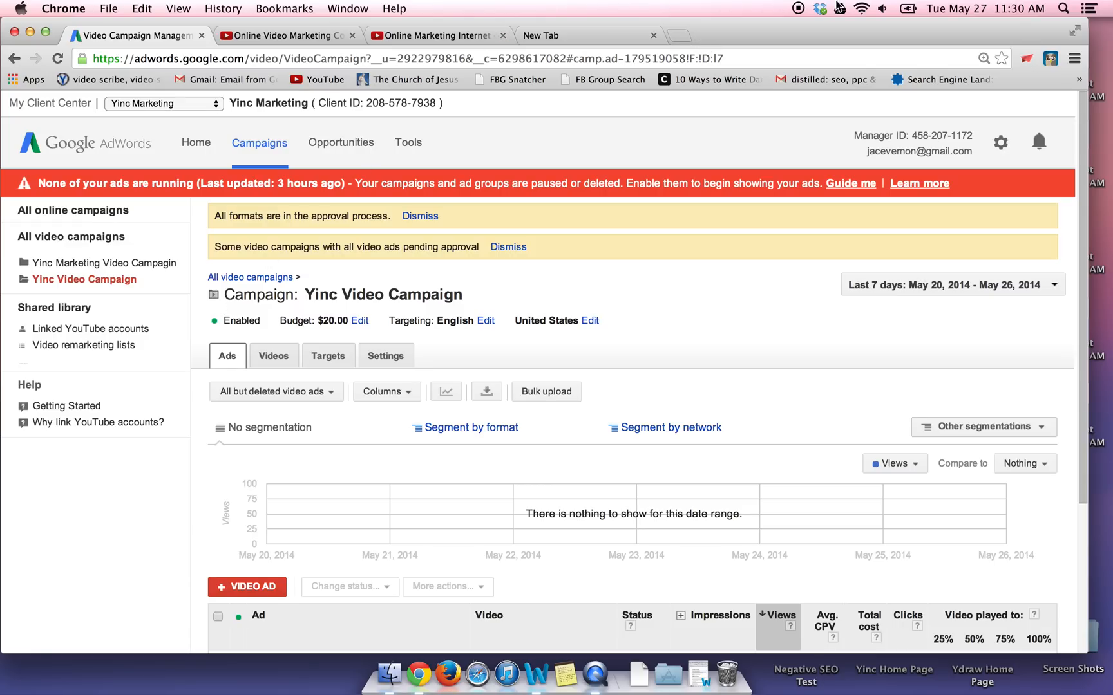